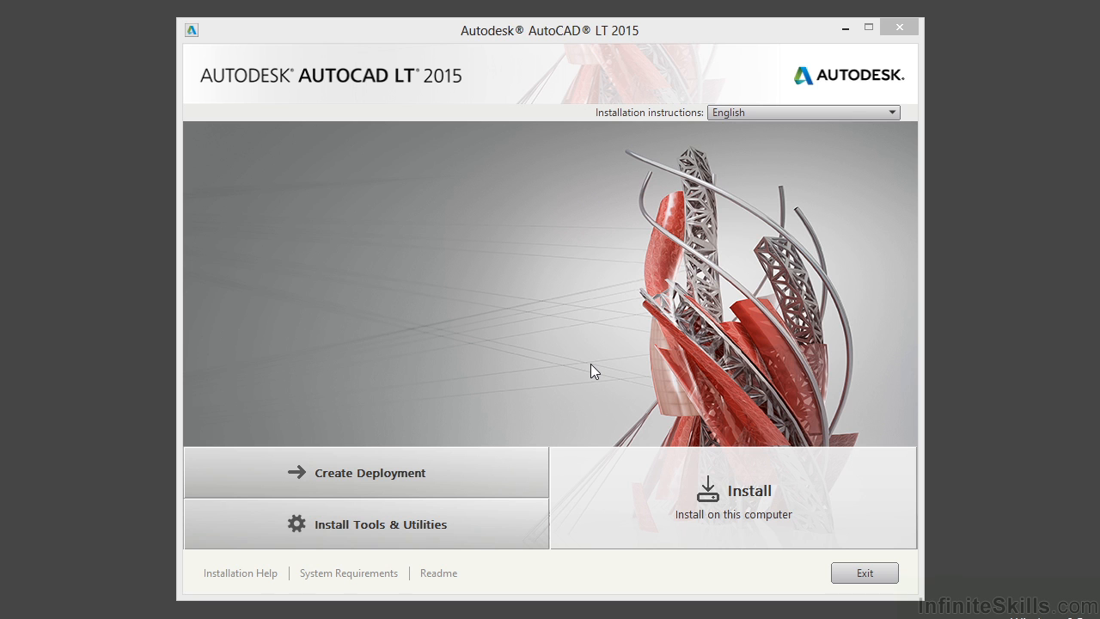
pyautogui.moveTo(628, 323)
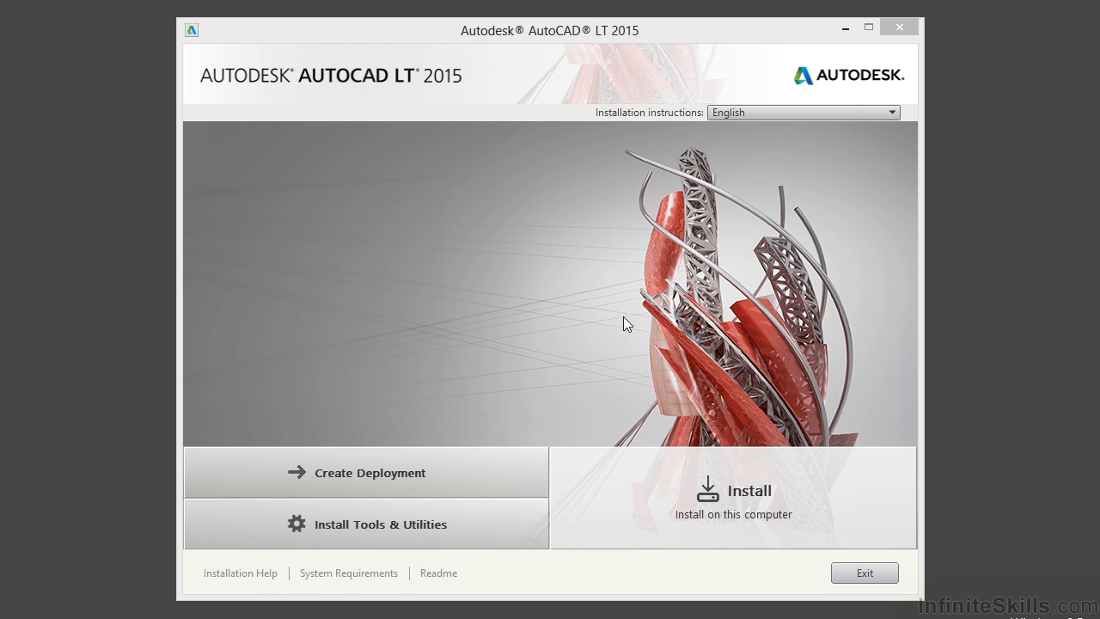
pyautogui.moveTo(474, 114)
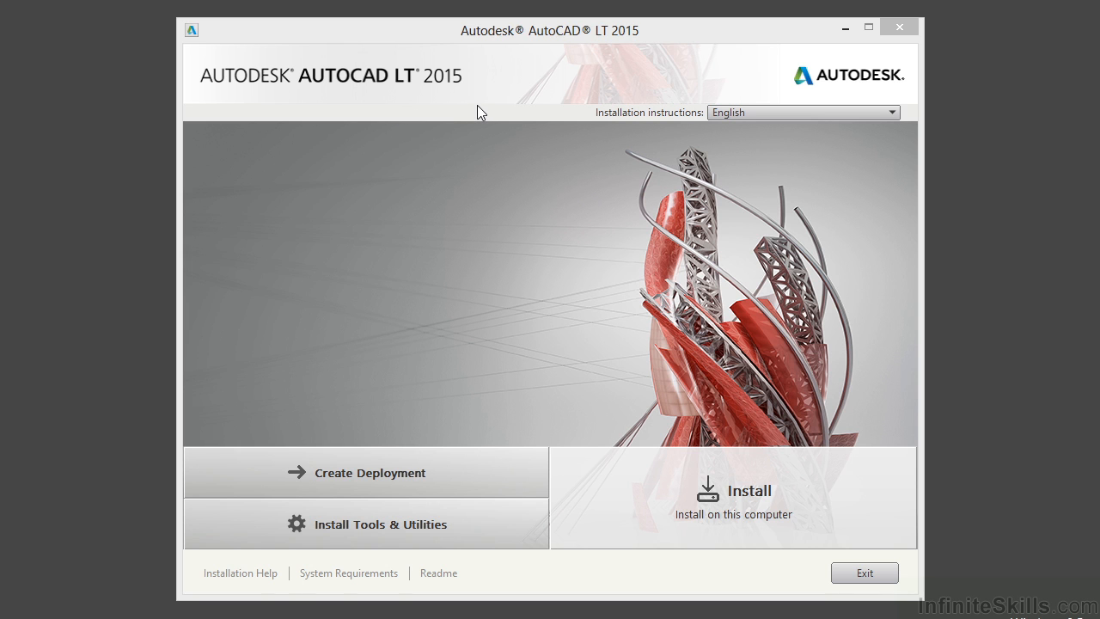
pyautogui.moveTo(543, 96)
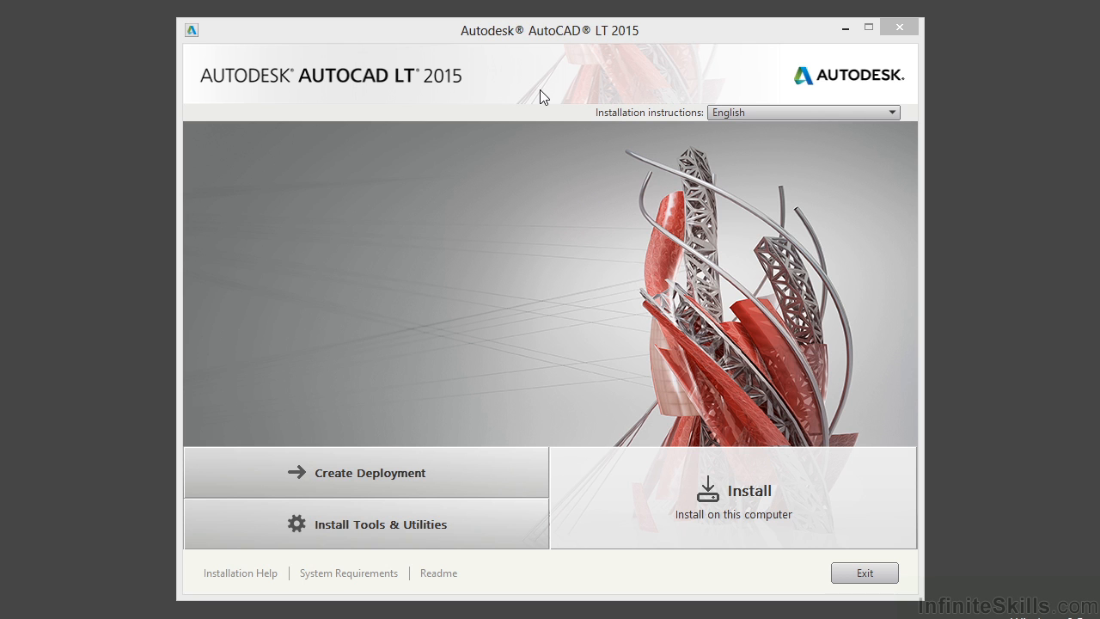
pyautogui.moveTo(890, 123)
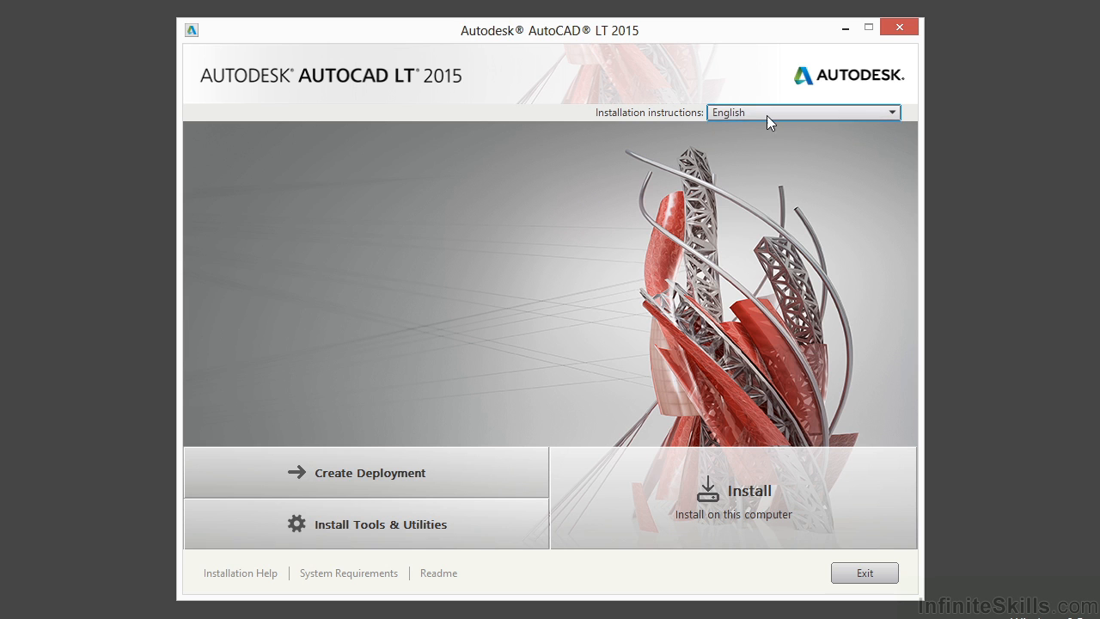
pyautogui.moveTo(619, 203)
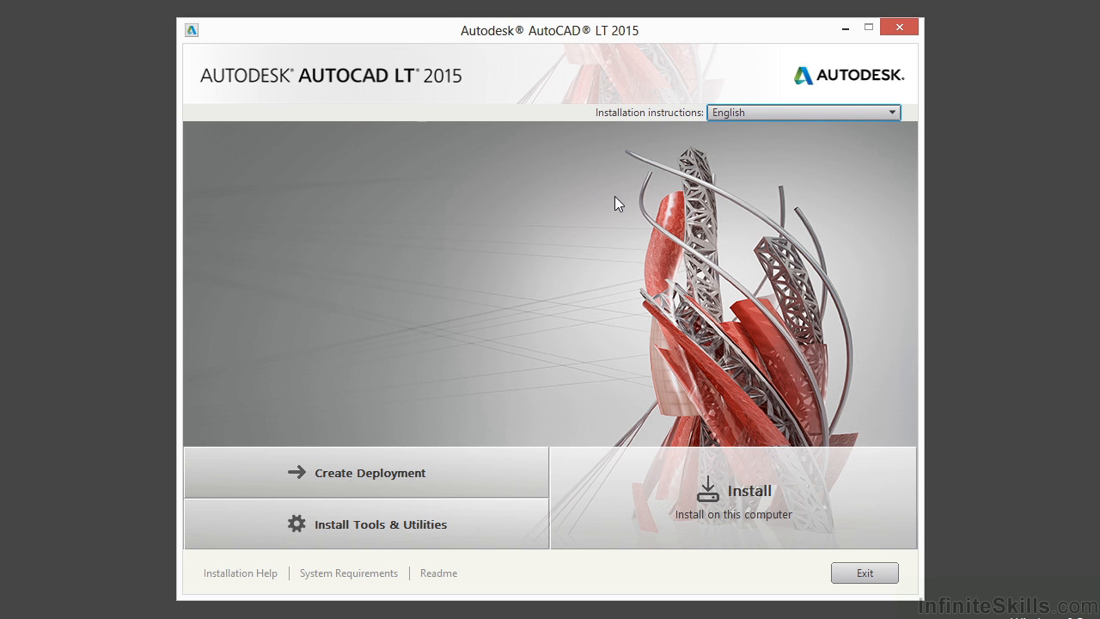
pyautogui.moveTo(688, 175)
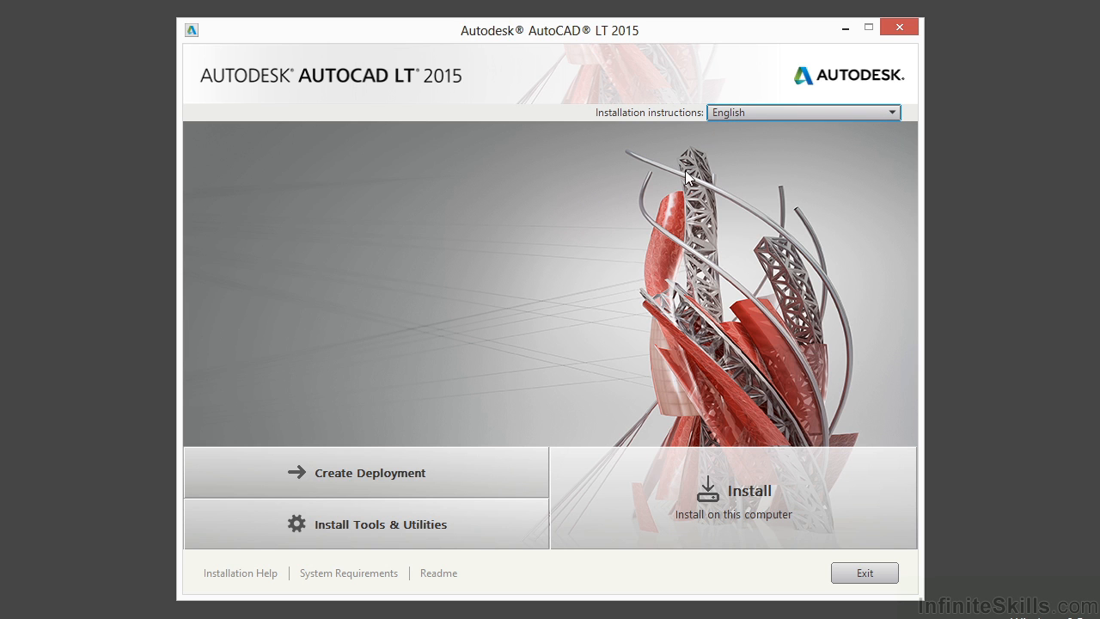
pyautogui.moveTo(680, 178)
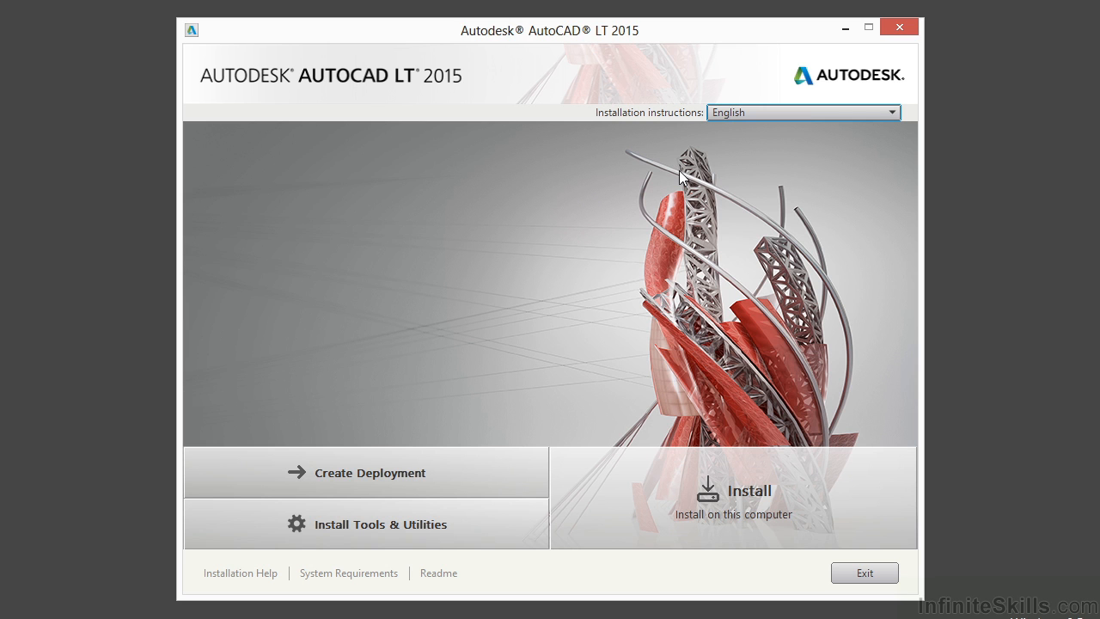
pyautogui.moveTo(457, 470)
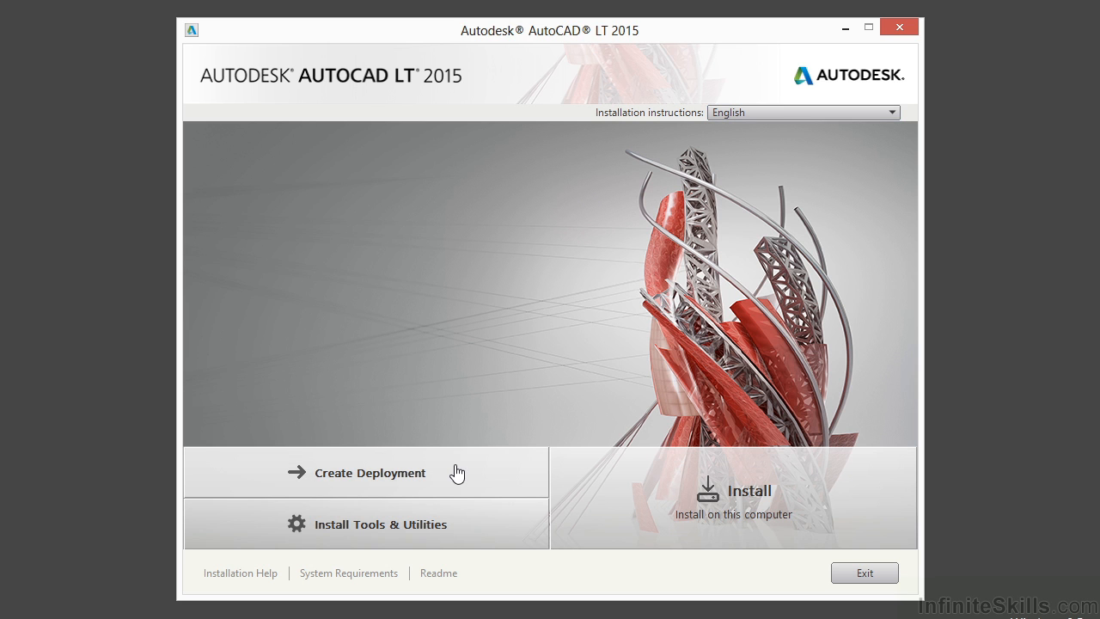
pyautogui.moveTo(484, 526)
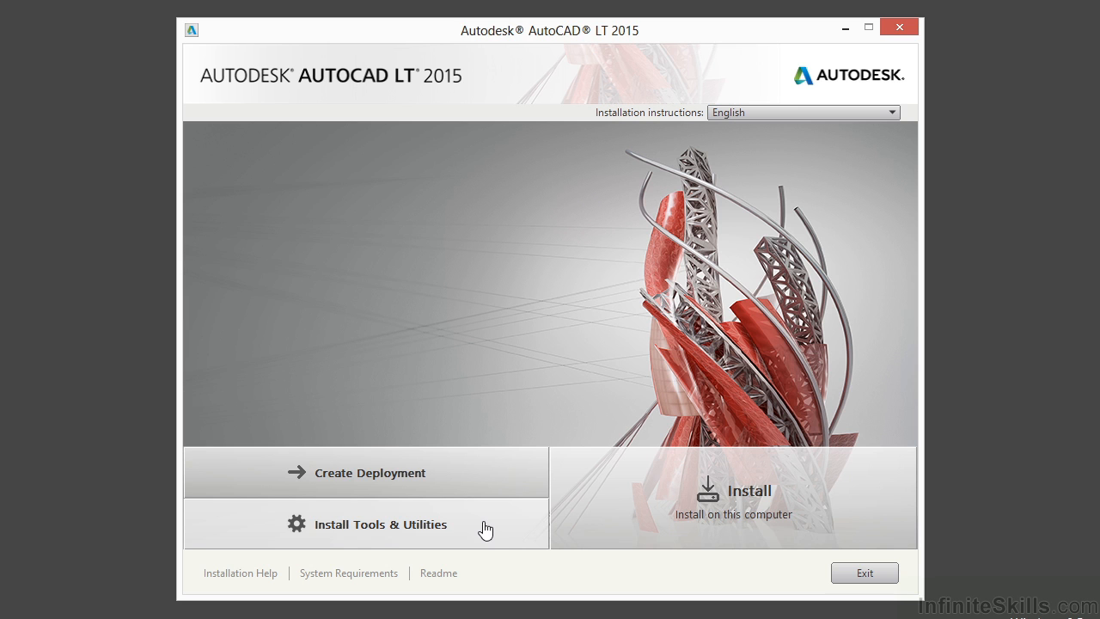
pyautogui.moveTo(472, 393)
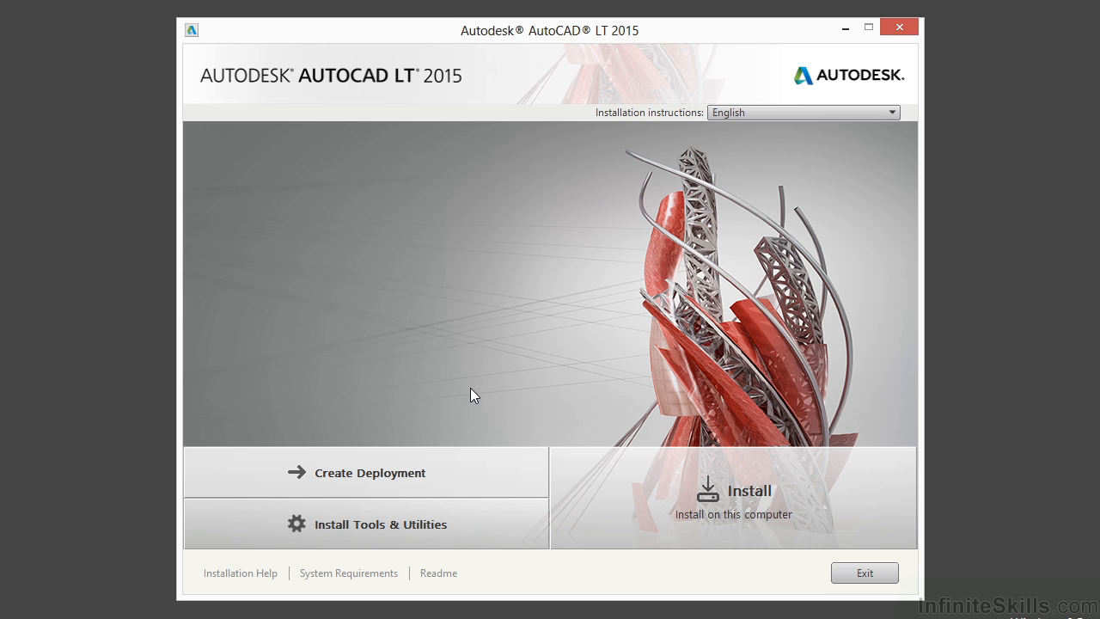
pyautogui.moveTo(523, 423)
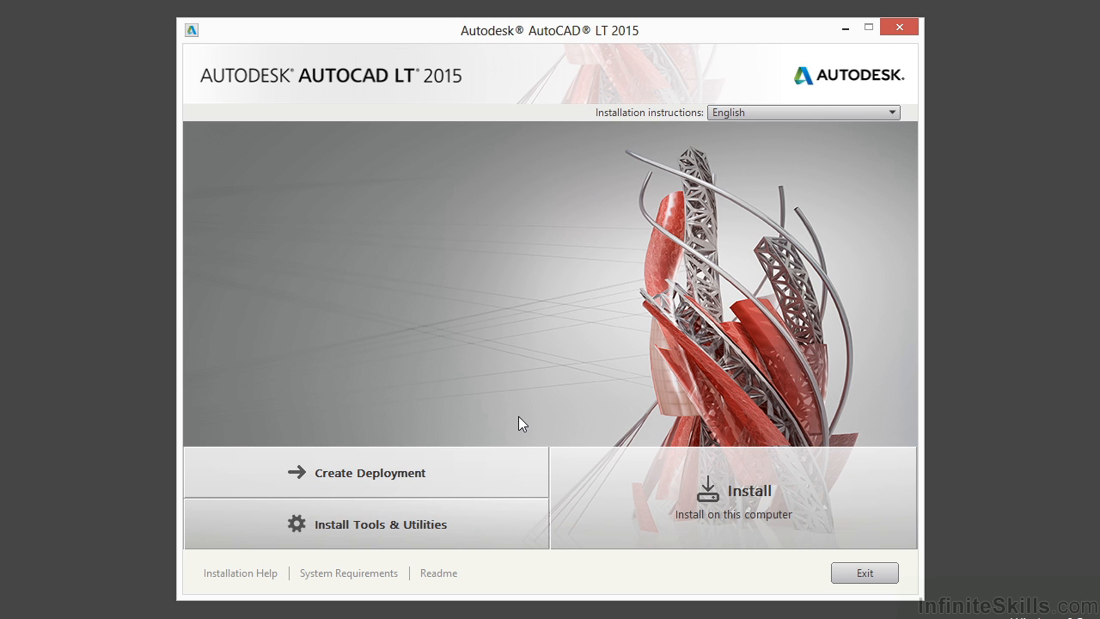
pyautogui.moveTo(488, 475)
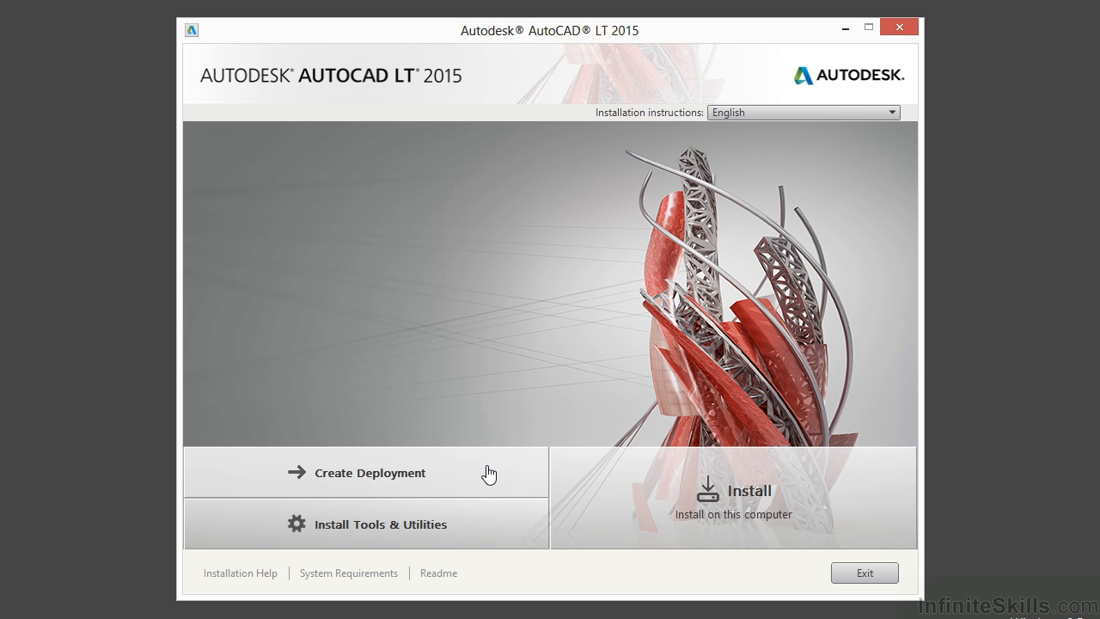
pyautogui.moveTo(505, 375)
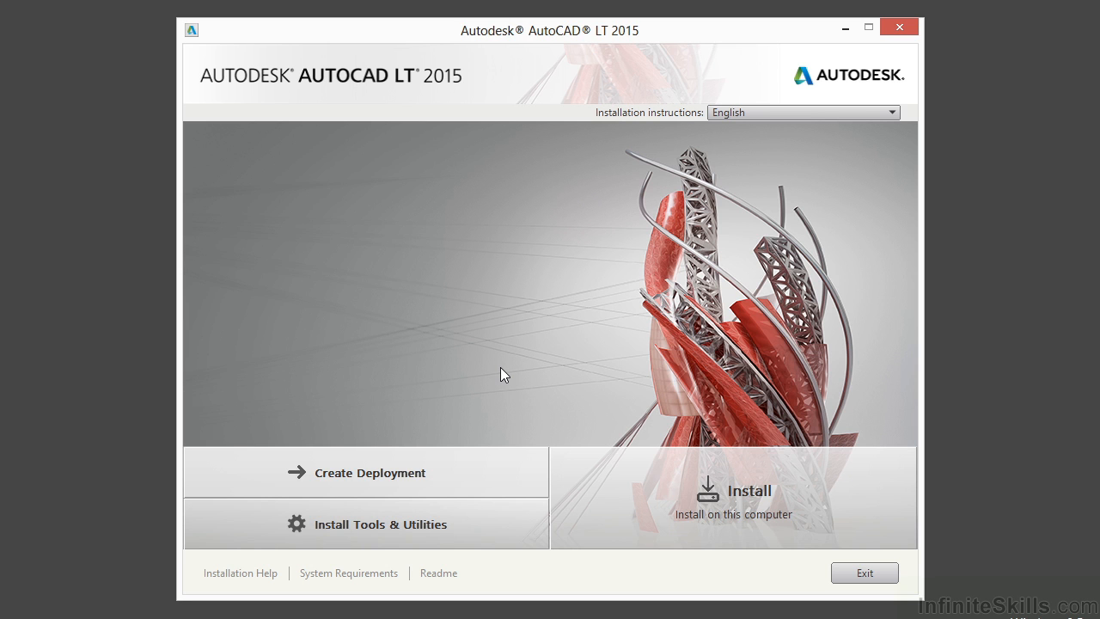
pyautogui.moveTo(460, 533)
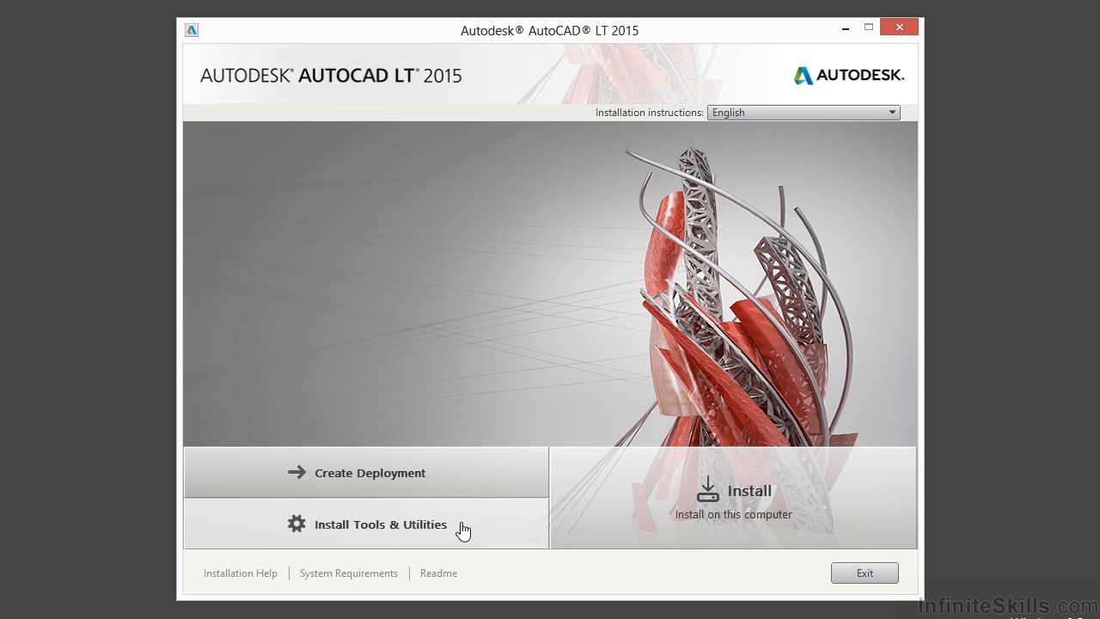
pyautogui.moveTo(505, 374)
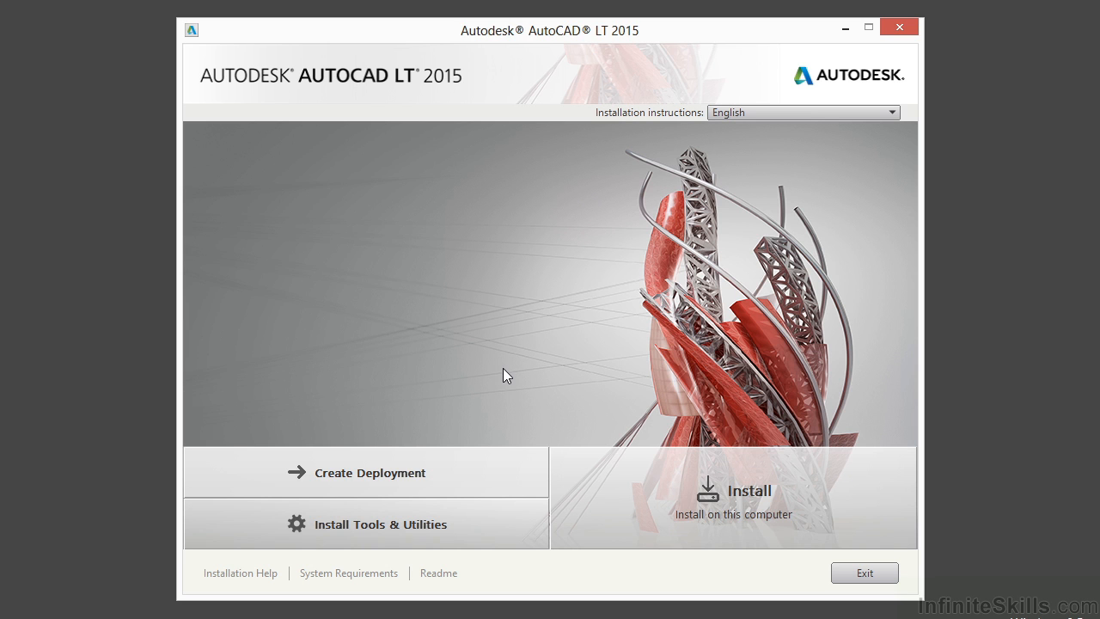
pyautogui.moveTo(571, 543)
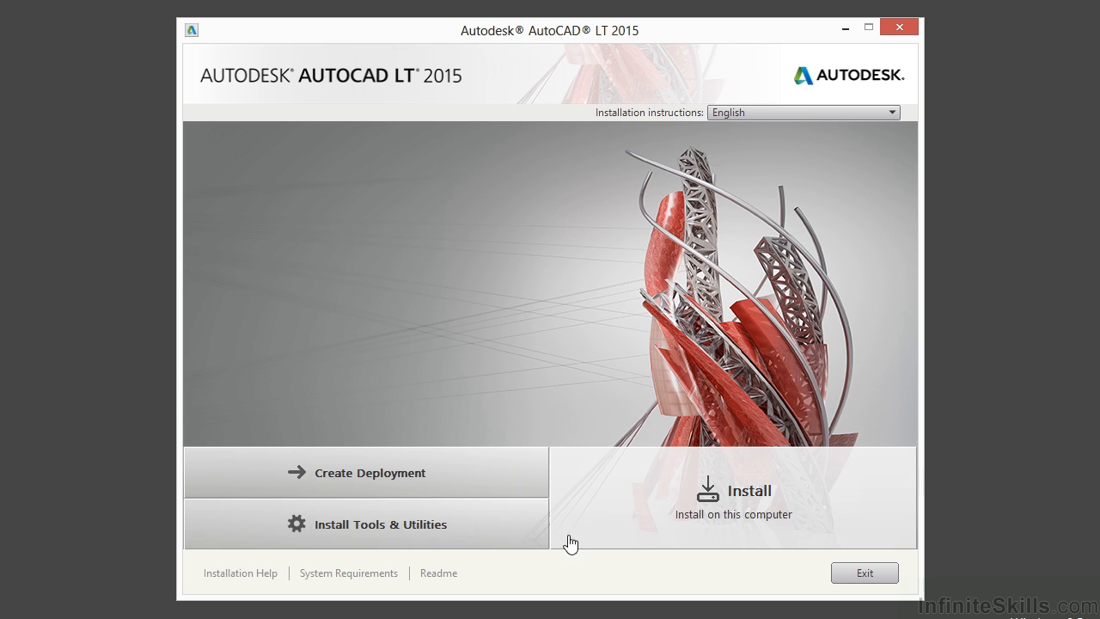
pyautogui.moveTo(453, 584)
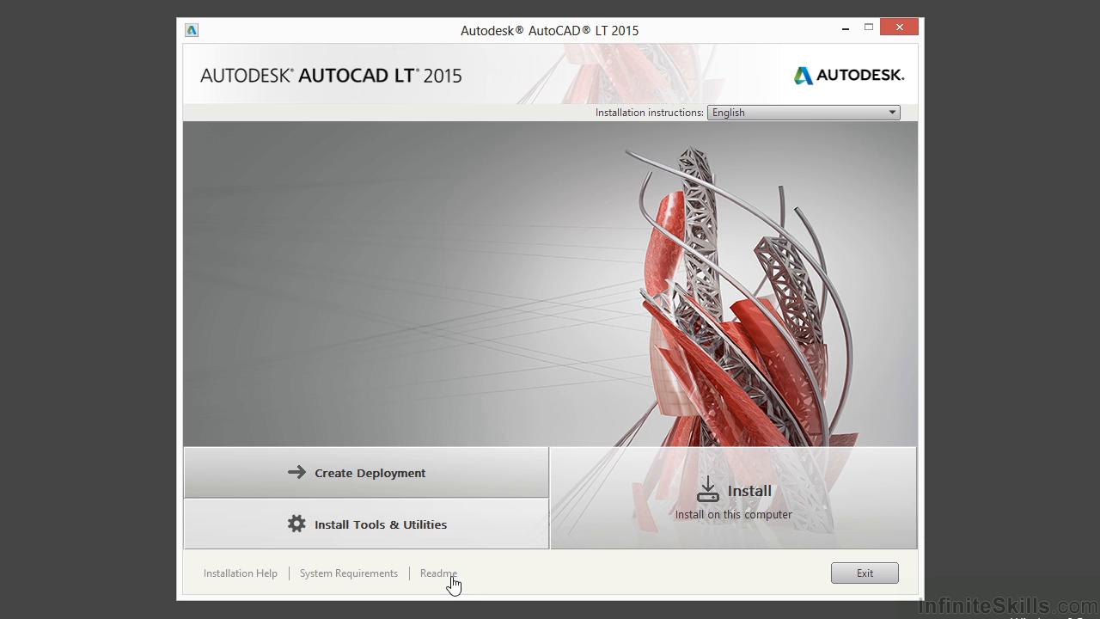
pyautogui.moveTo(323, 584)
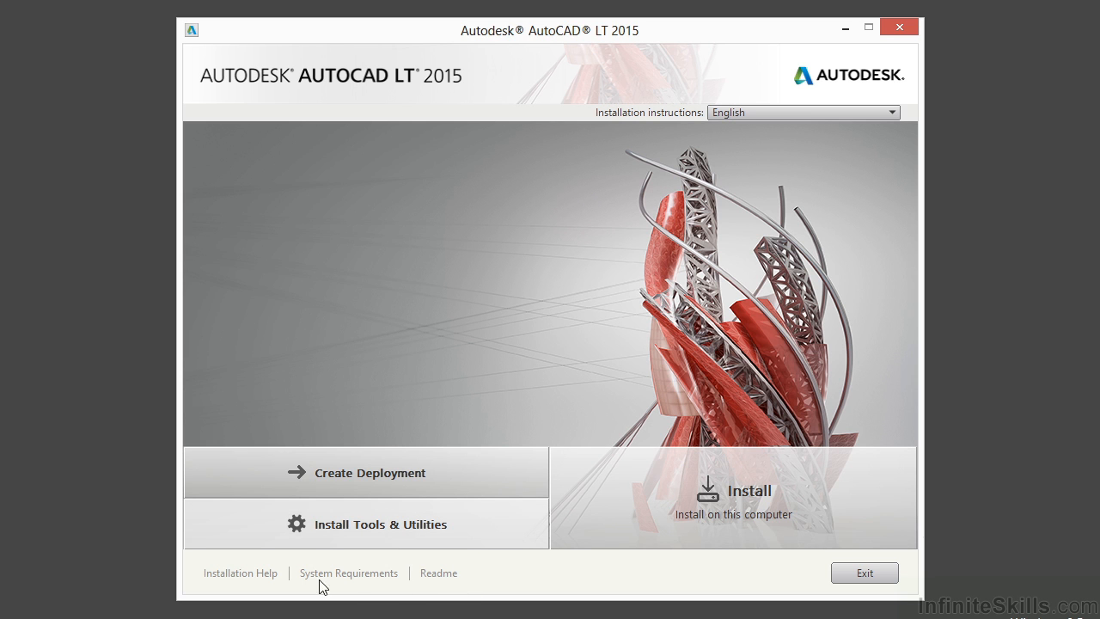
pyautogui.moveTo(271, 585)
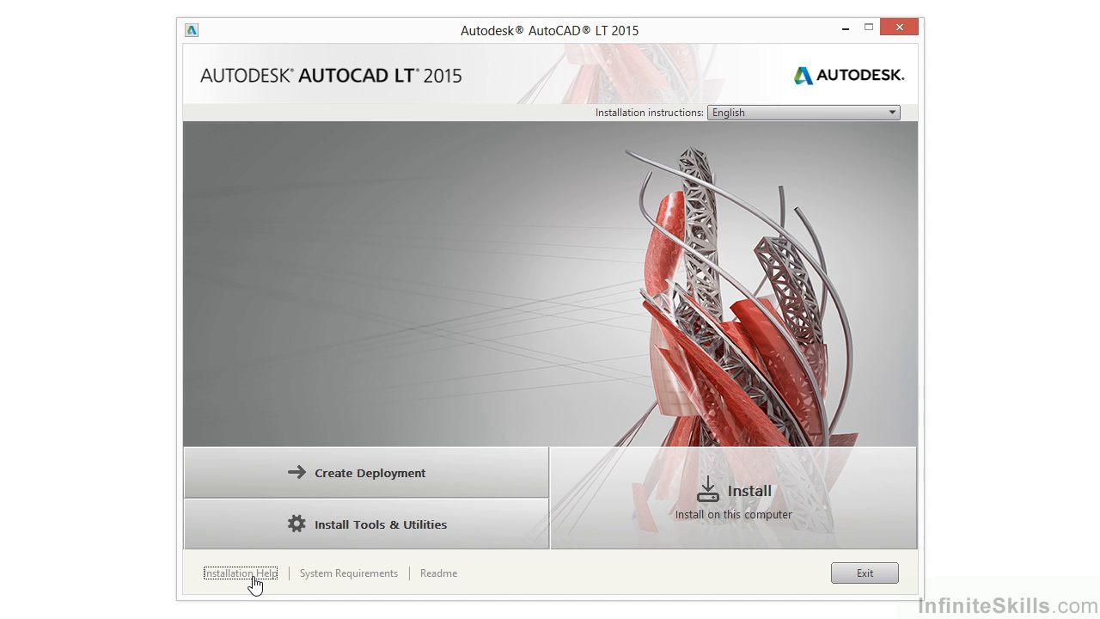
# - View the online Installation Help with the AutoCAD LT FAQ topics expanded
pyautogui.click(240, 572)
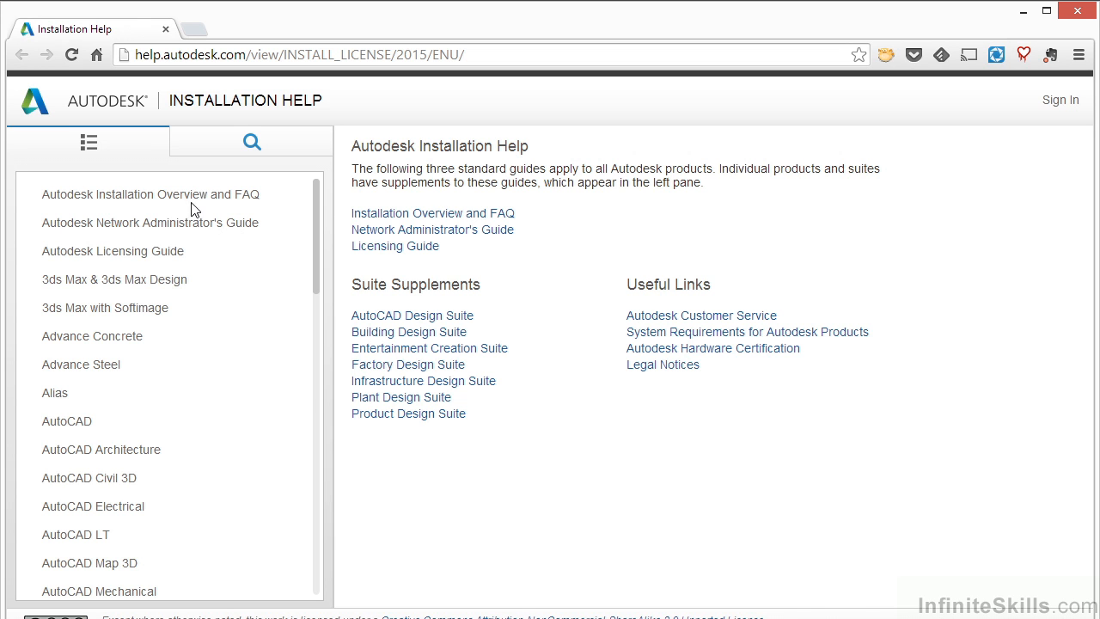
pyautogui.moveTo(118, 524)
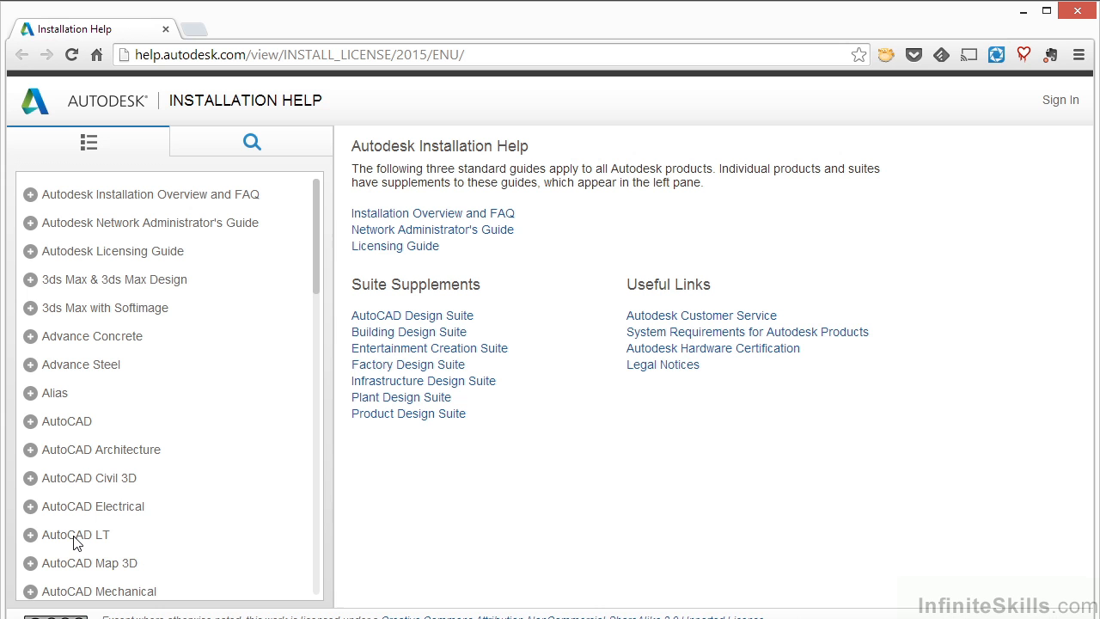
pyautogui.click(31, 535)
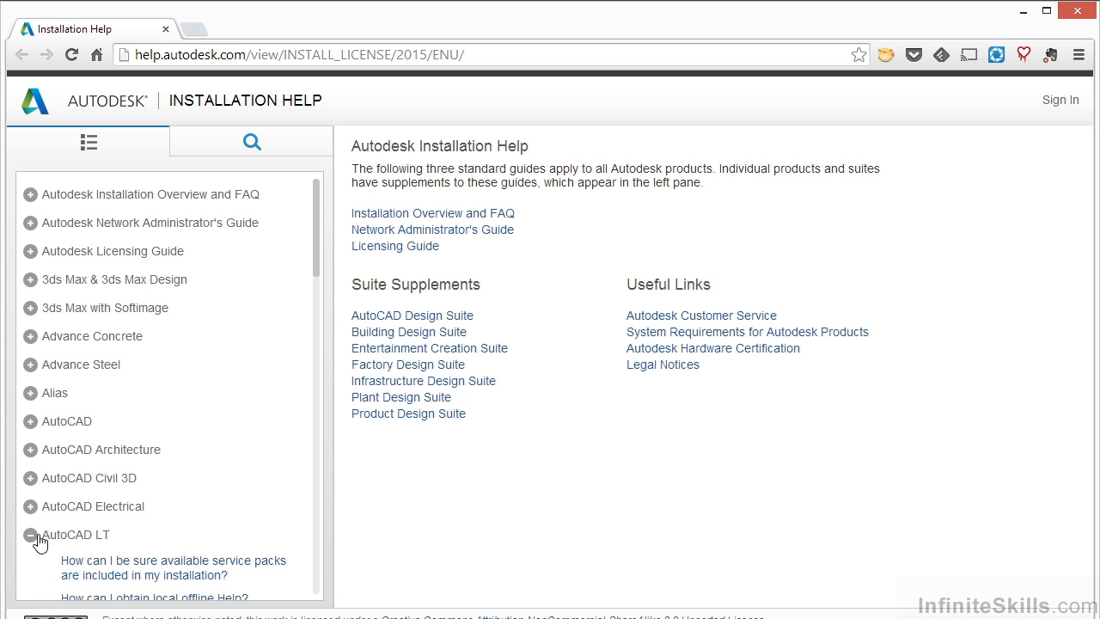
pyautogui.click(31, 534)
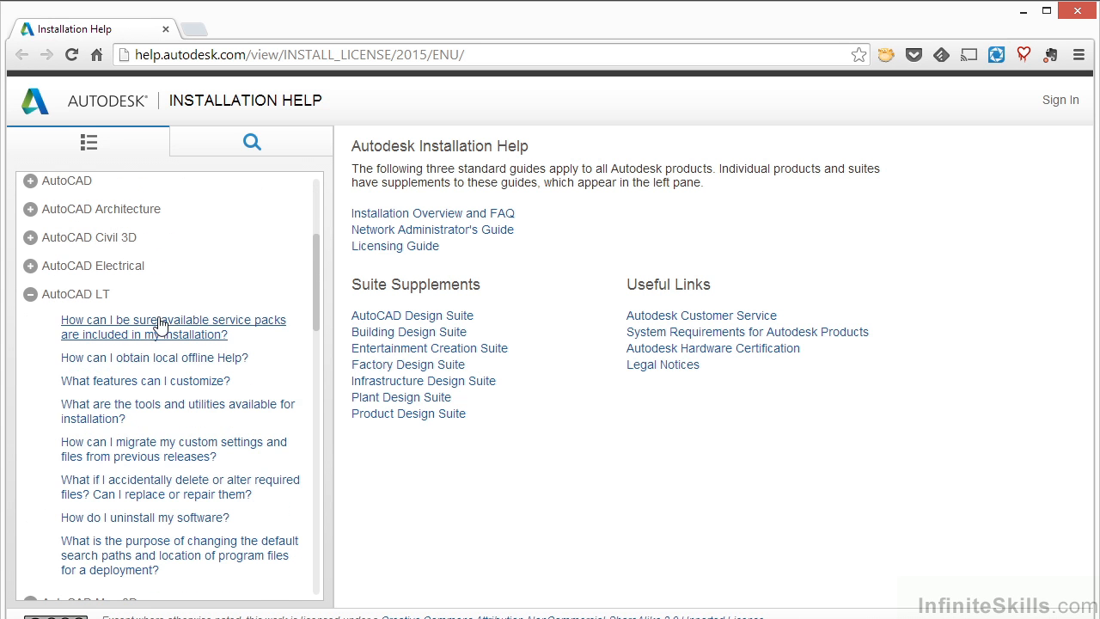
pyautogui.moveTo(153, 553)
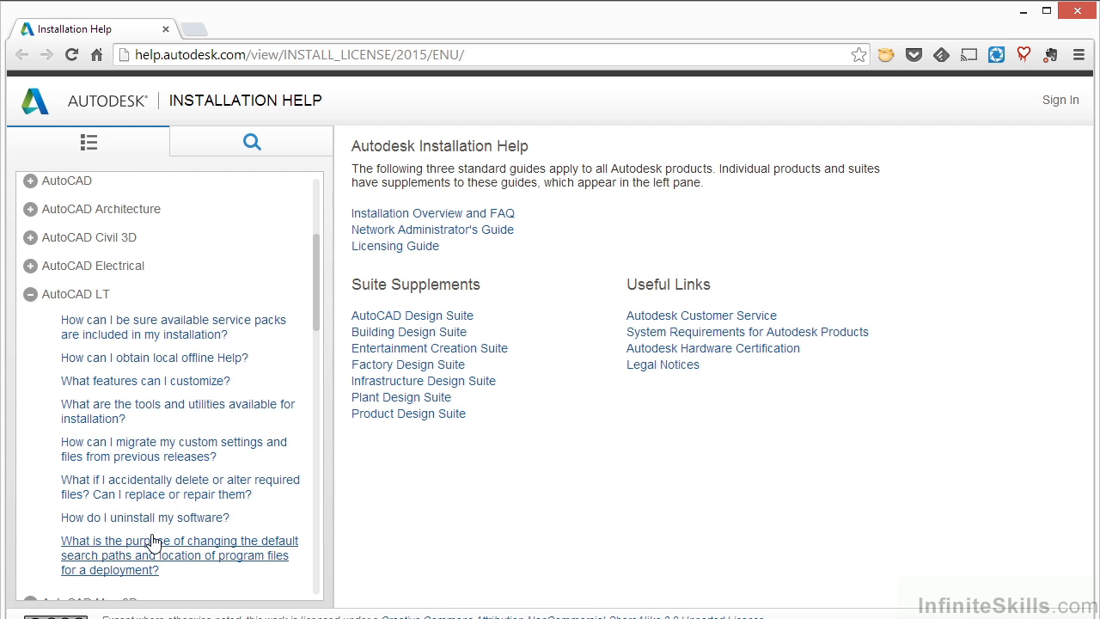
pyautogui.scroll(-3)
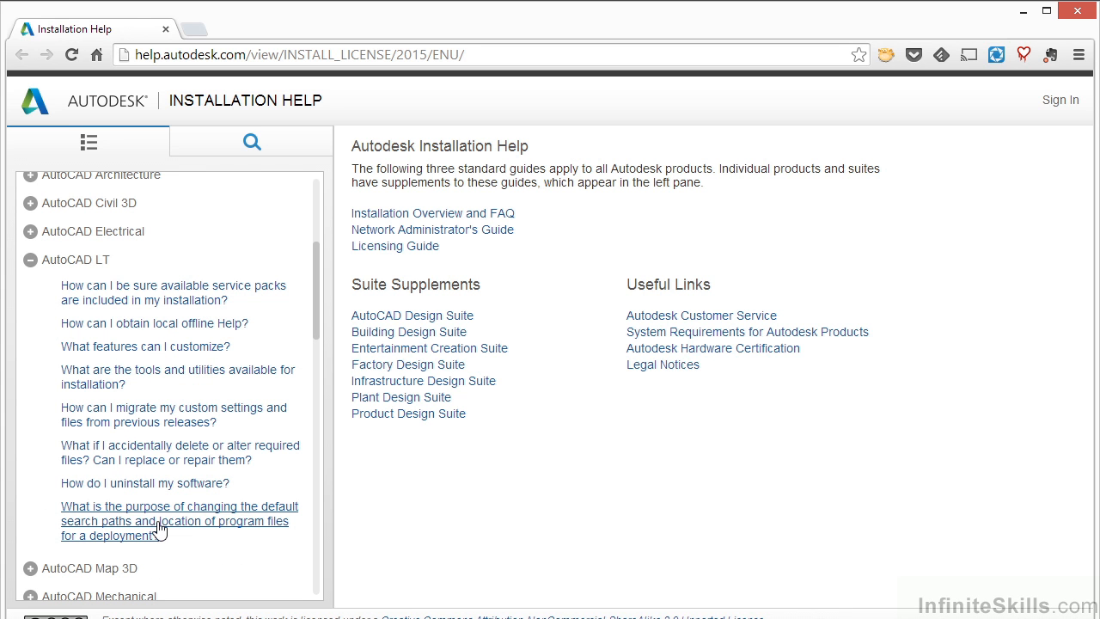
pyautogui.moveTo(749, 206)
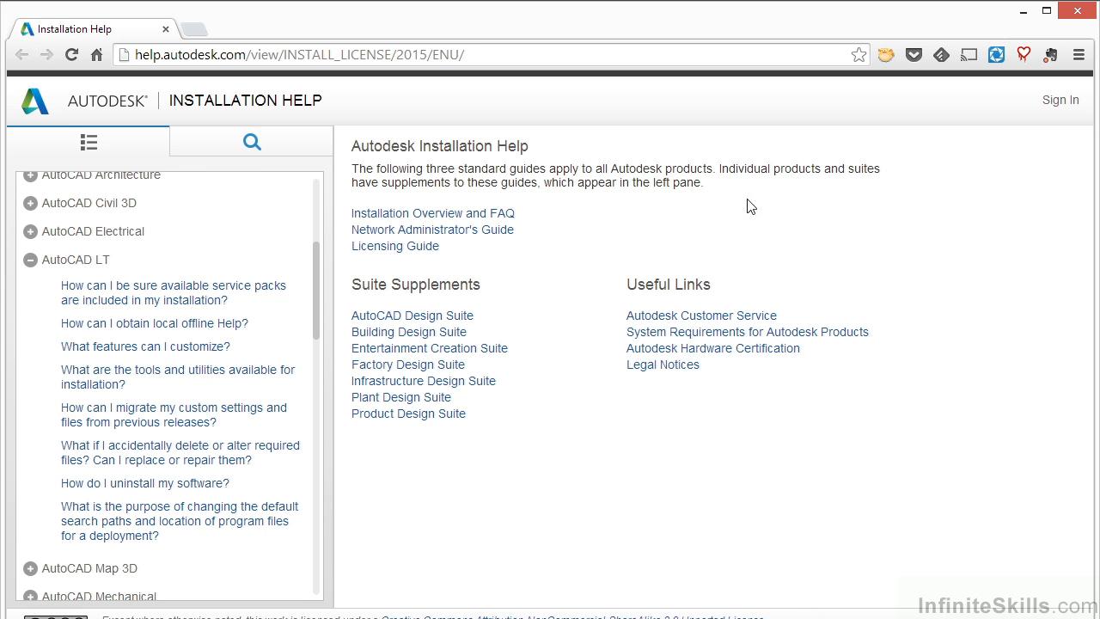
pyautogui.moveTo(1000, 53)
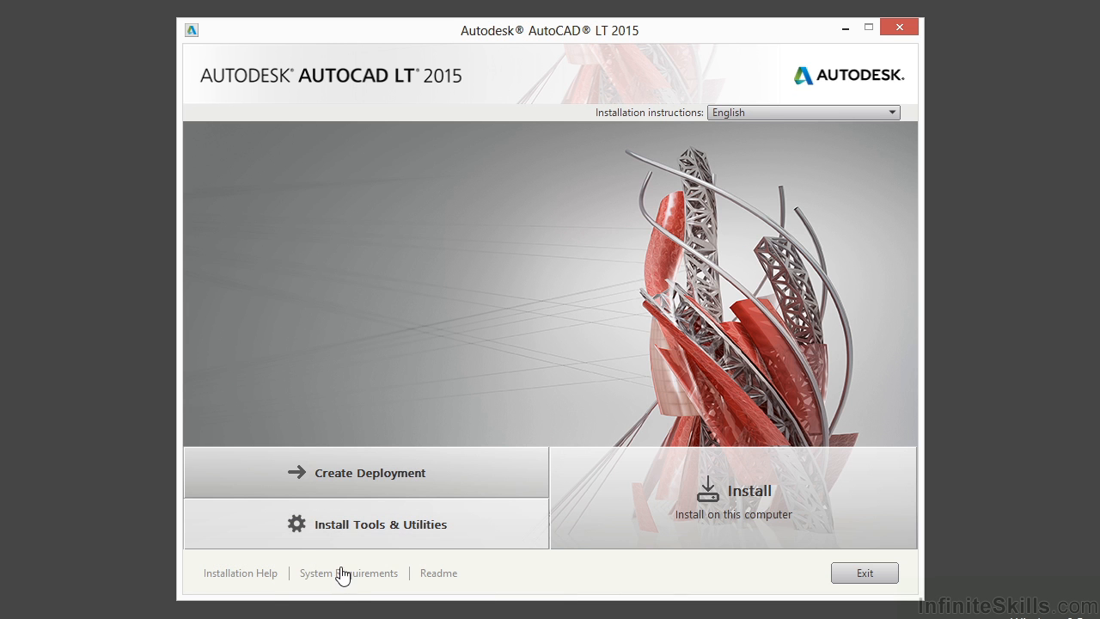
# - View the AutoCAD LT 2015 System Requirements page for 64-bit workstations
pyautogui.click(347, 574)
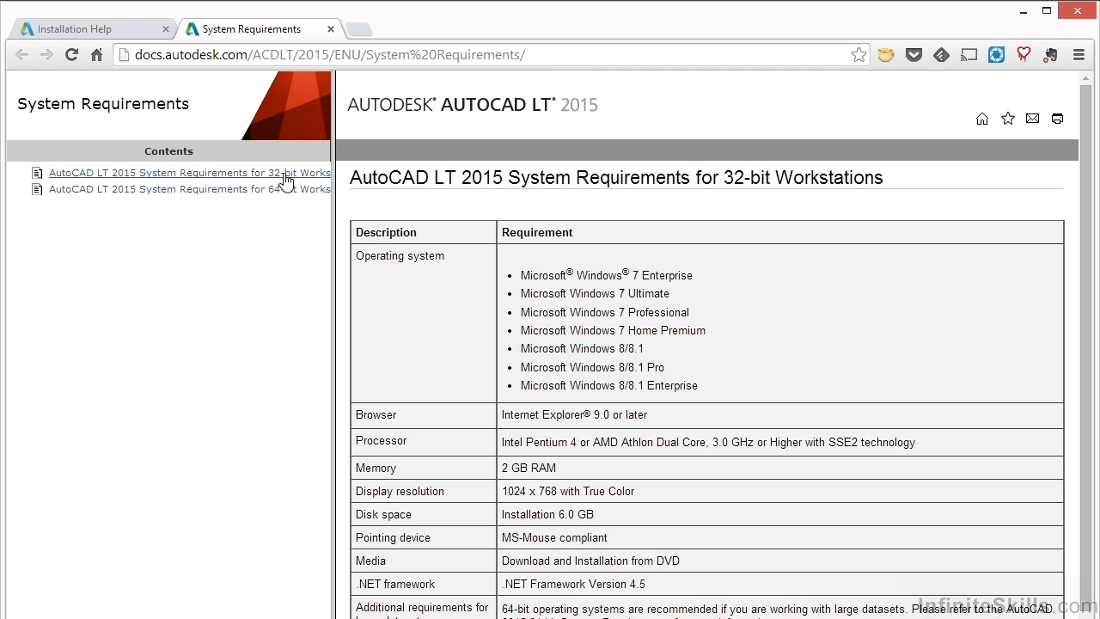
pyautogui.click(162, 187)
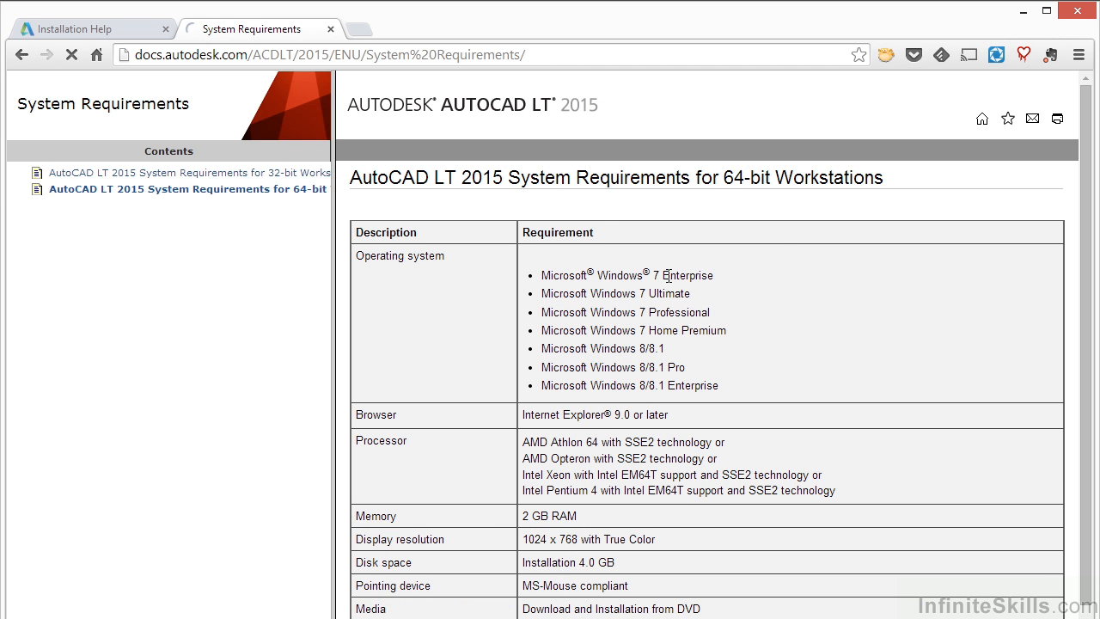
pyautogui.moveTo(632, 326)
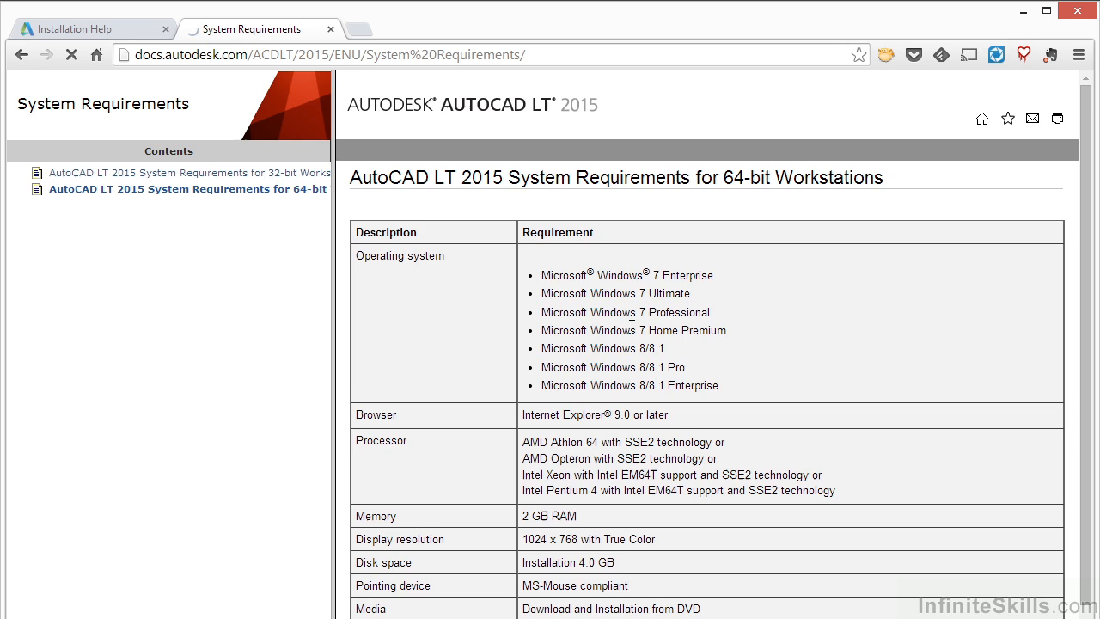
pyautogui.scroll(-3)
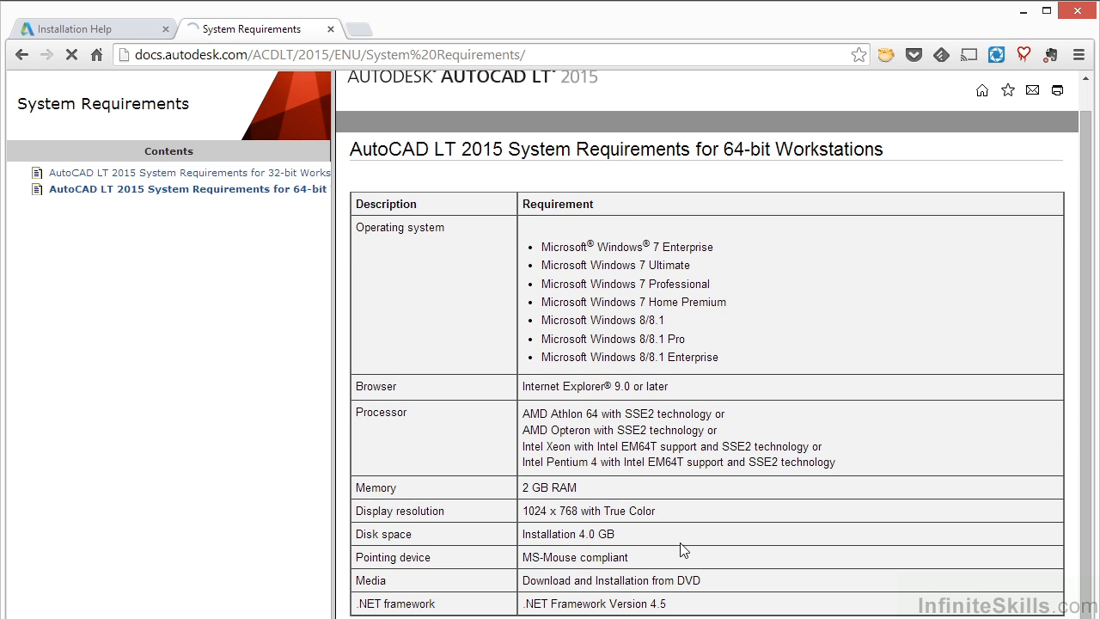
pyautogui.moveTo(880, 373)
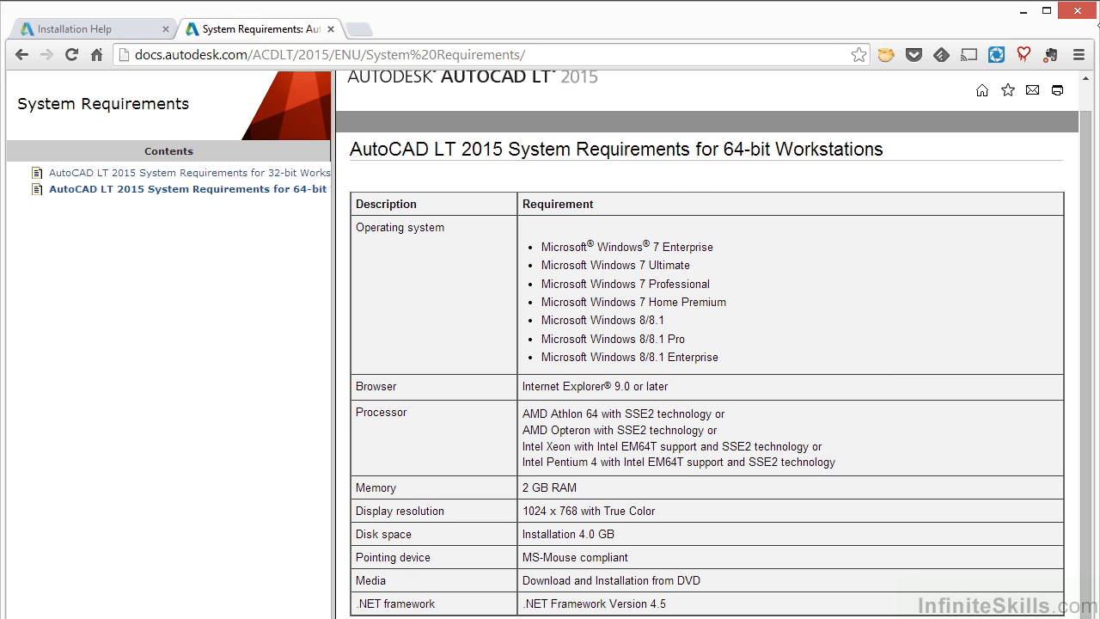
# - Read through the AutoCAD 2015 / AutoCAD LT 2015 Readme pre-installation notes online
pyautogui.click(421, 28)
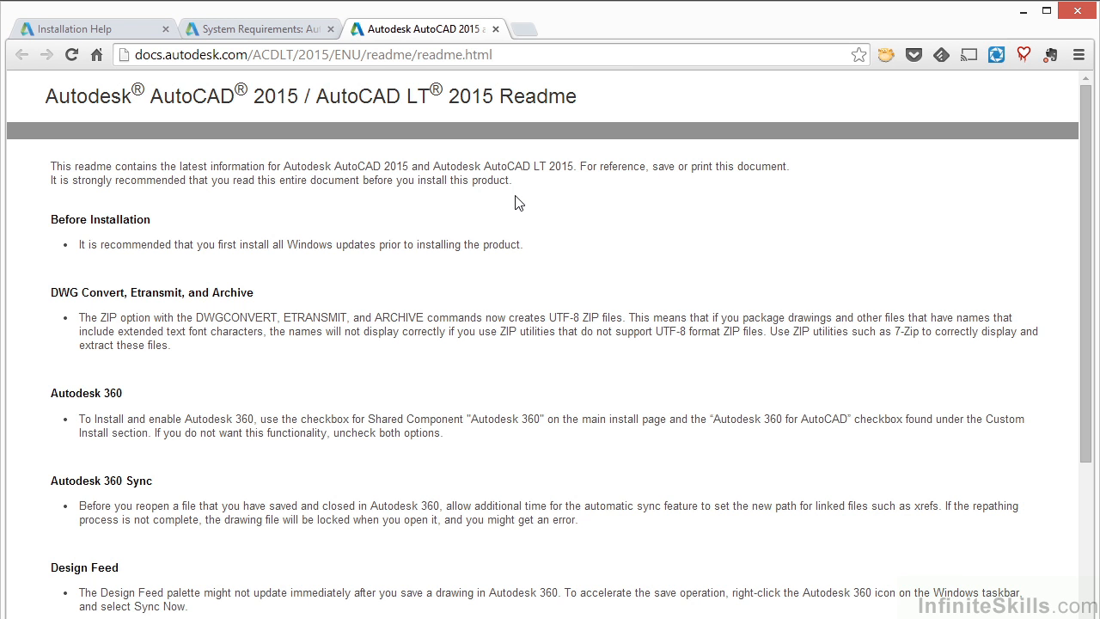
pyautogui.moveTo(479, 300)
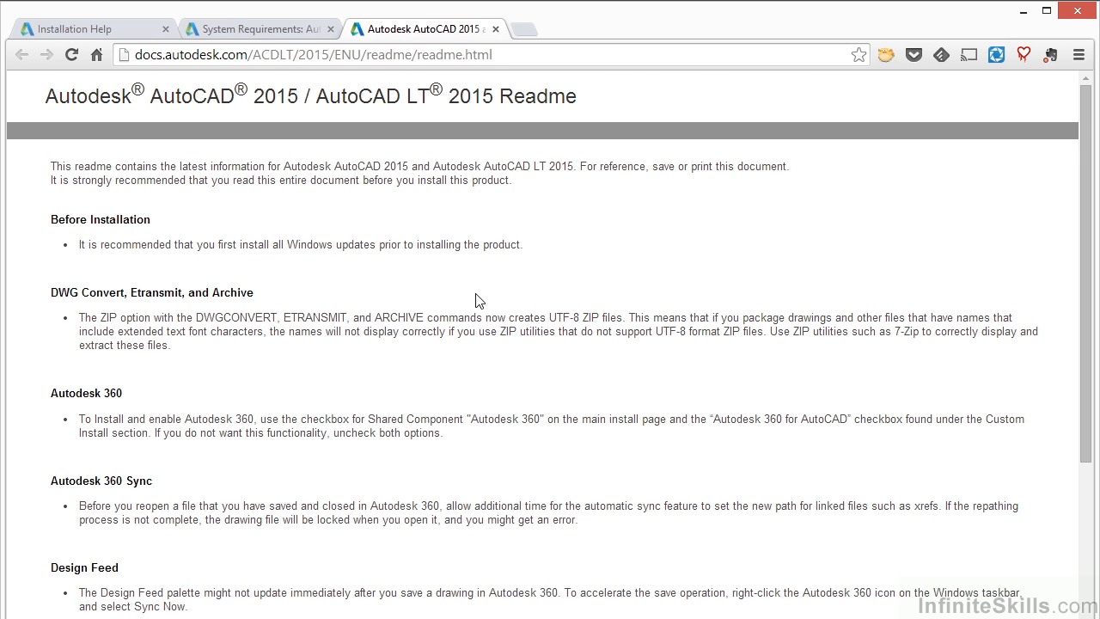
pyautogui.scroll(-3)
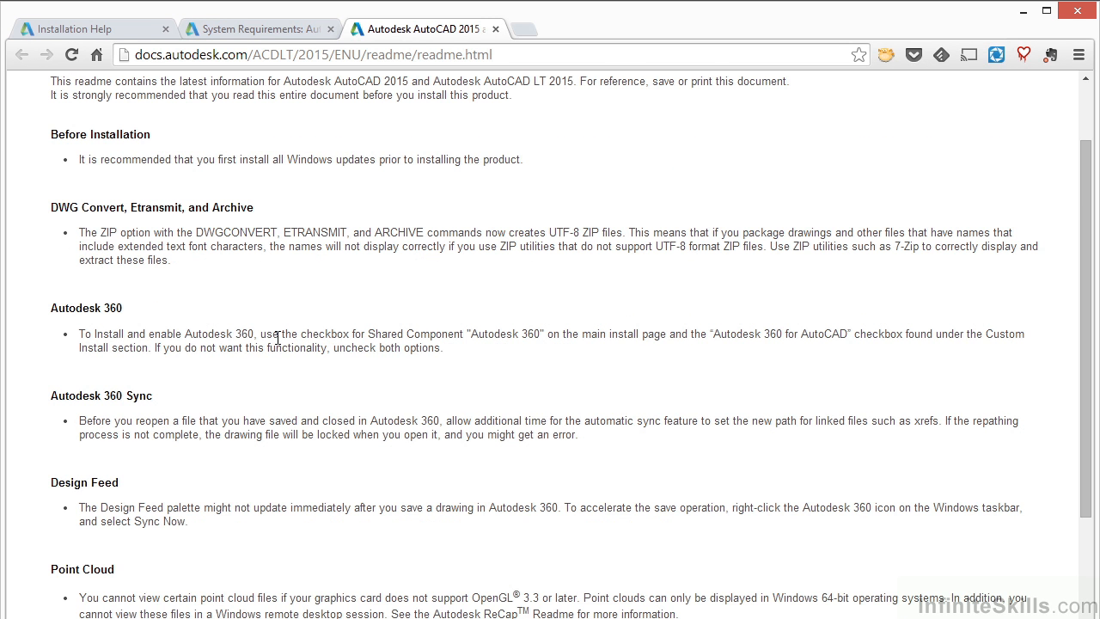
pyautogui.scroll(3)
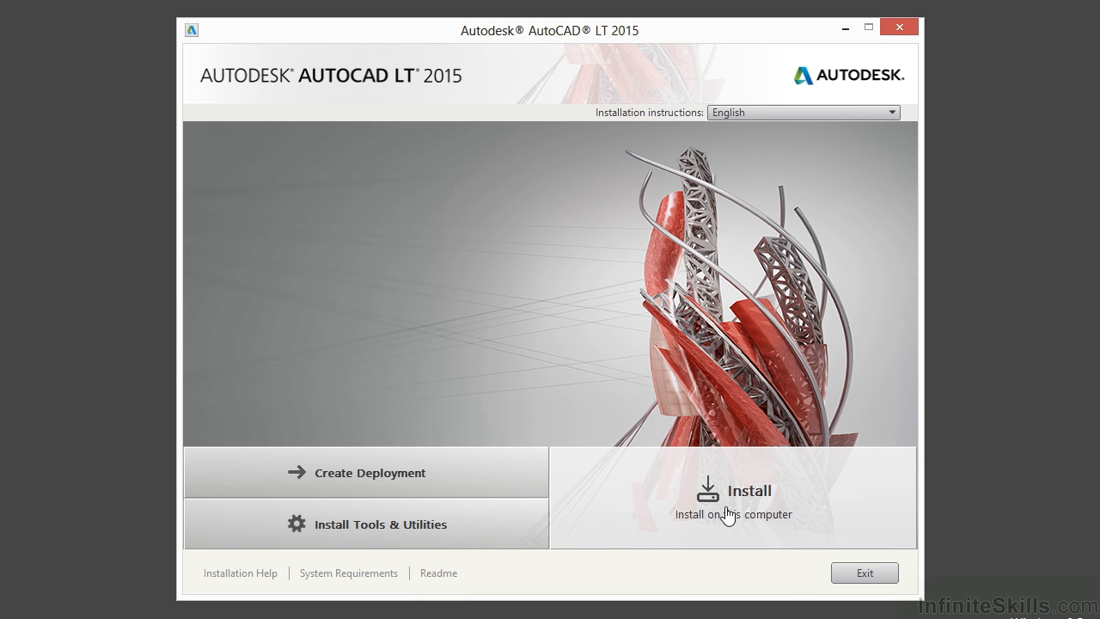
pyautogui.moveTo(817, 579)
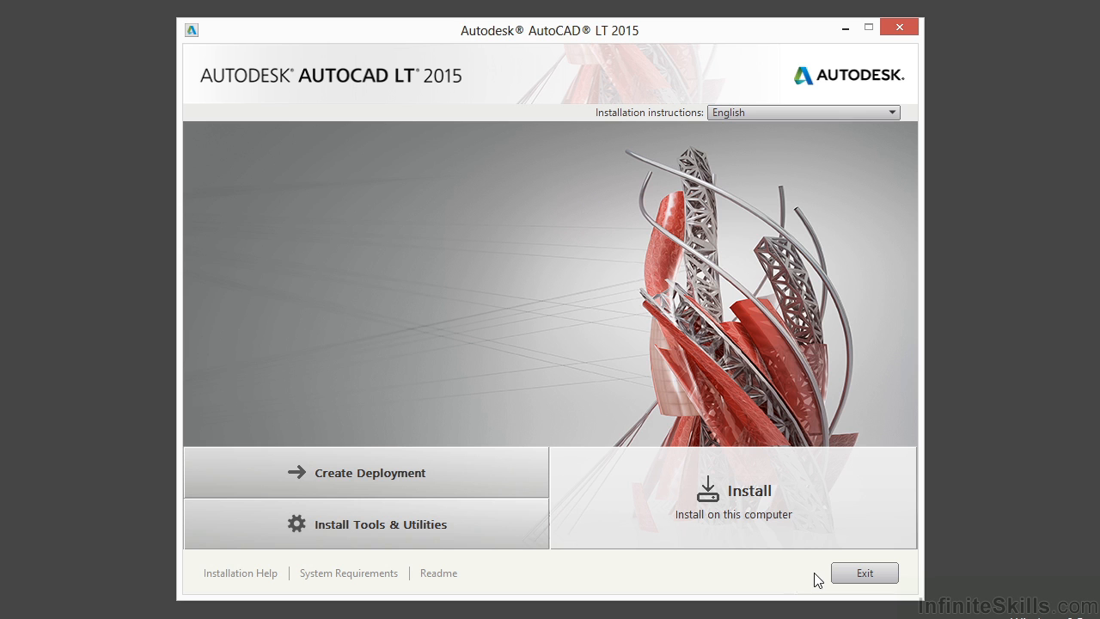
pyautogui.moveTo(864, 579)
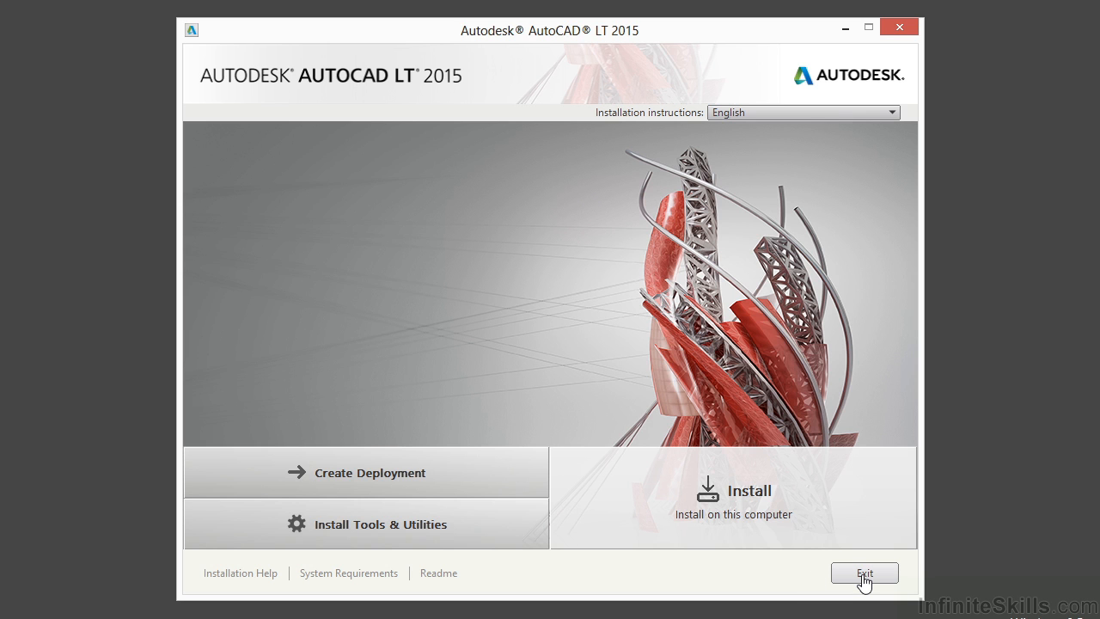
pyautogui.moveTo(799, 506)
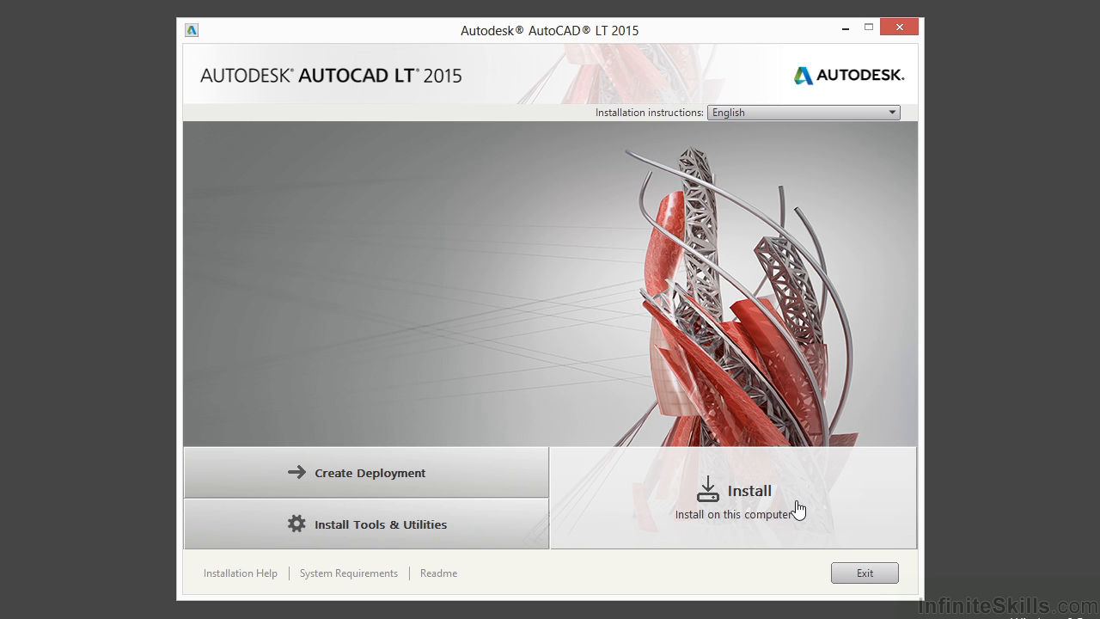
# - Start the installation on this computer and accept the license and services agreement
pyautogui.click(746, 491)
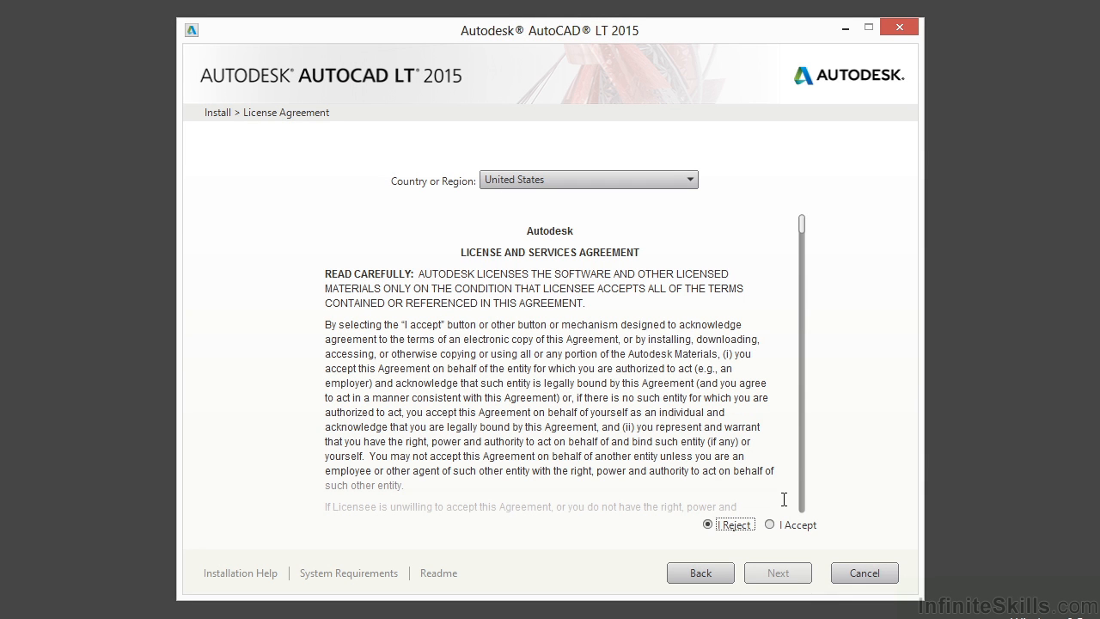
pyautogui.moveTo(709, 335)
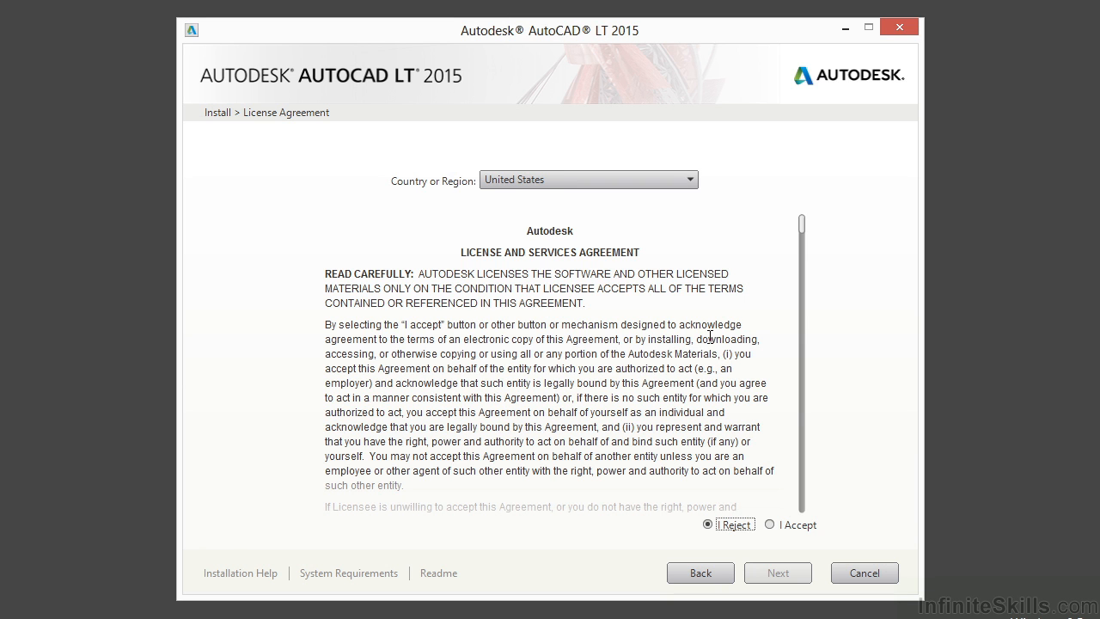
pyautogui.moveTo(773, 484)
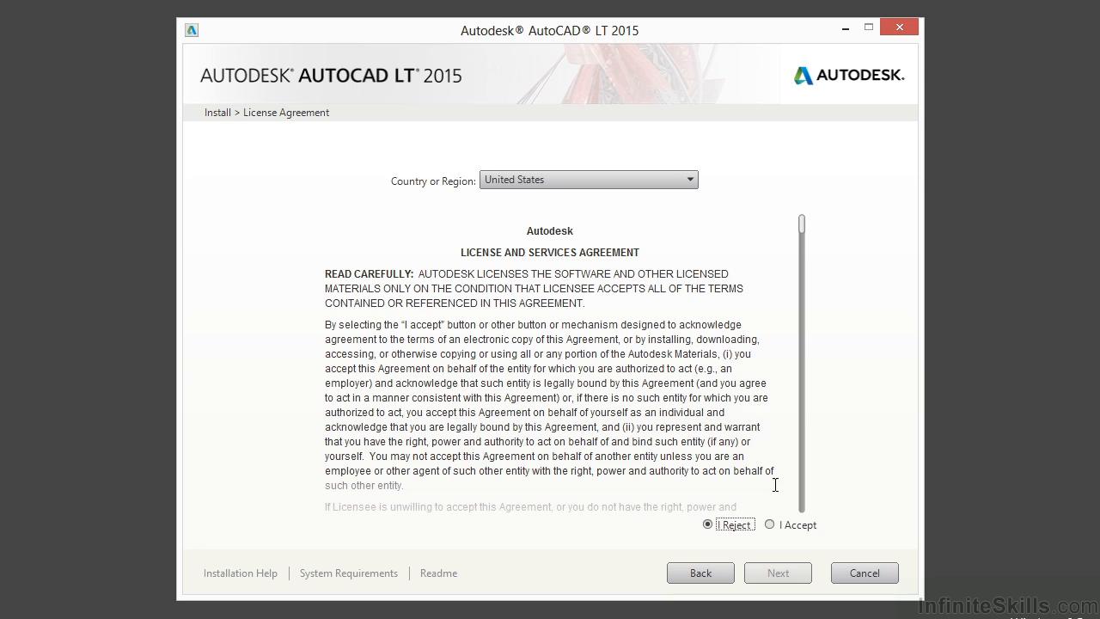
pyautogui.scroll(-3)
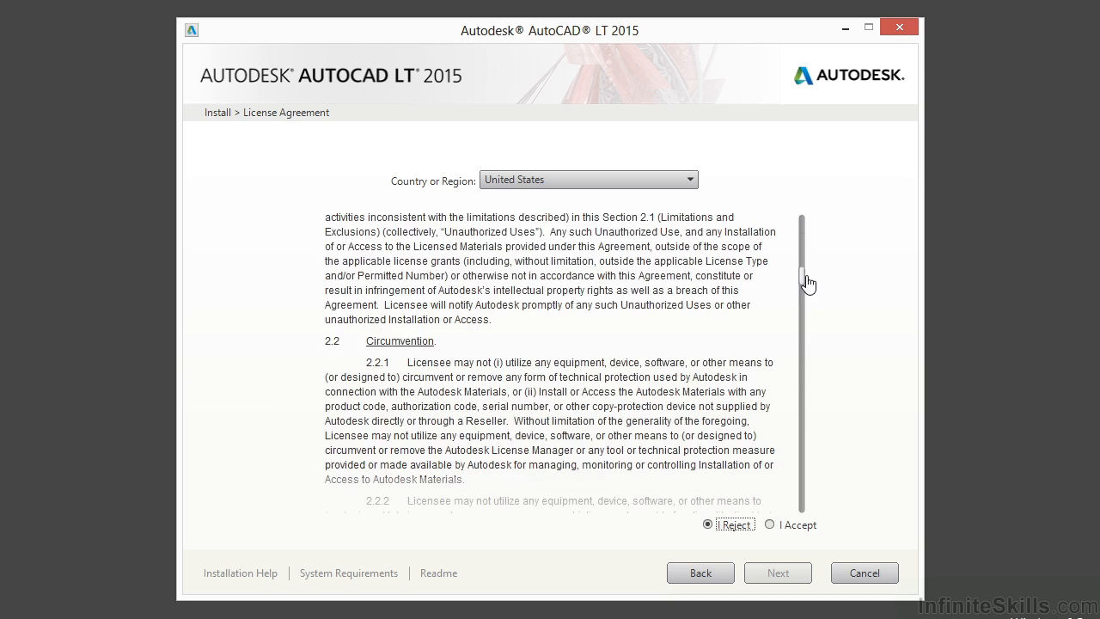
pyautogui.scroll(-3)
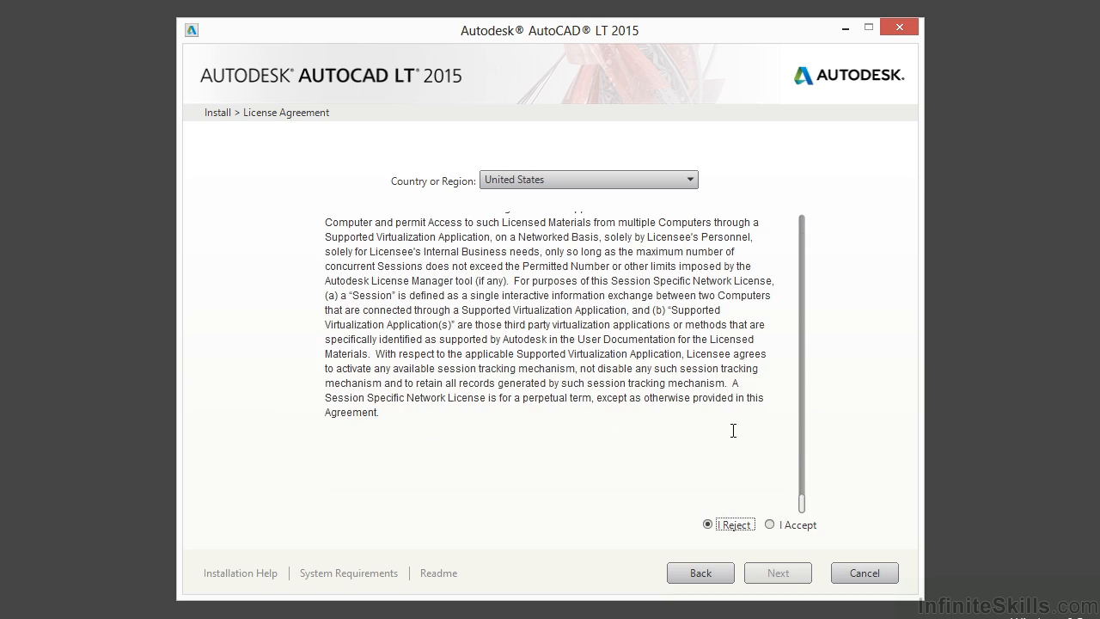
pyautogui.click(769, 524)
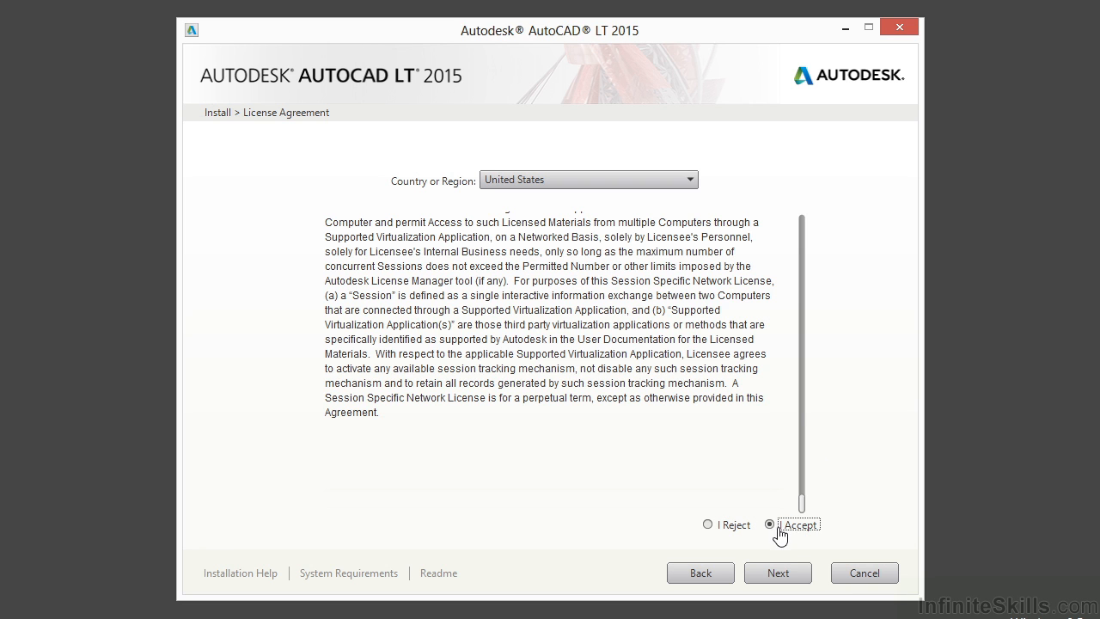
pyautogui.moveTo(804, 564)
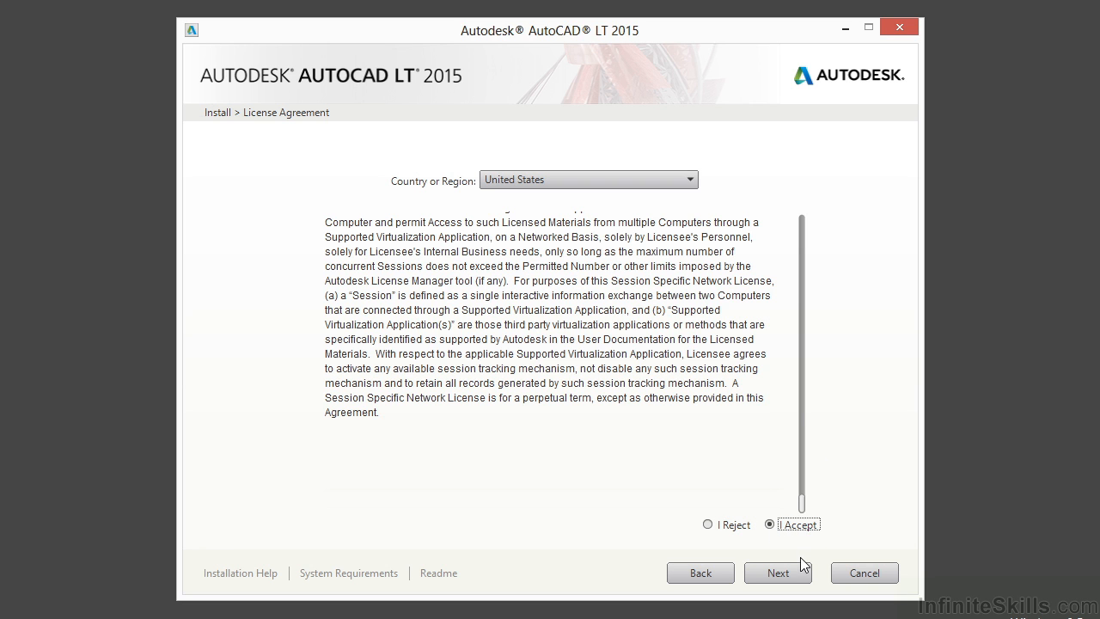
pyautogui.moveTo(805, 533)
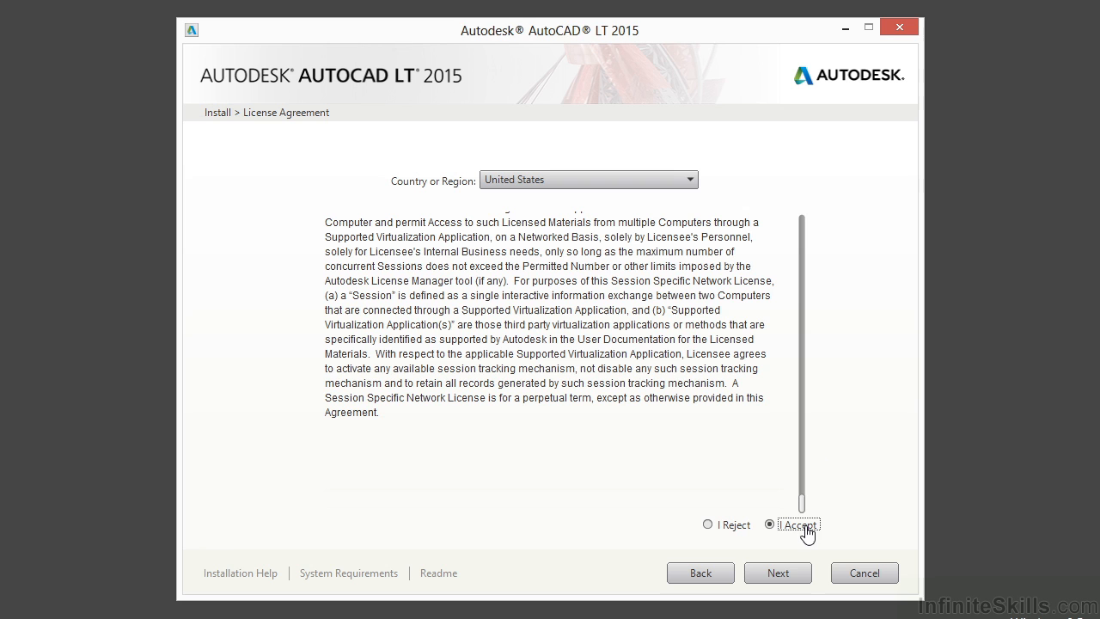
pyautogui.moveTo(655, 367)
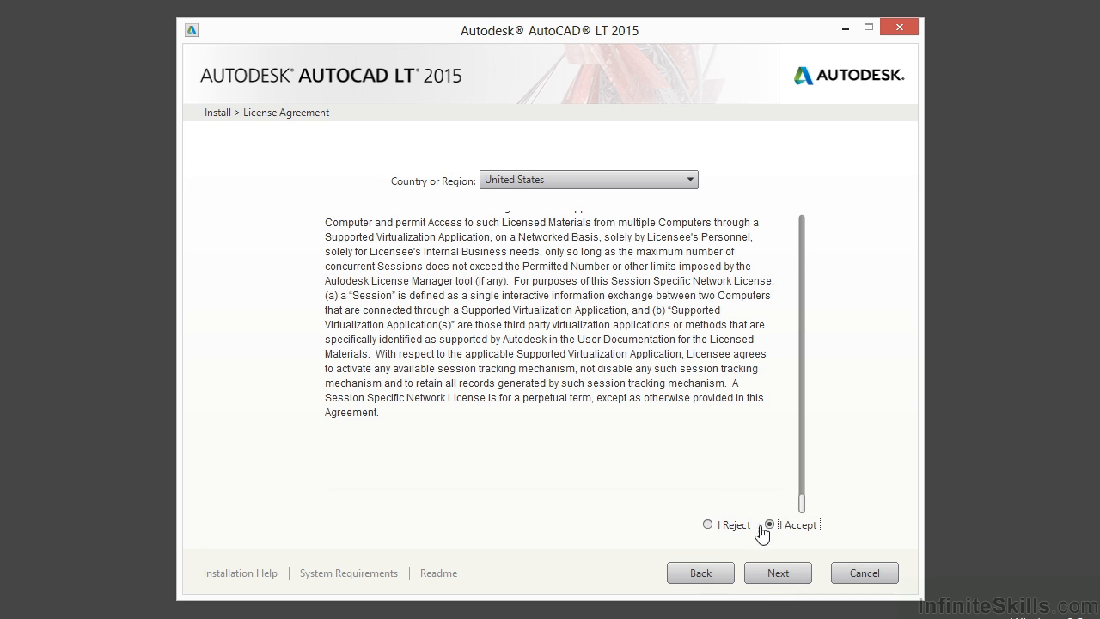
pyautogui.moveTo(777, 567)
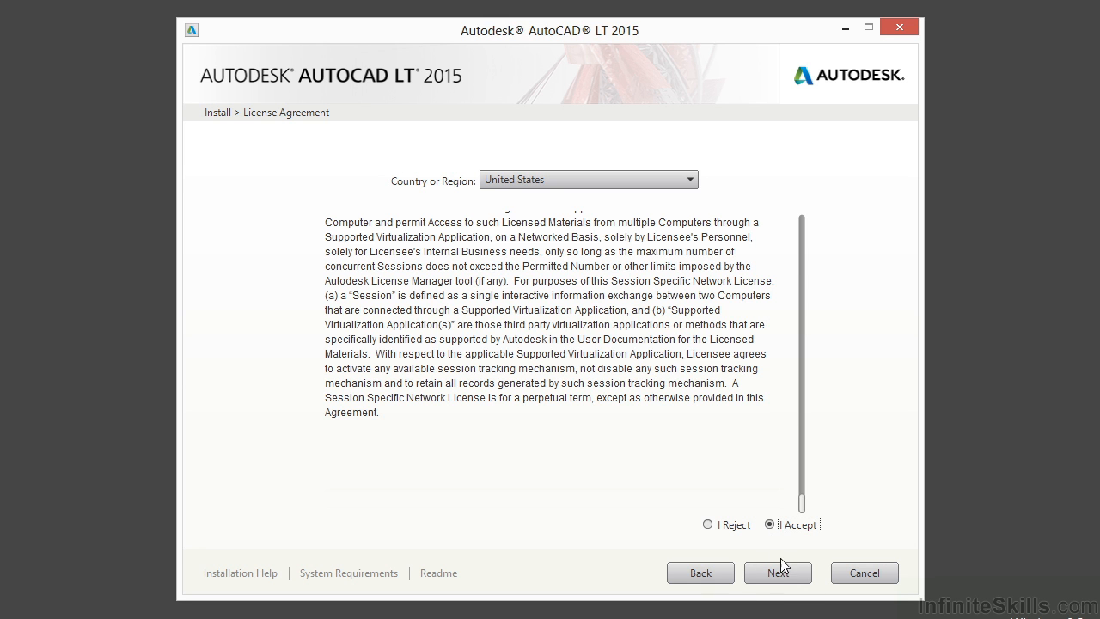
# - On Product Information, choose 'I want to try this product for 30 days'
pyautogui.click(777, 572)
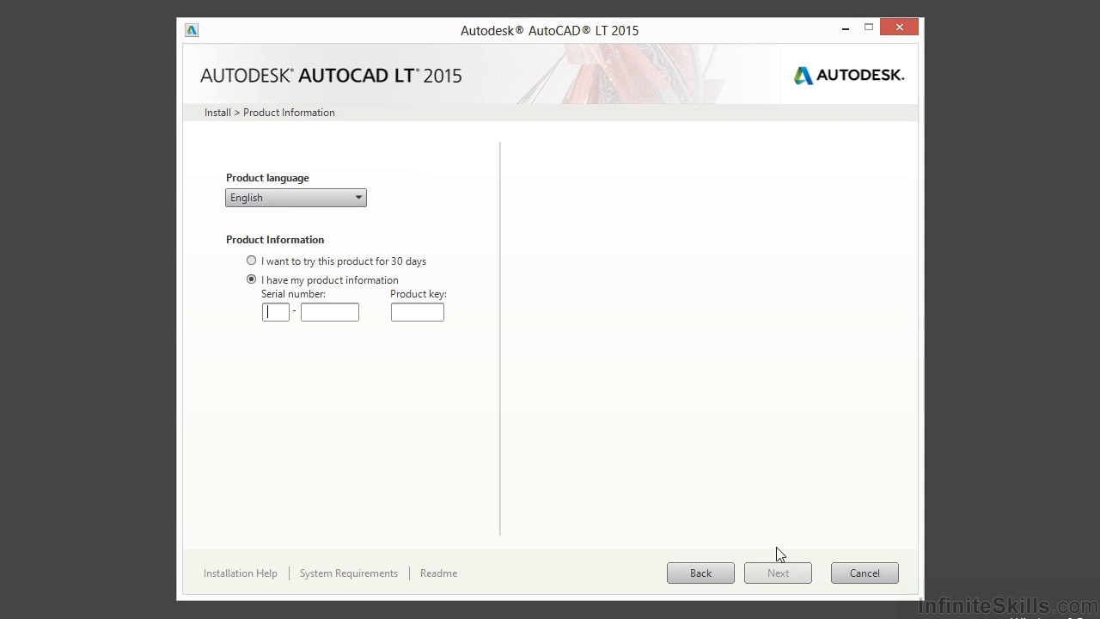
pyautogui.moveTo(598, 400)
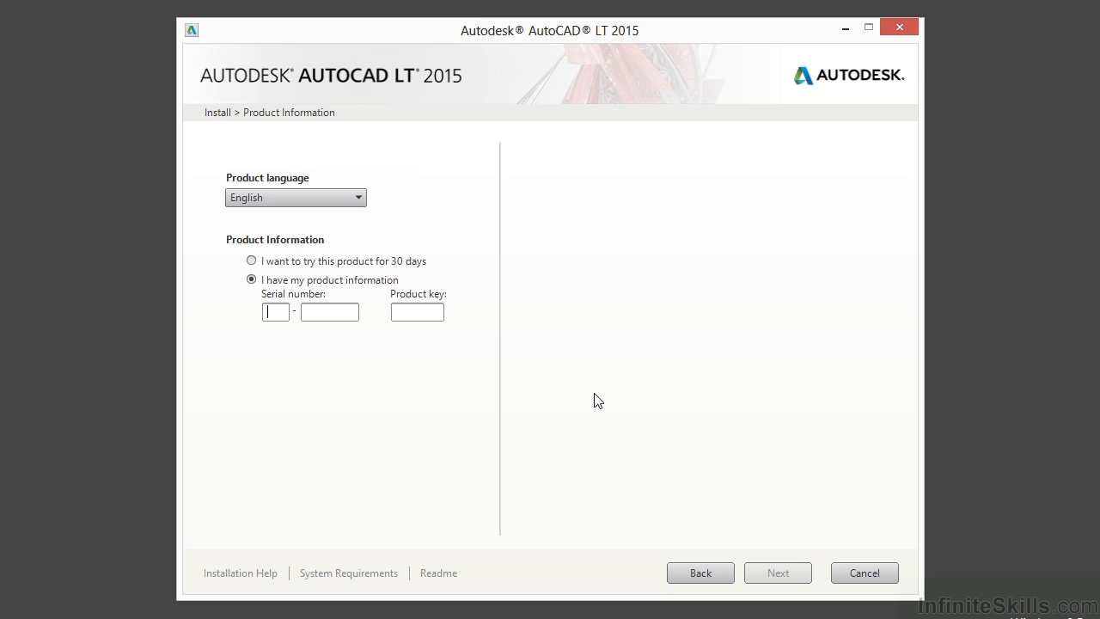
pyautogui.moveTo(453, 409)
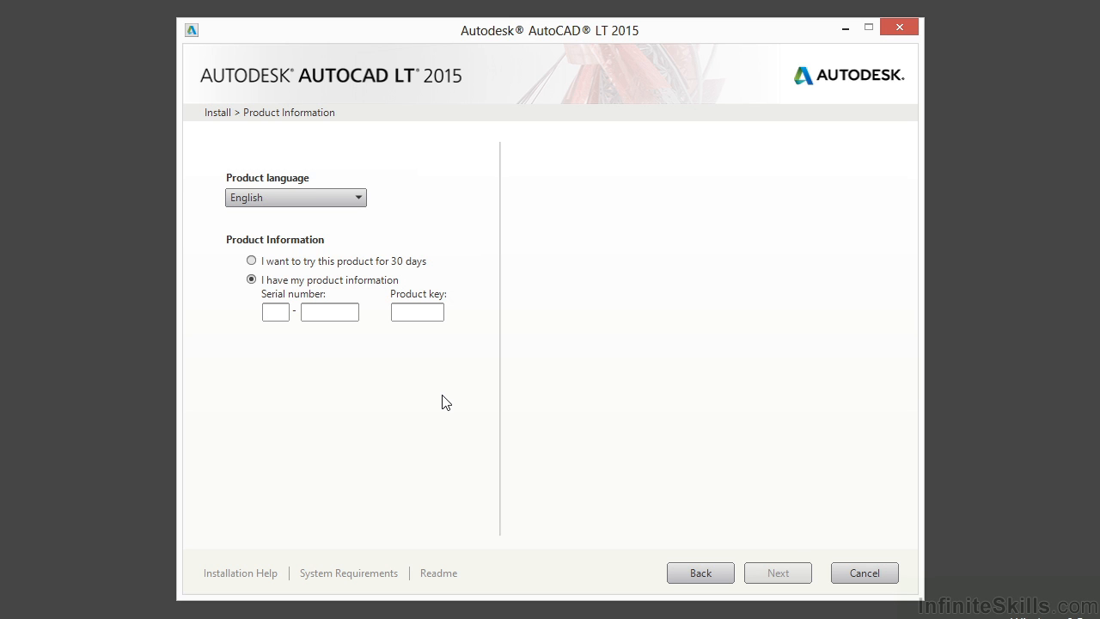
pyautogui.moveTo(413, 328)
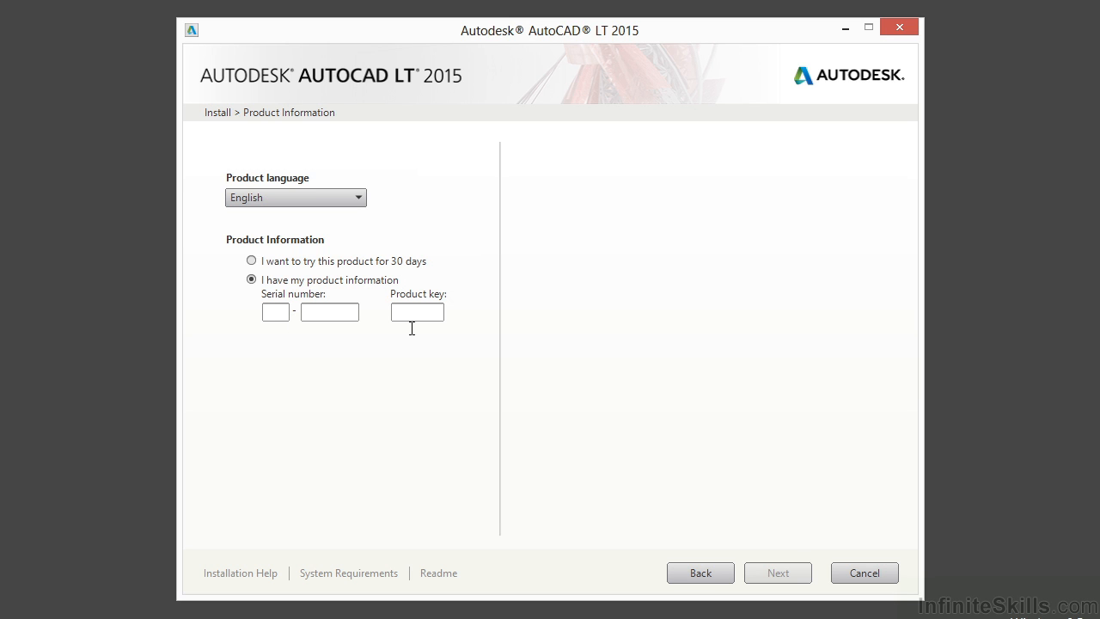
pyautogui.moveTo(319, 287)
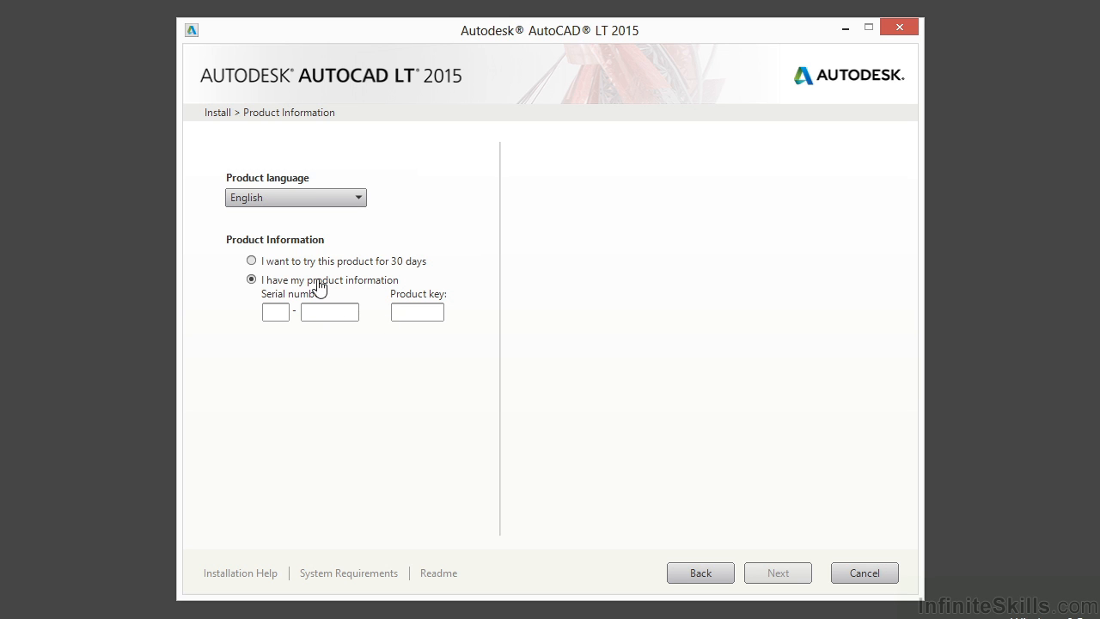
pyautogui.click(416, 311)
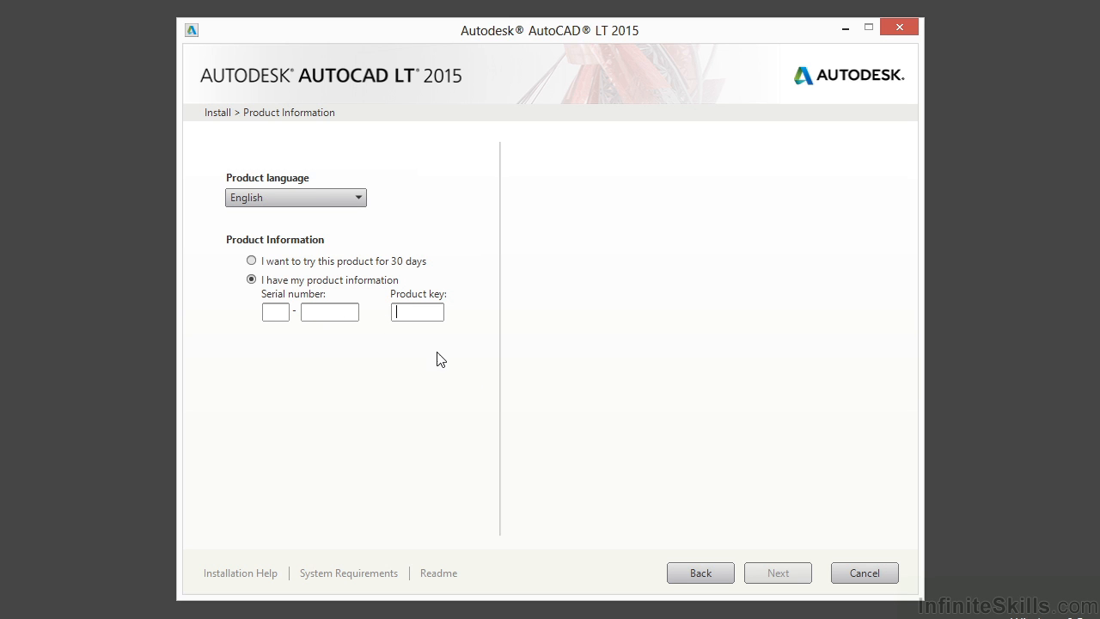
pyautogui.click(251, 261)
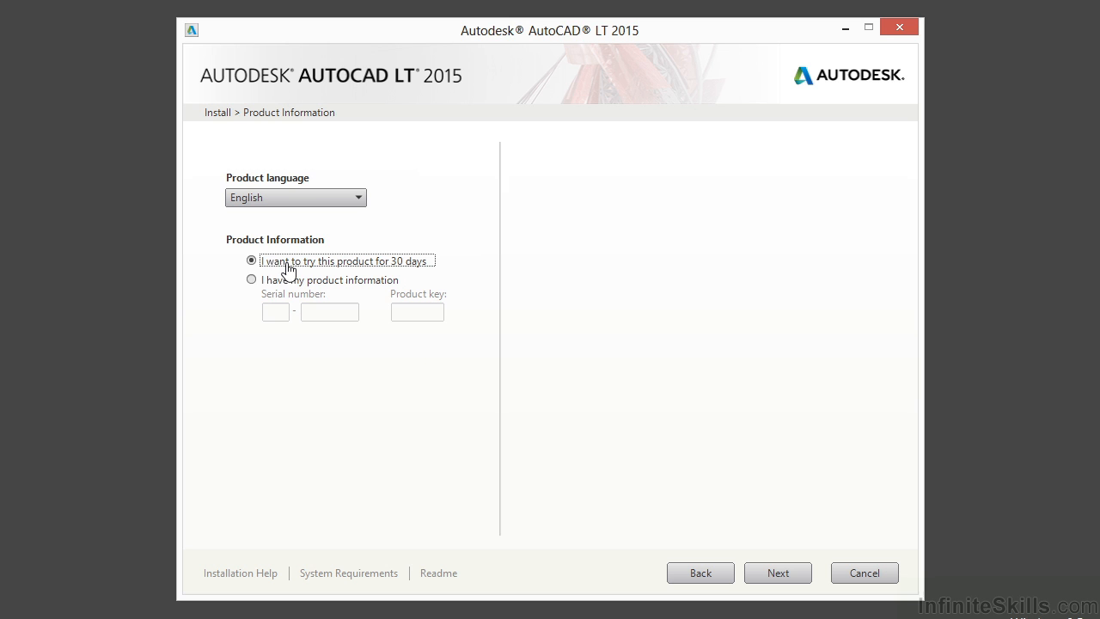
pyautogui.moveTo(421, 400)
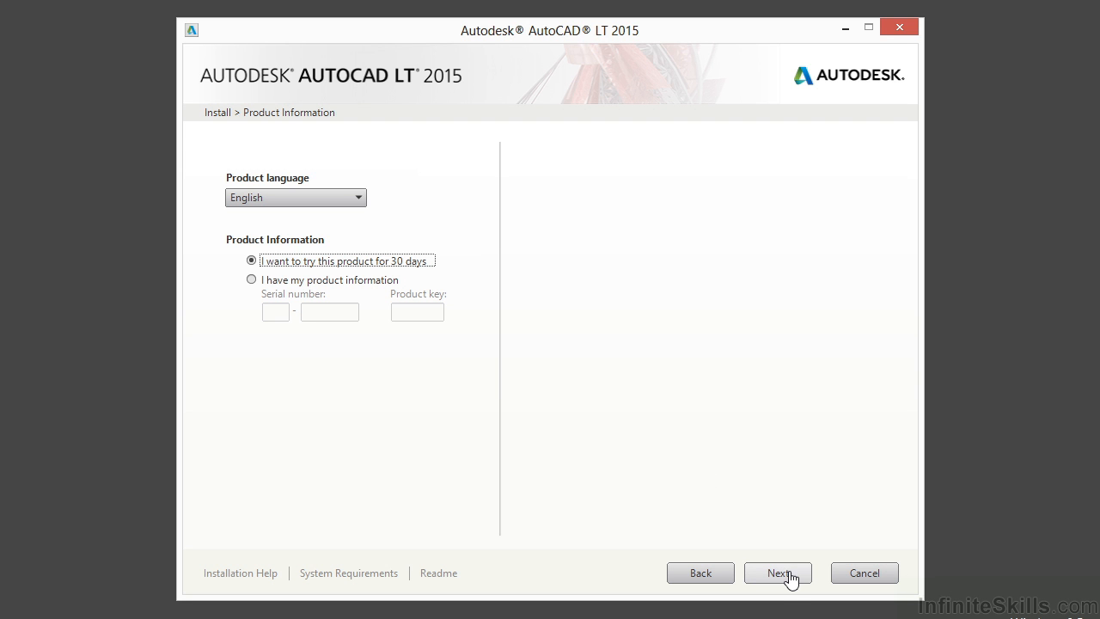
# - On Configure Installation, keep AutoCAD LT 2015 included and expand its configuration panel
pyautogui.click(777, 572)
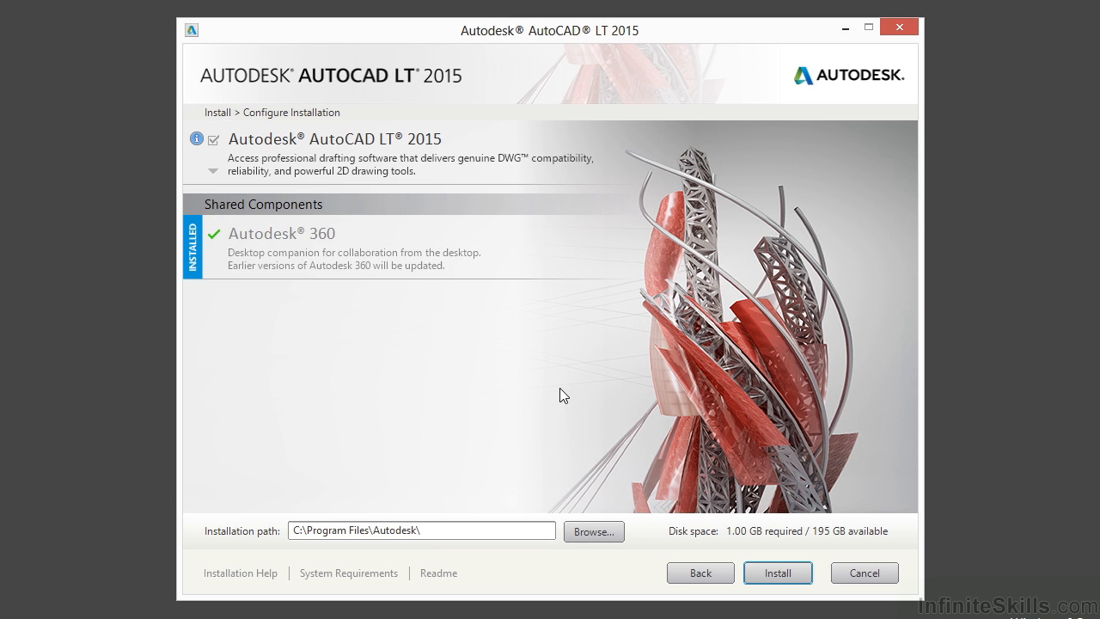
pyautogui.moveTo(405, 348)
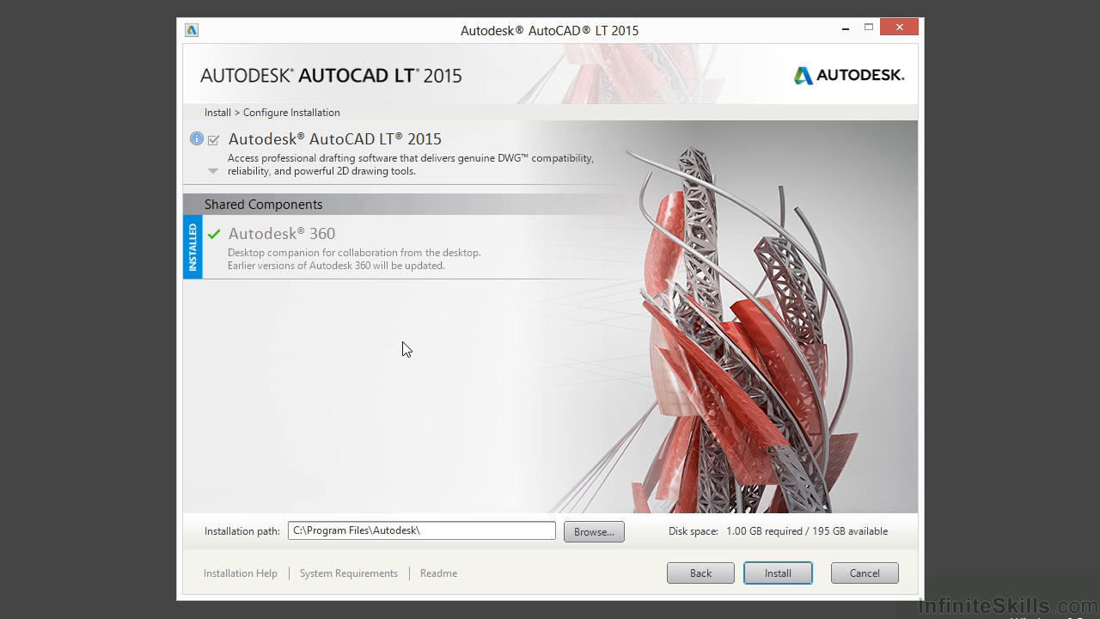
pyautogui.moveTo(420, 313)
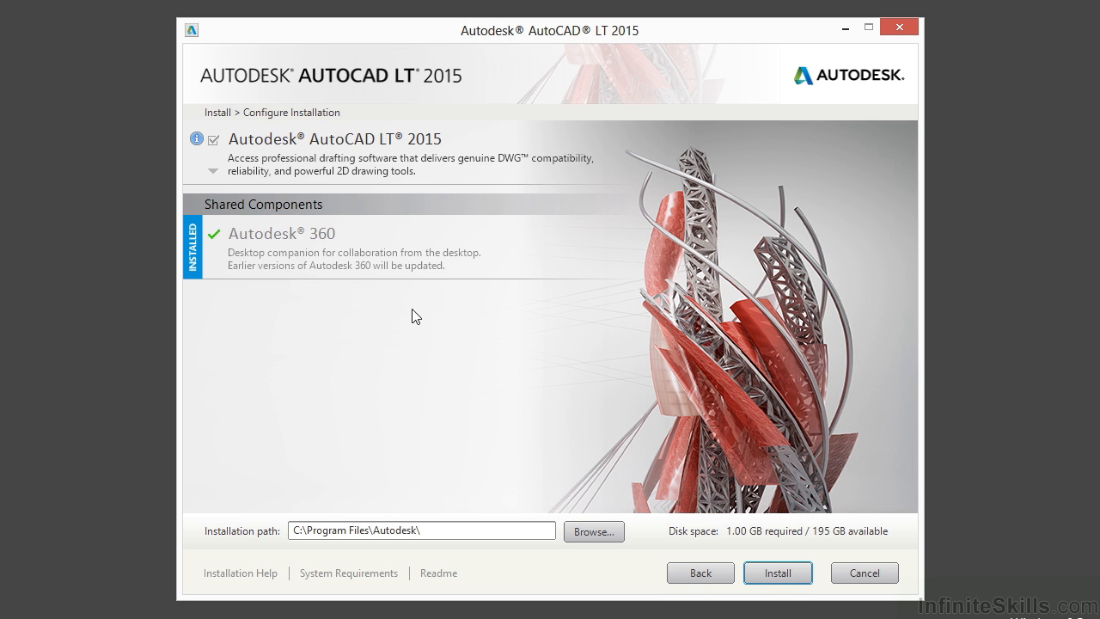
pyautogui.moveTo(221, 255)
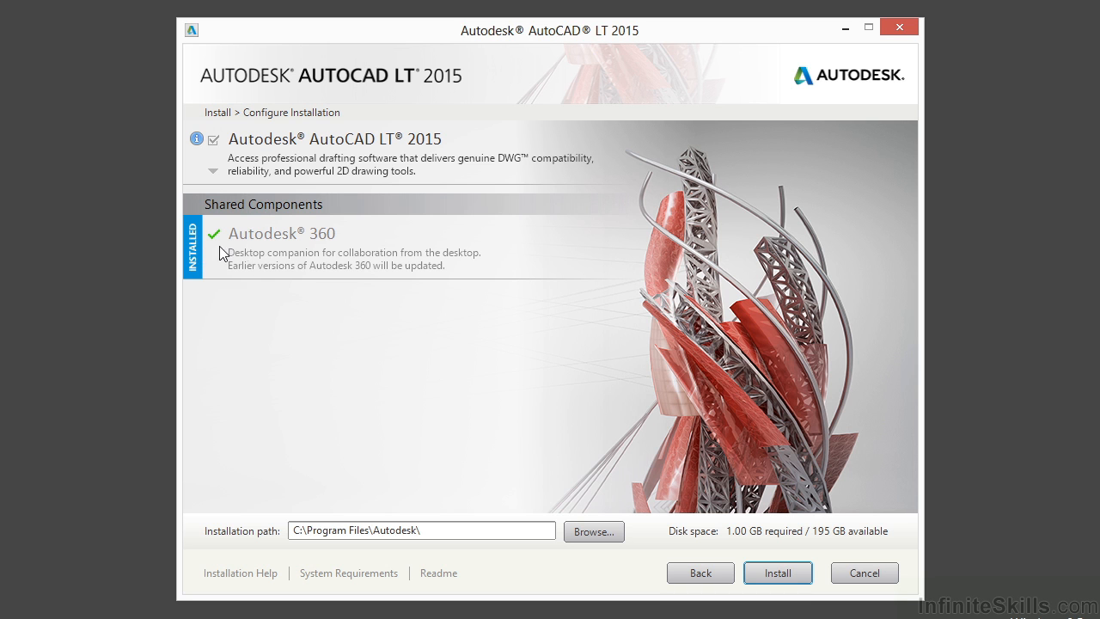
pyautogui.moveTo(227, 274)
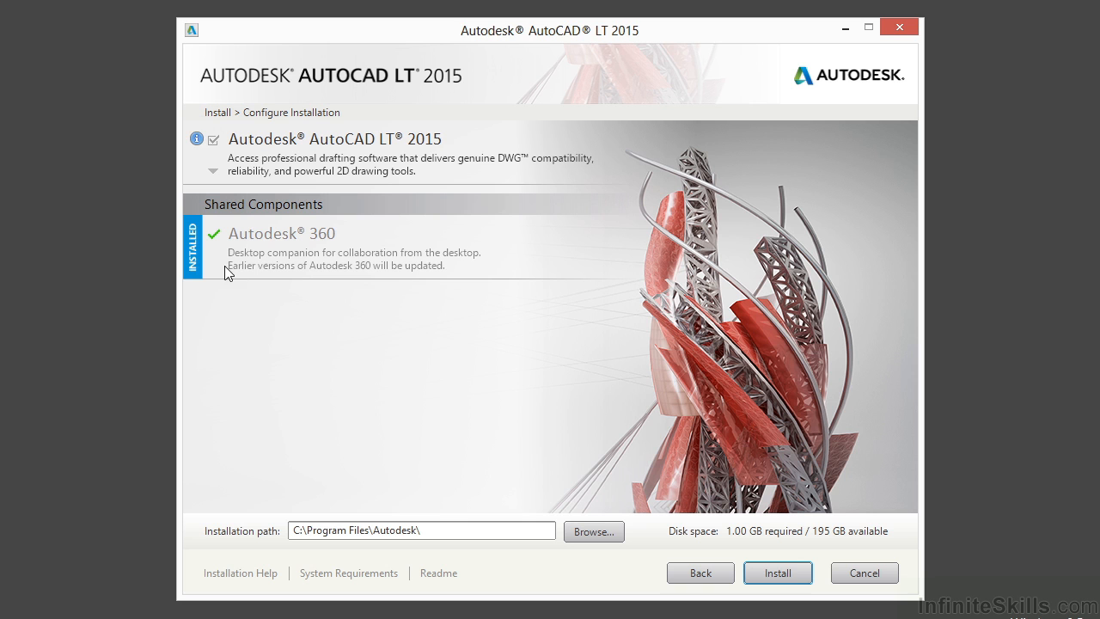
pyautogui.moveTo(297, 278)
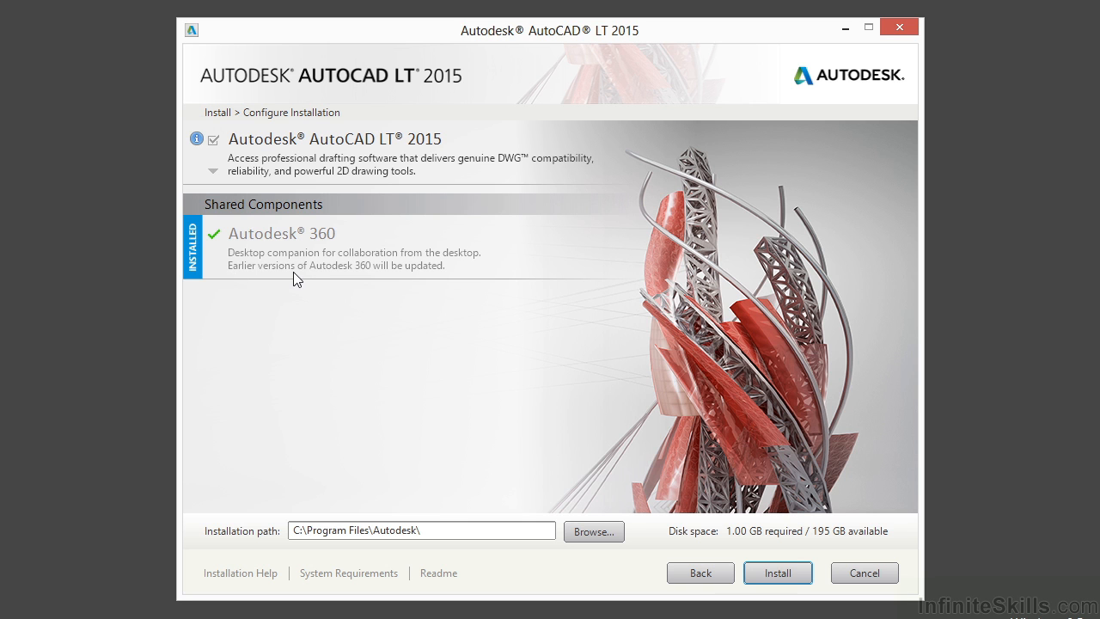
pyautogui.moveTo(222, 244)
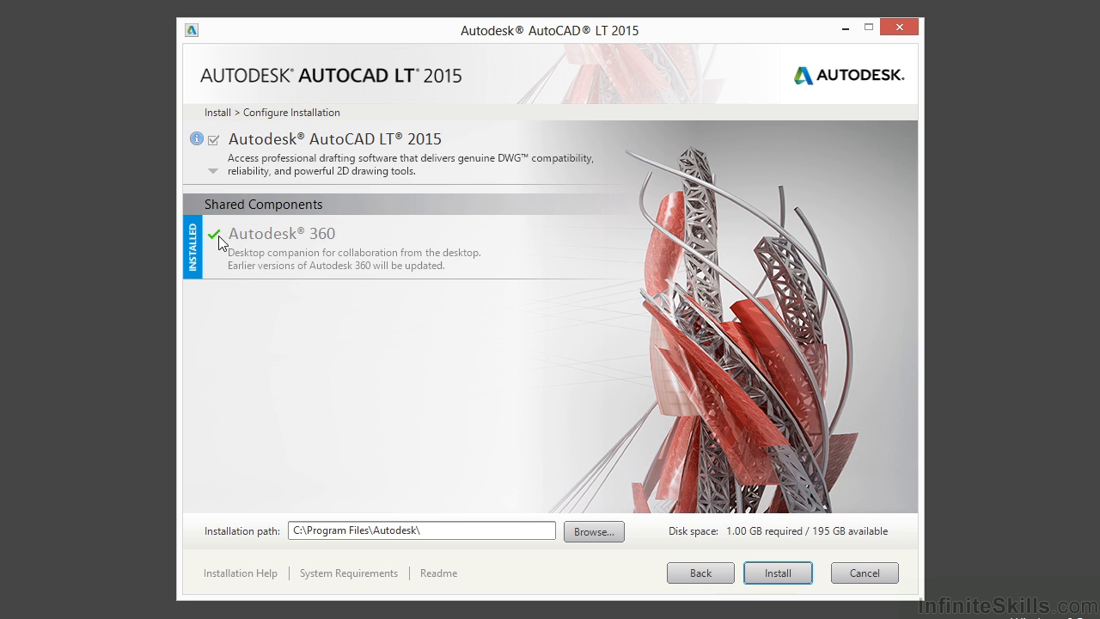
pyautogui.click(213, 139)
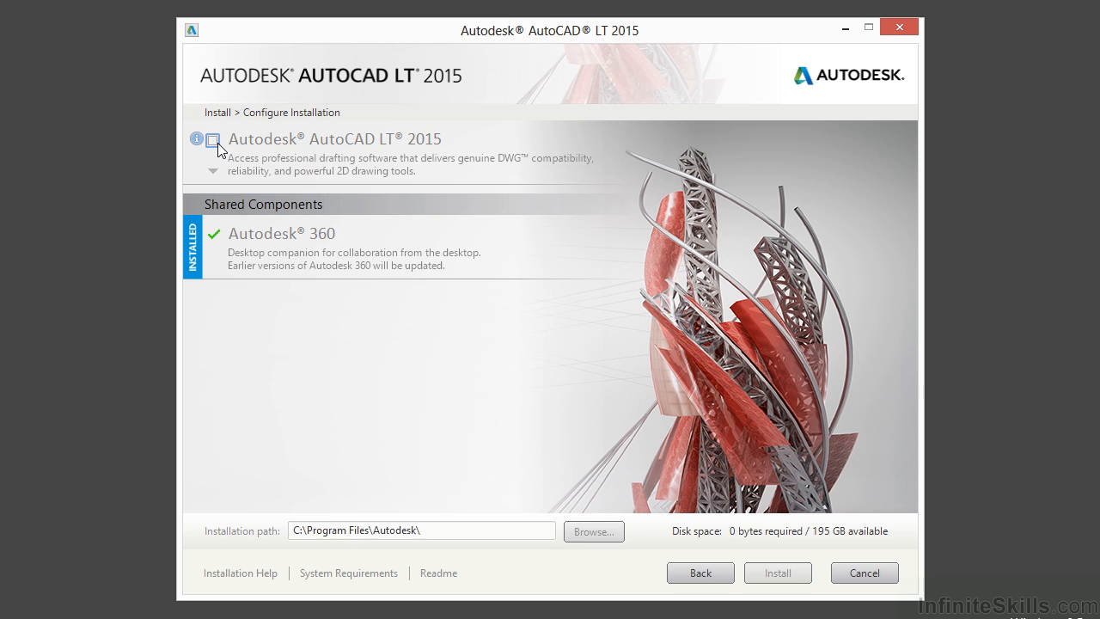
pyautogui.click(213, 139)
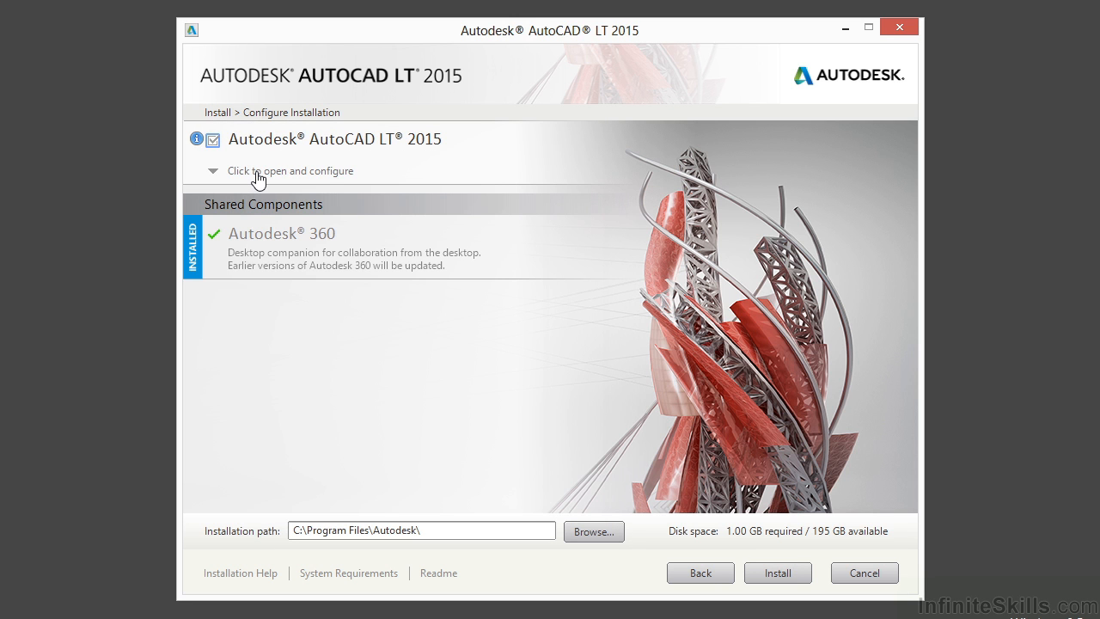
pyautogui.click(214, 170)
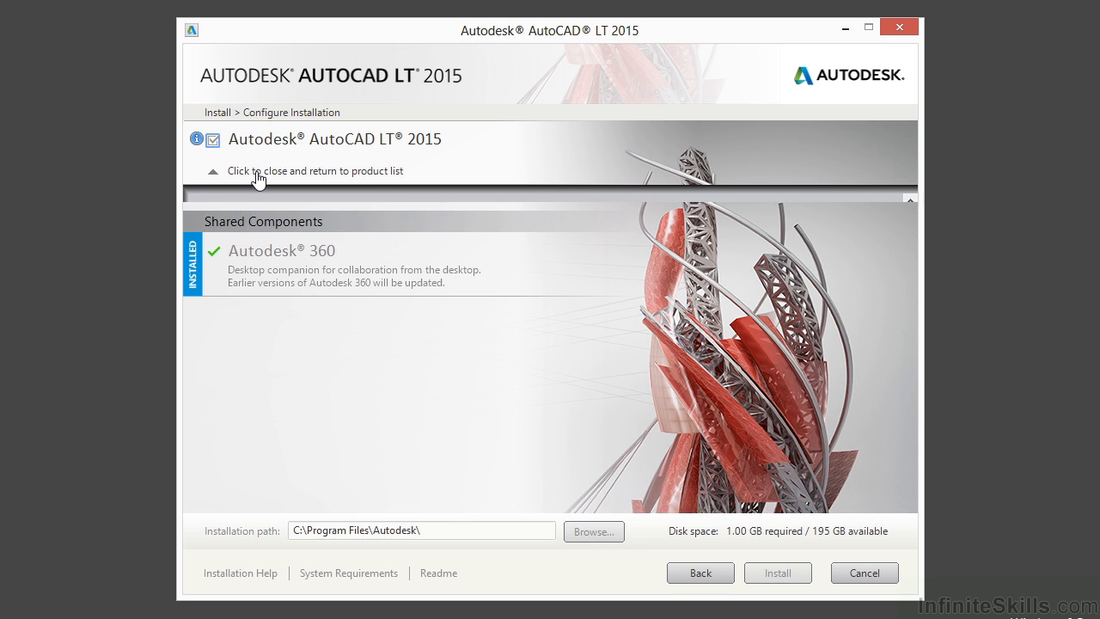
# - Choose the Custom installation type and review the full feature list, all included
pyautogui.click(213, 171)
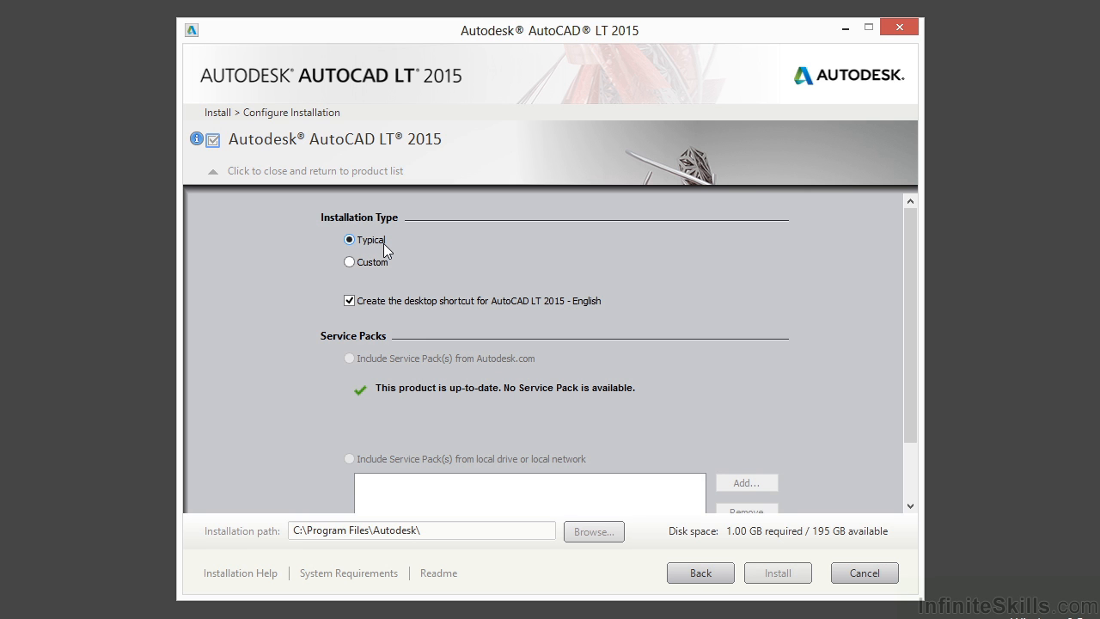
pyautogui.click(349, 261)
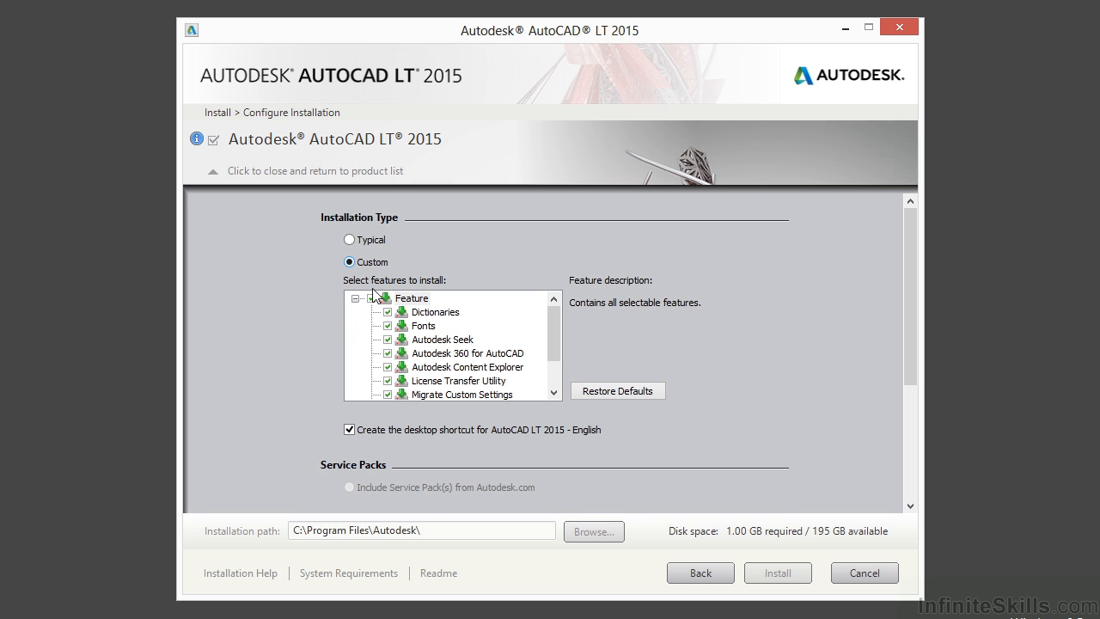
pyautogui.click(412, 297)
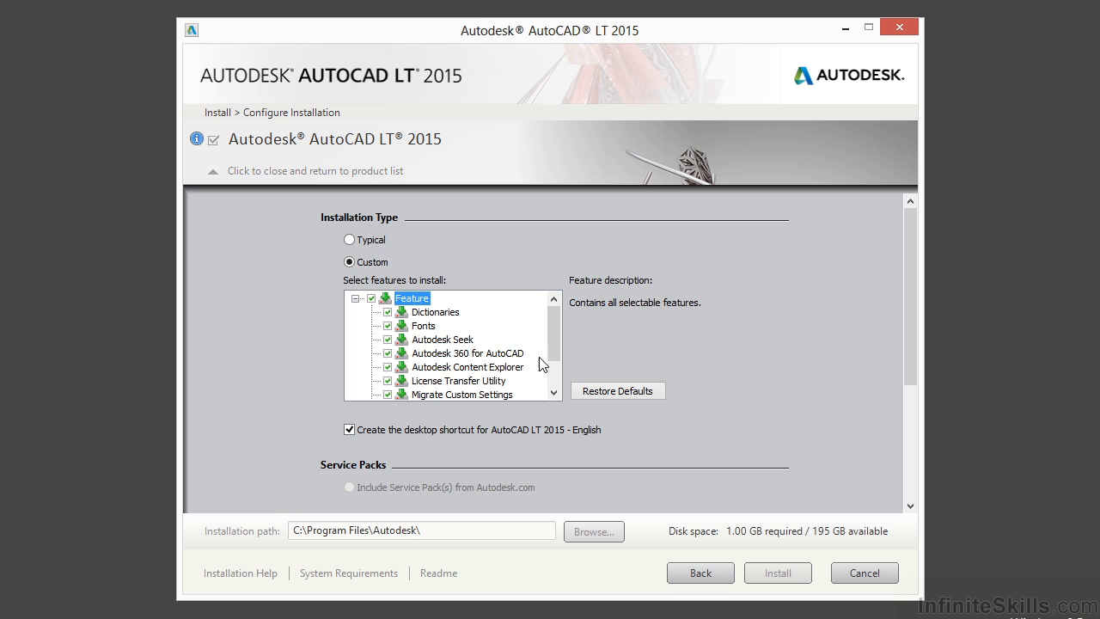
pyautogui.scroll(-3)
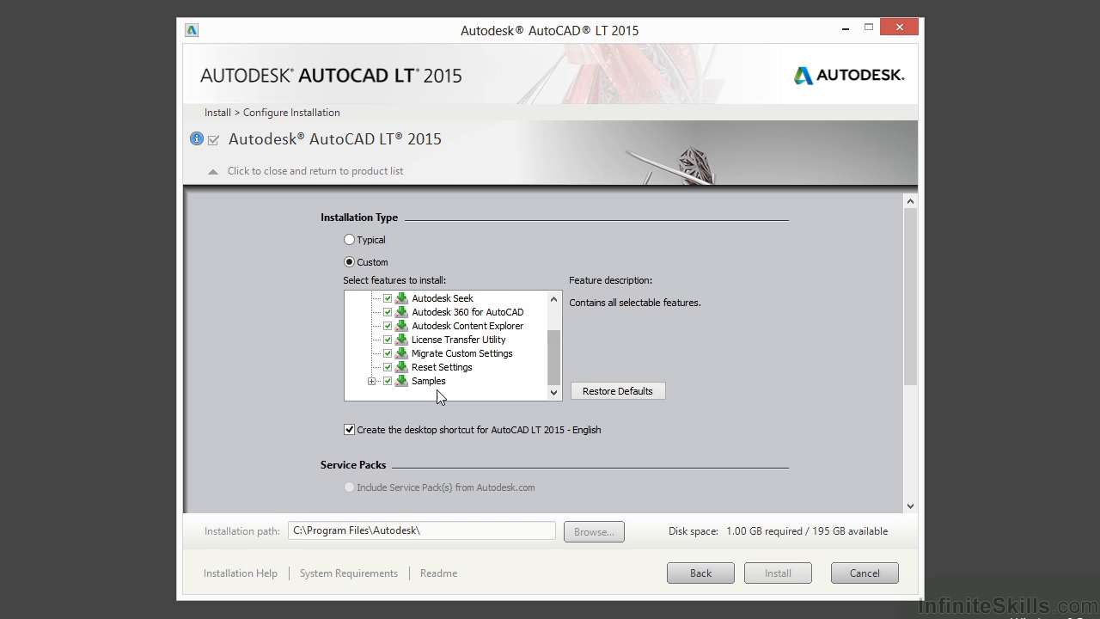
pyautogui.scroll(3)
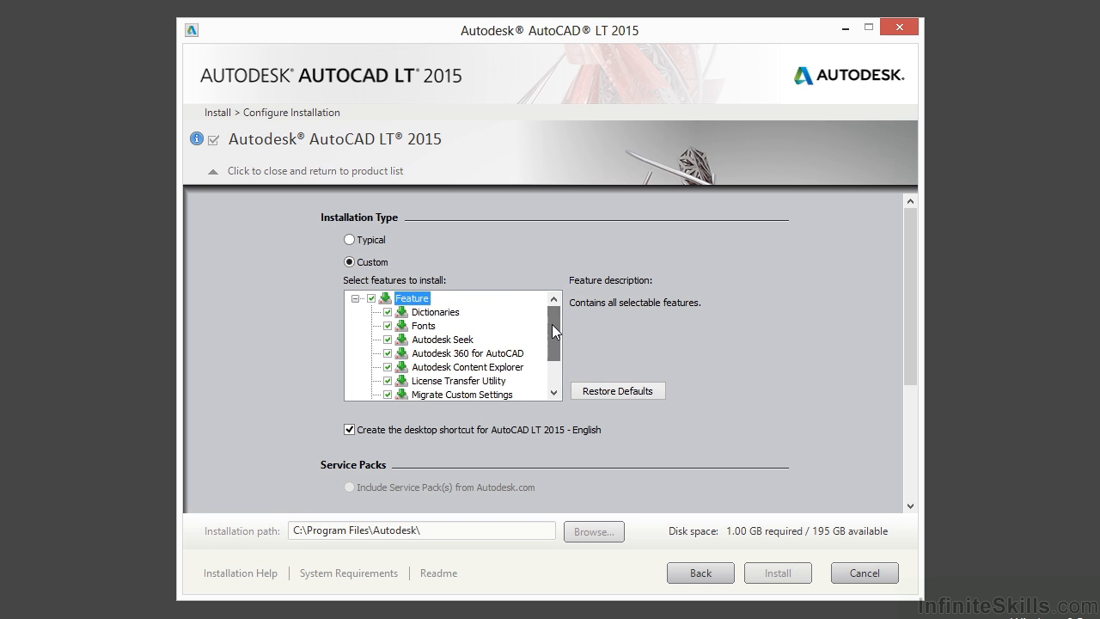
pyautogui.moveTo(740, 432)
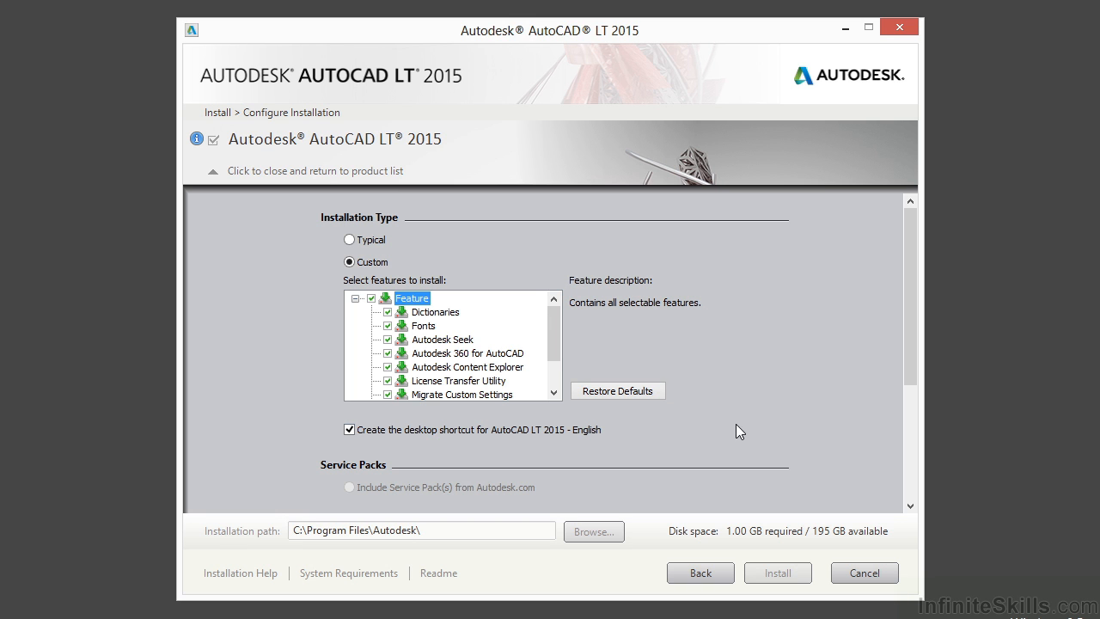
pyautogui.moveTo(792, 545)
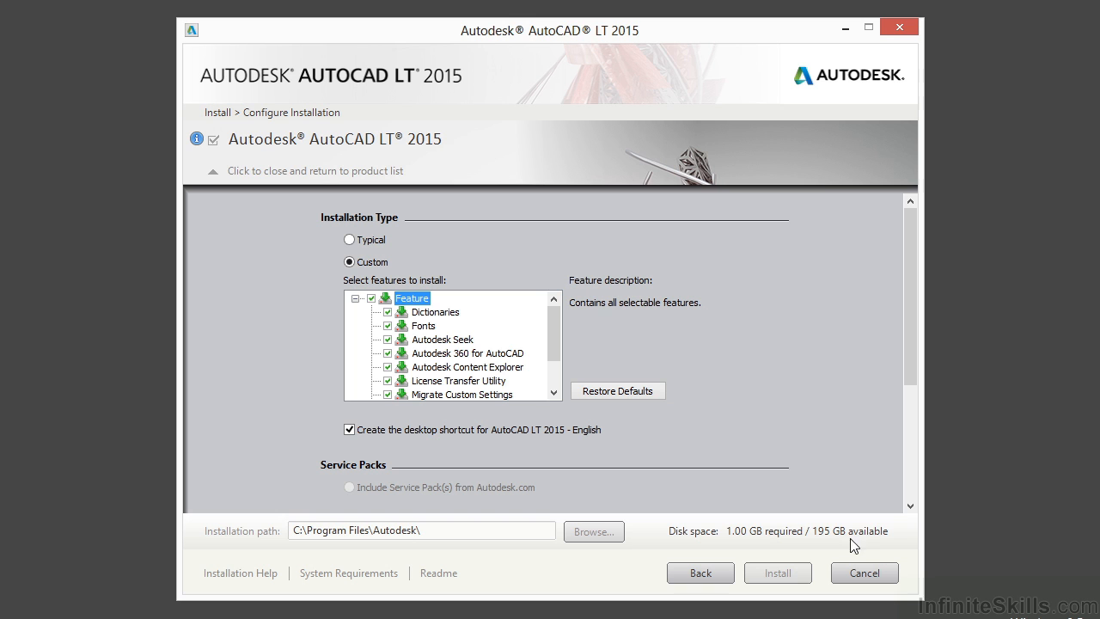
pyautogui.moveTo(754, 534)
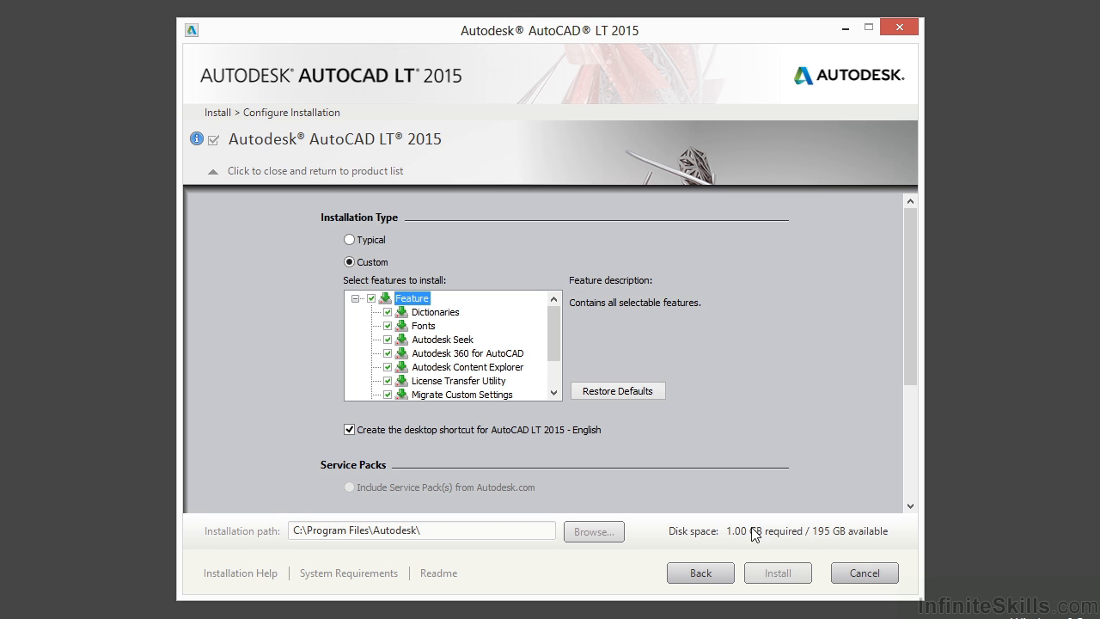
pyautogui.moveTo(760, 543)
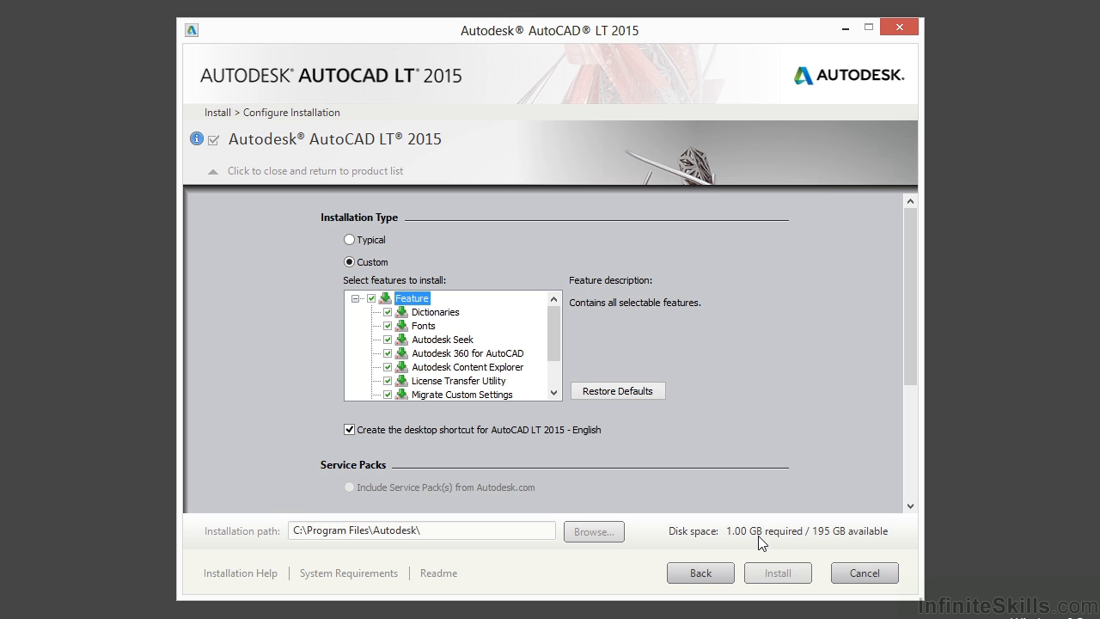
pyautogui.moveTo(581, 376)
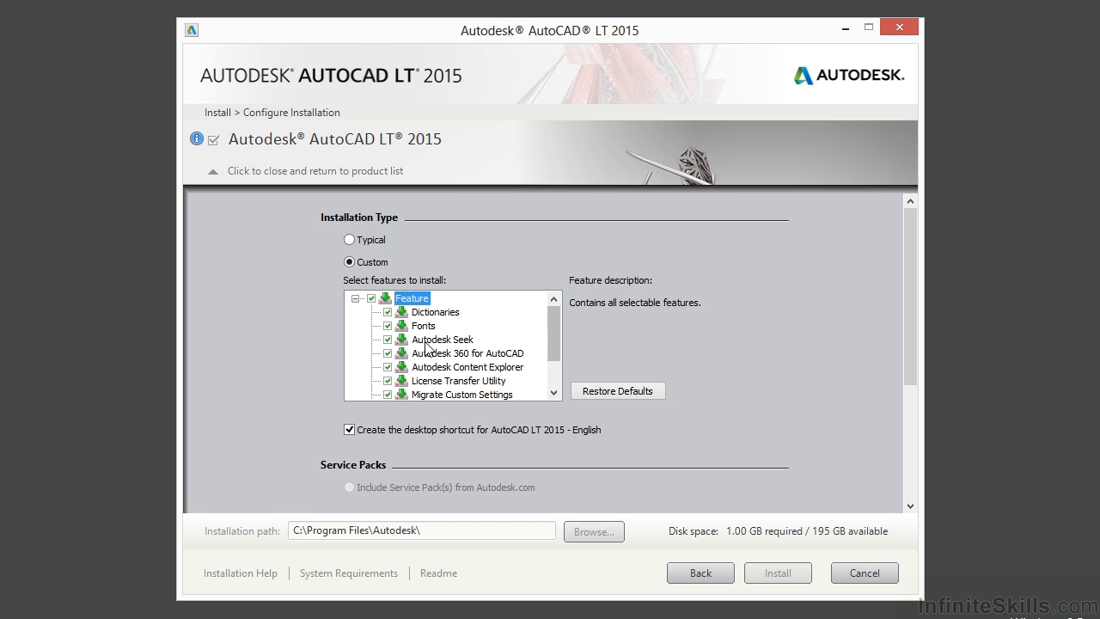
pyautogui.click(388, 352)
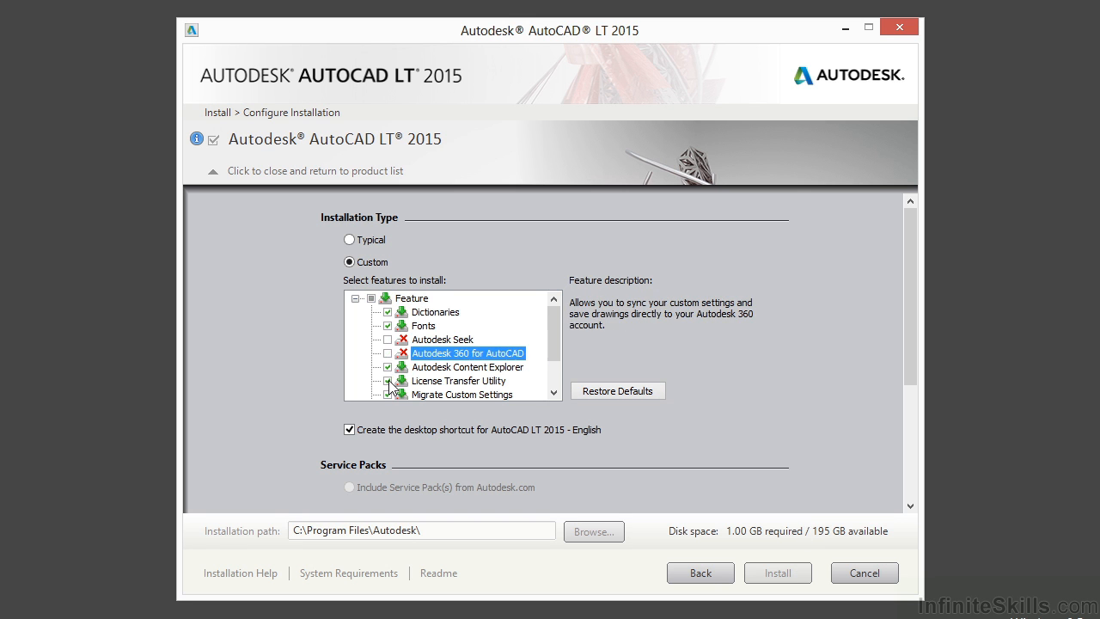
pyautogui.click(457, 380)
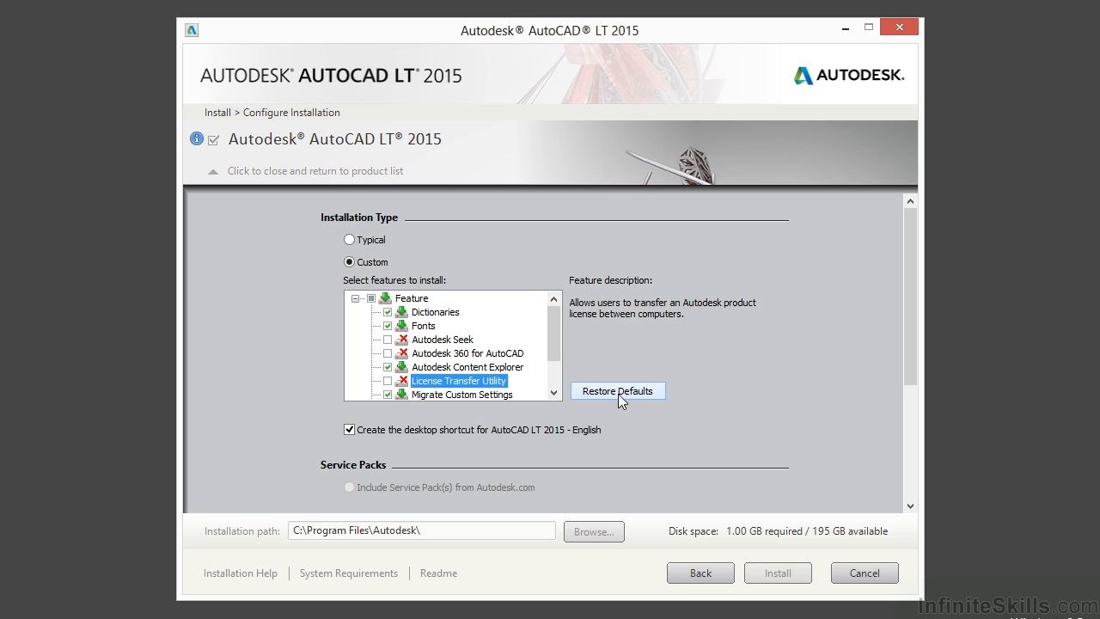
pyautogui.click(618, 390)
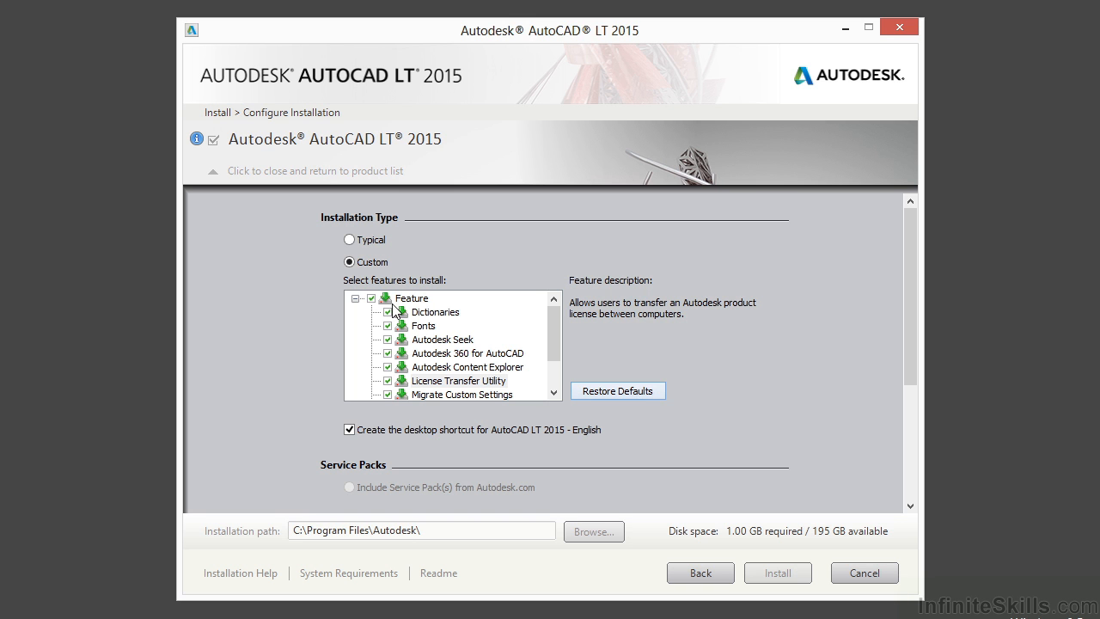
pyautogui.click(389, 298)
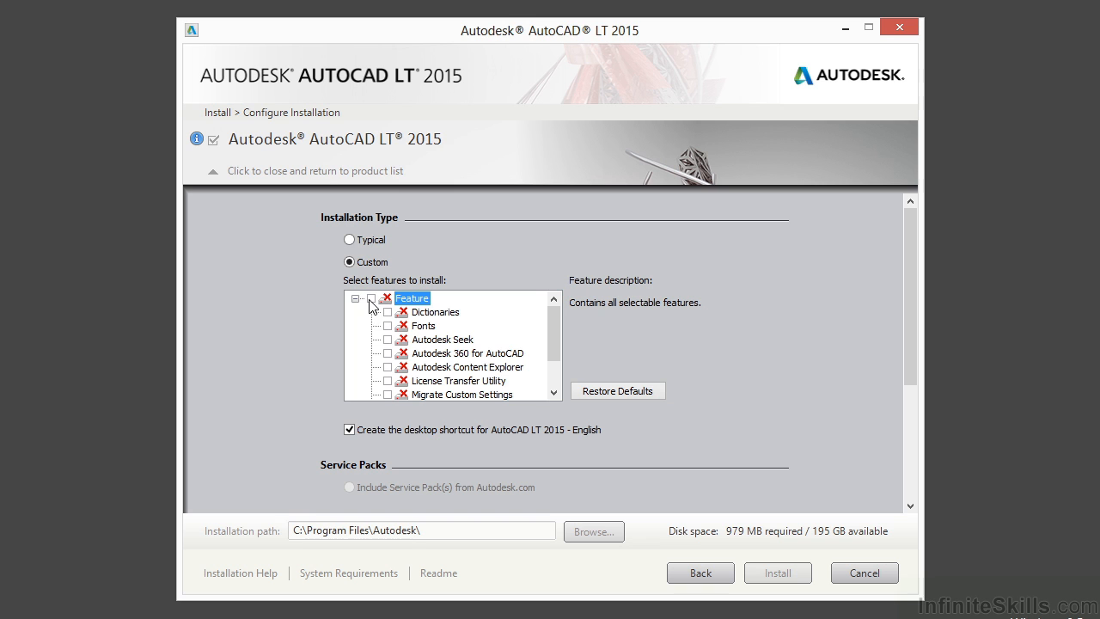
pyautogui.click(389, 297)
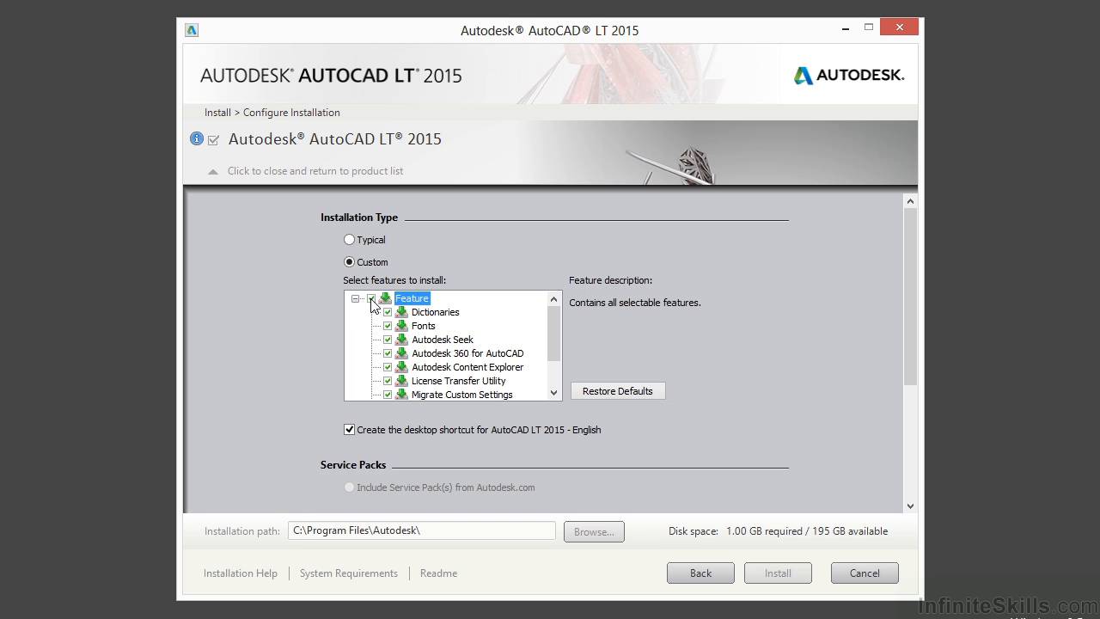
pyautogui.moveTo(509, 379)
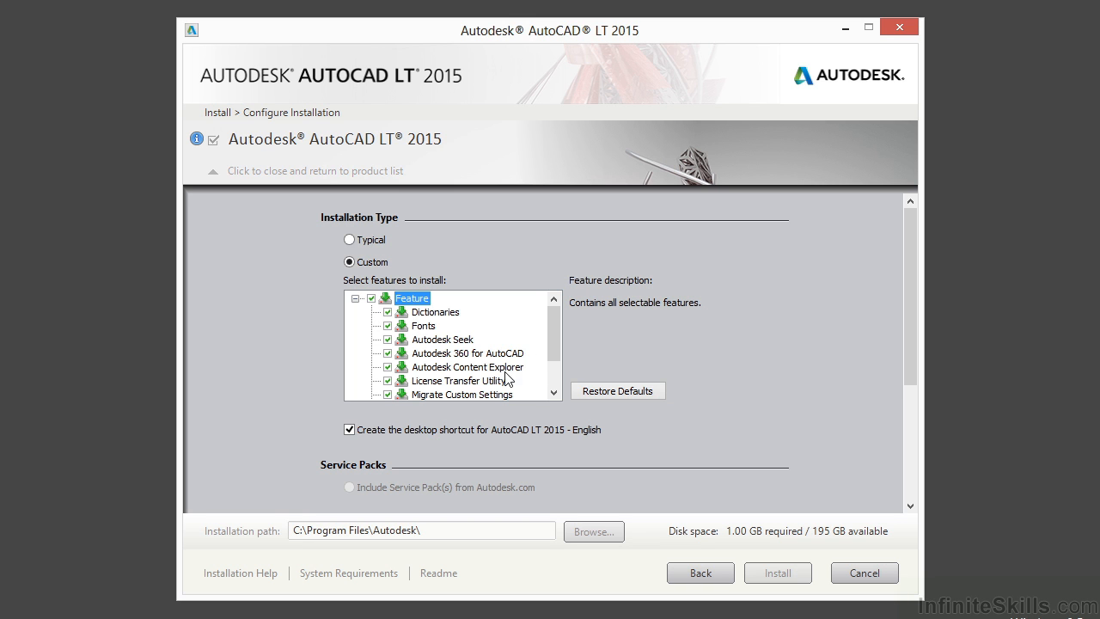
pyautogui.moveTo(547, 352)
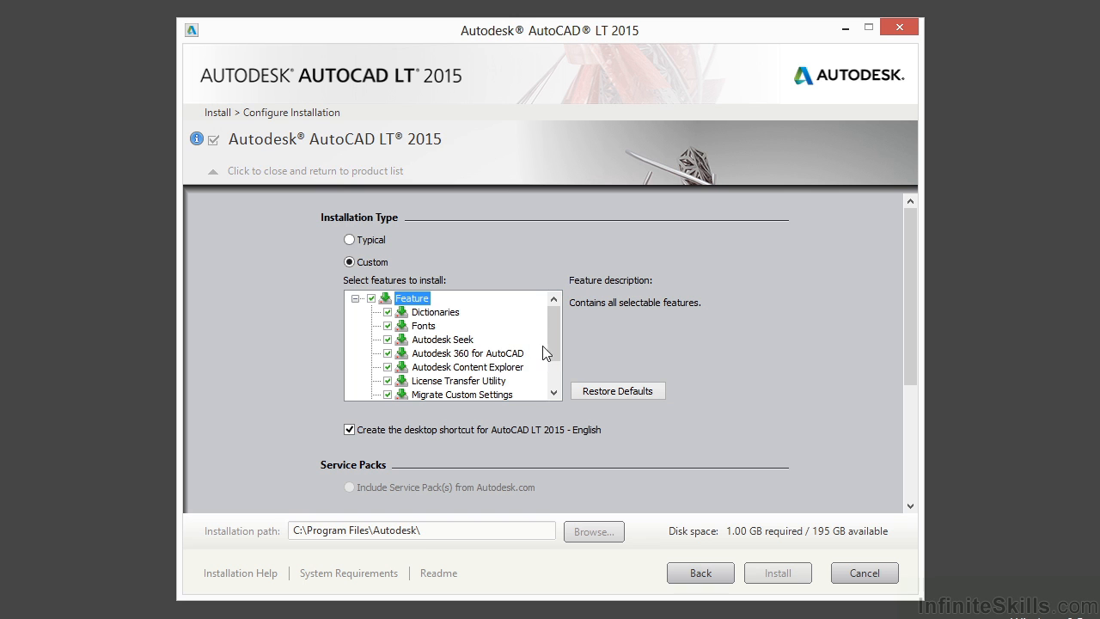
pyautogui.click(372, 297)
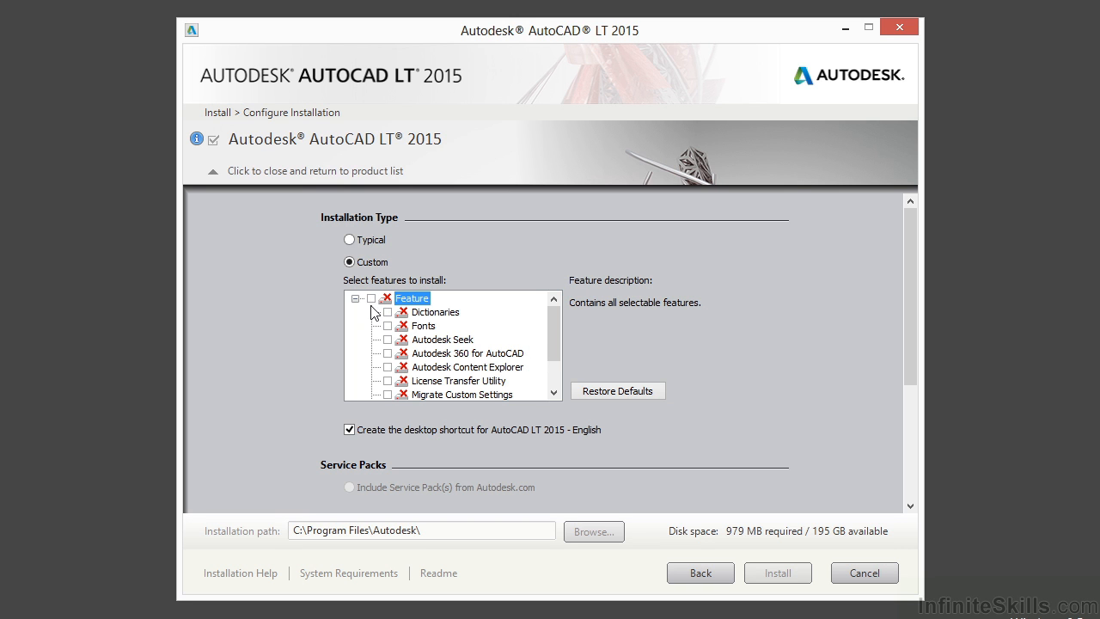
pyautogui.moveTo(447, 392)
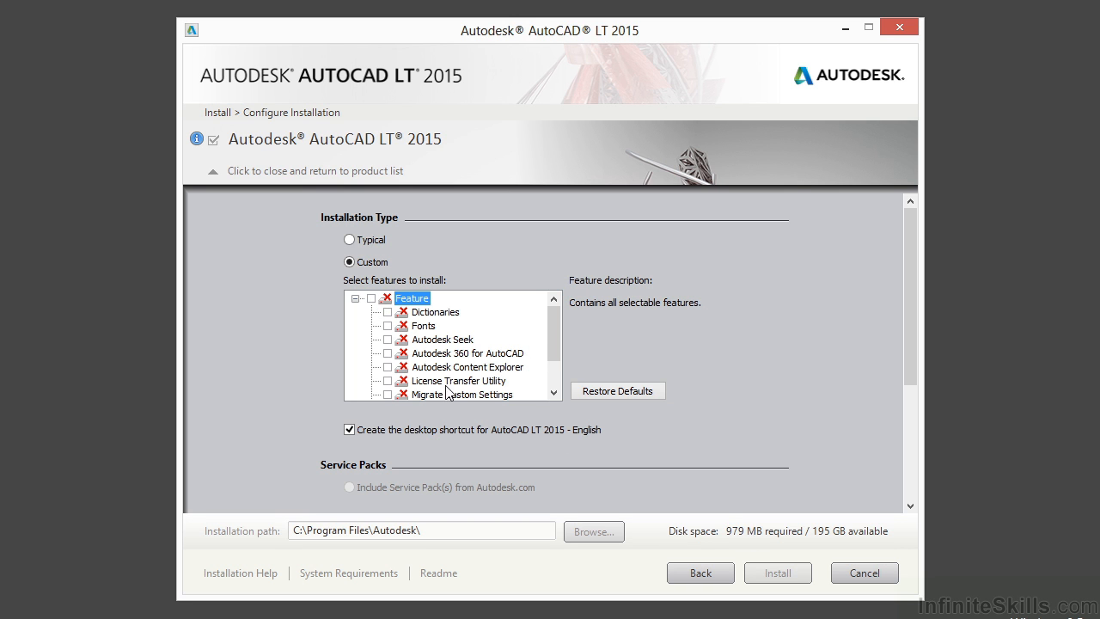
pyautogui.click(387, 298)
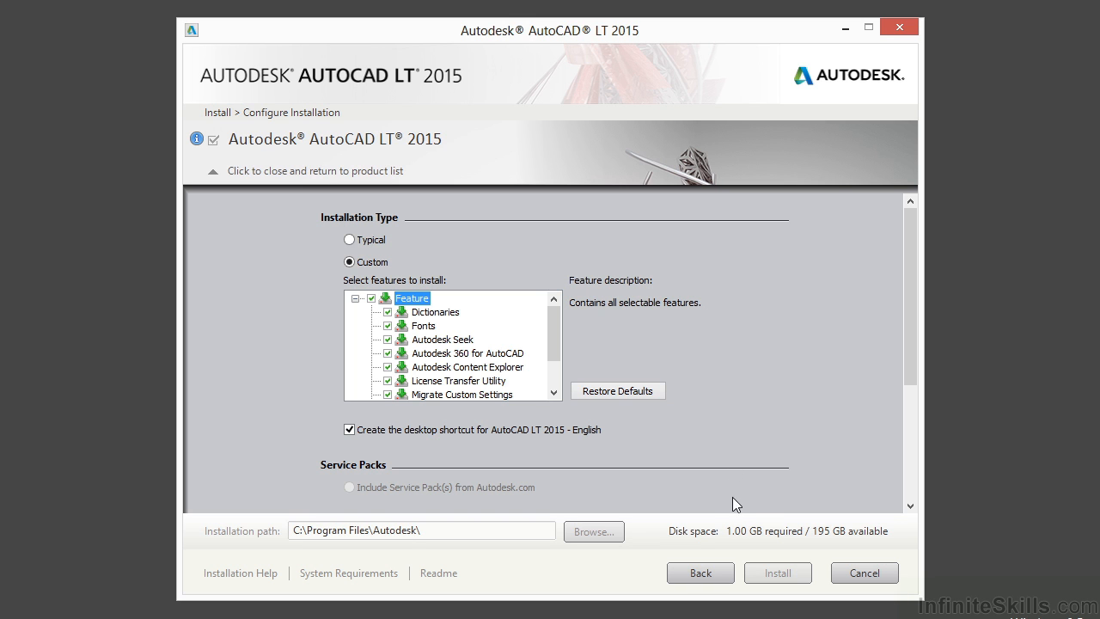
pyautogui.moveTo(454, 336)
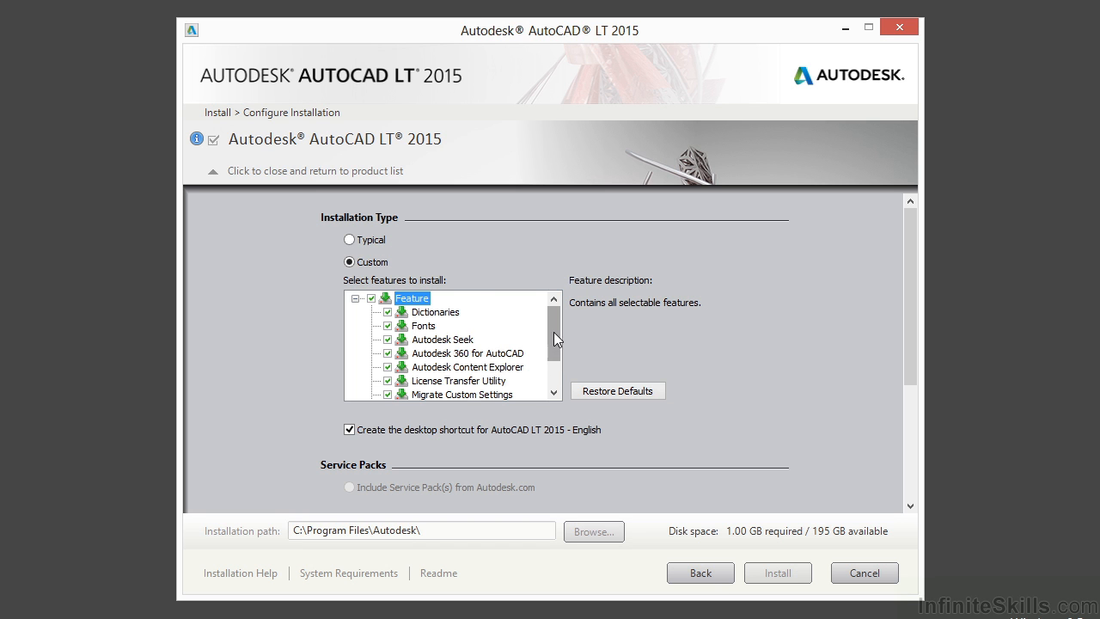
pyautogui.moveTo(743, 368)
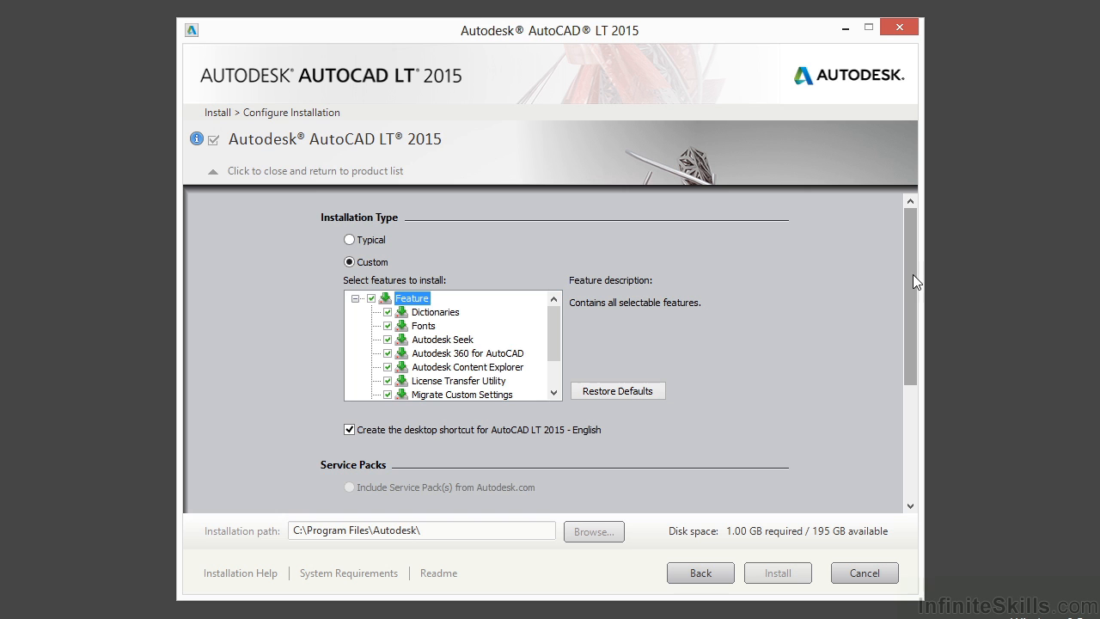
# - Scroll the configuration panel down to the Service Packs options showing the product up-to-date
pyautogui.scroll(-3)
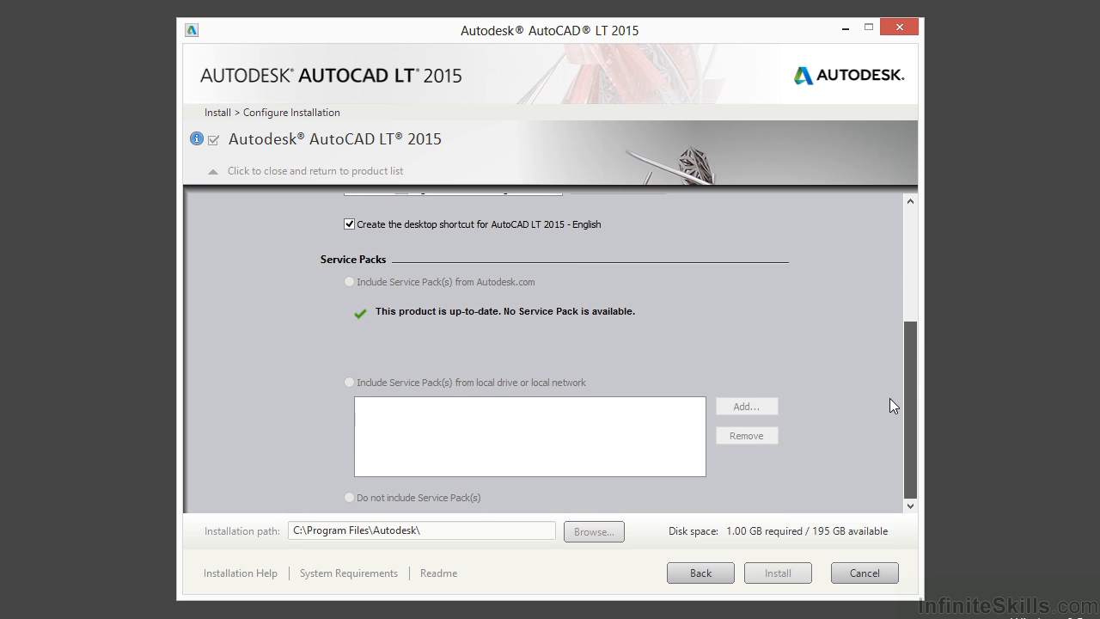
pyautogui.moveTo(474, 344)
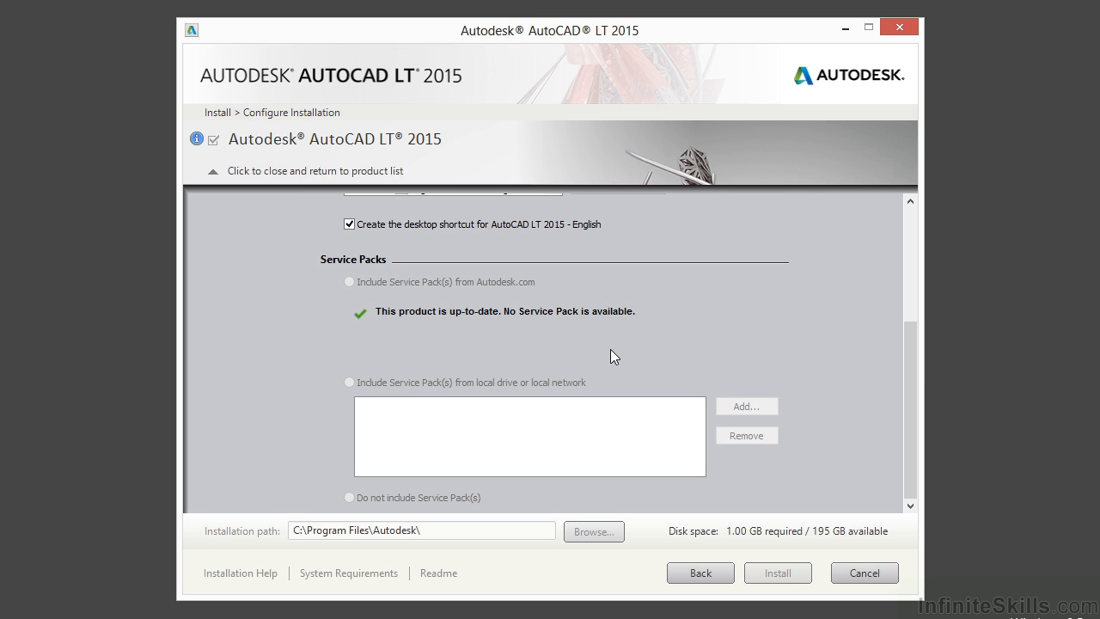
pyautogui.moveTo(447, 316)
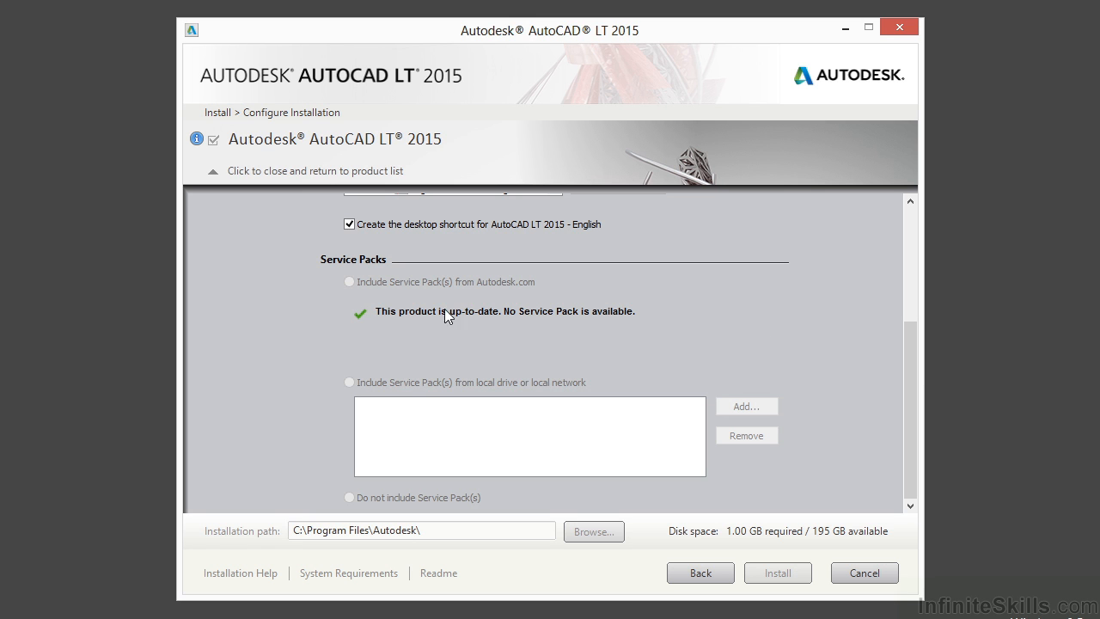
pyautogui.moveTo(495, 340)
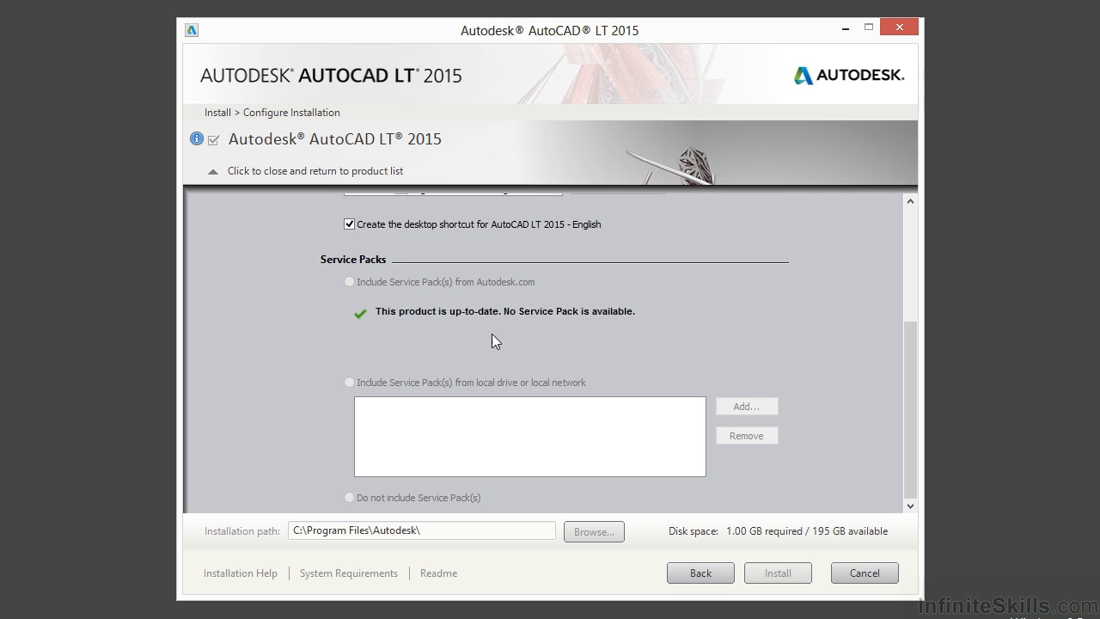
pyautogui.moveTo(433, 313)
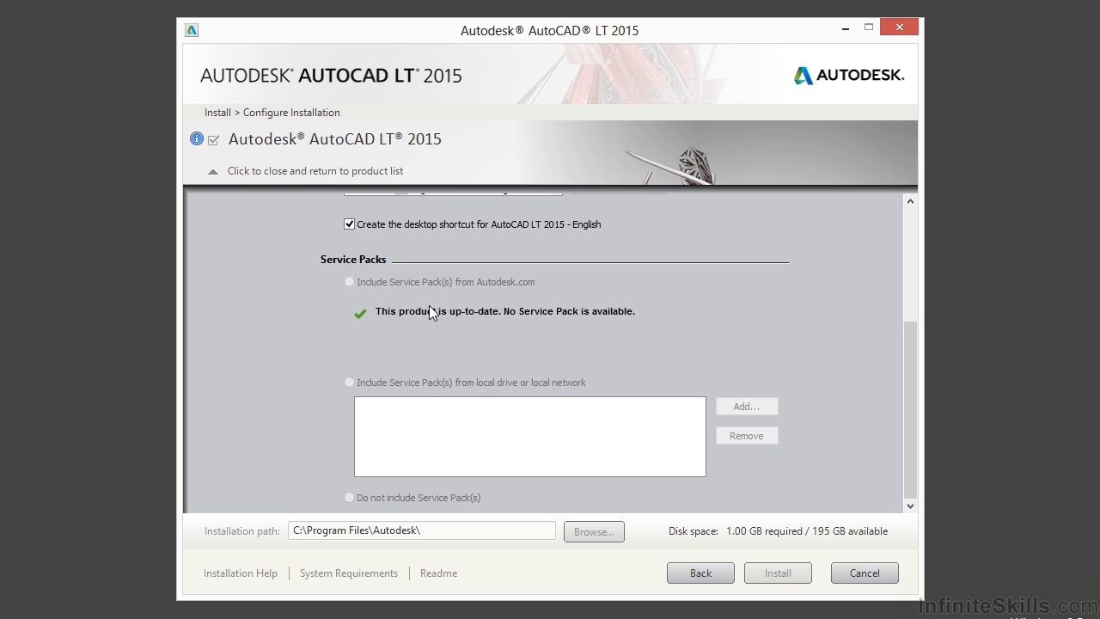
pyautogui.moveTo(460, 351)
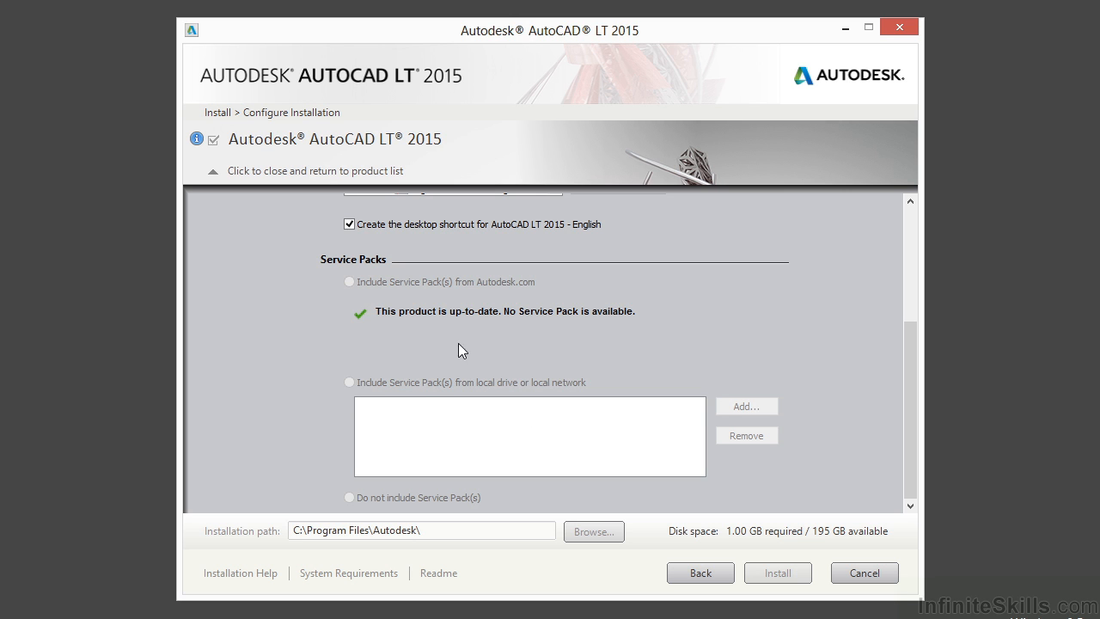
pyautogui.moveTo(819, 379)
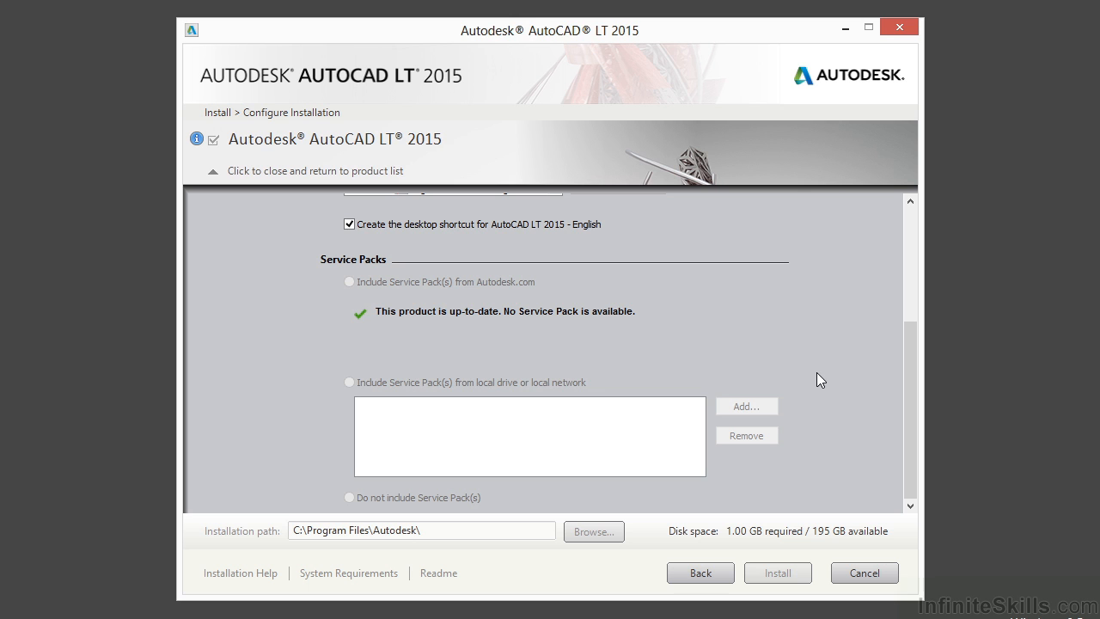
pyautogui.moveTo(852, 395)
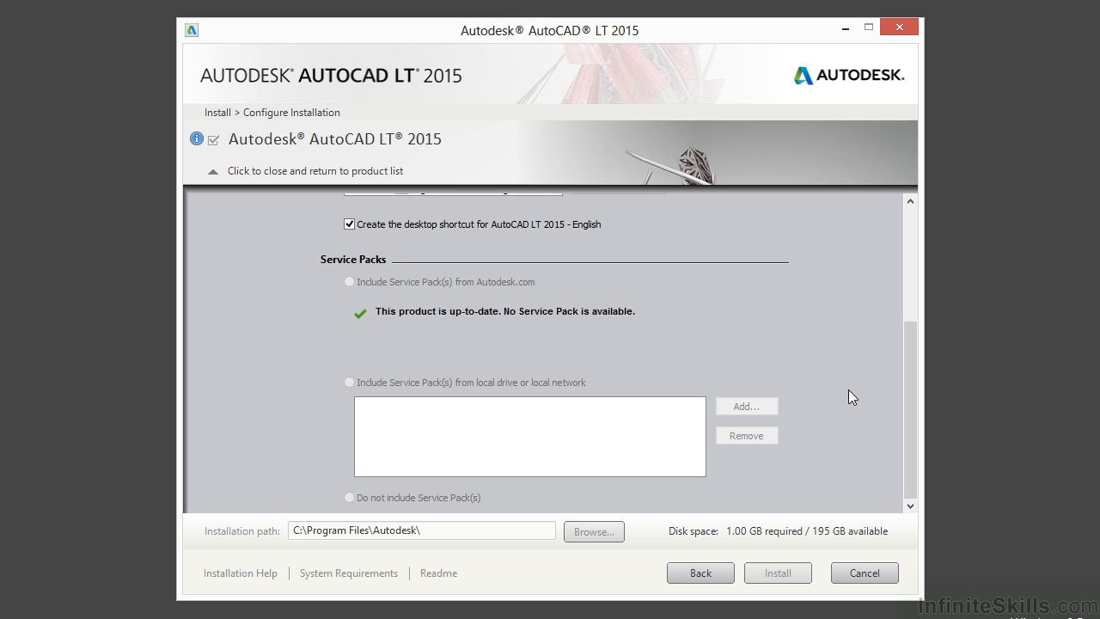
pyautogui.moveTo(362, 543)
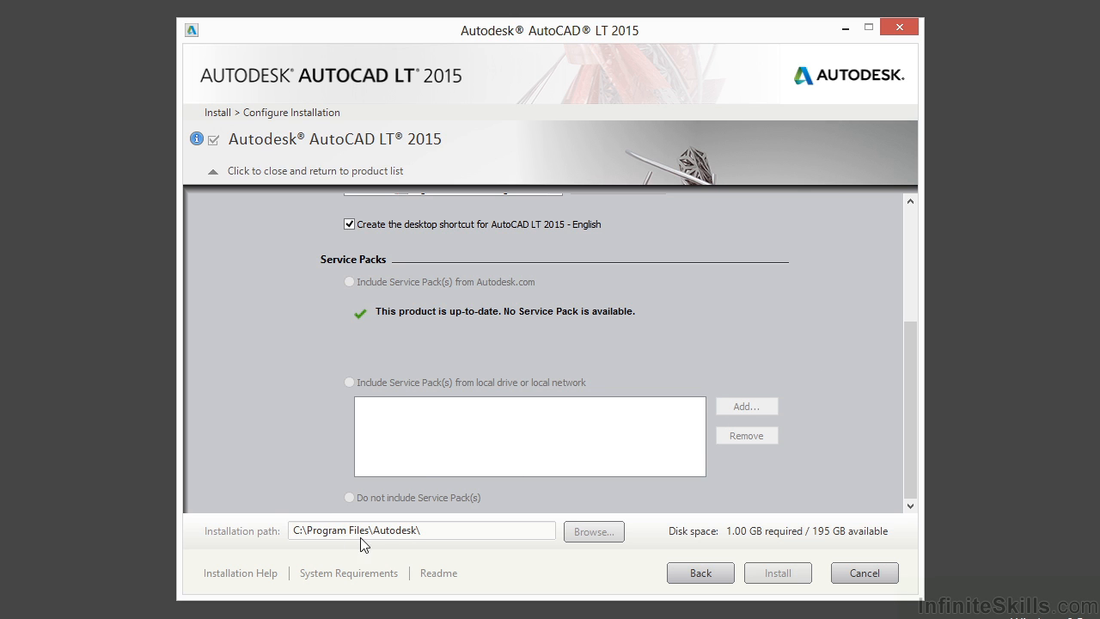
pyautogui.moveTo(454, 541)
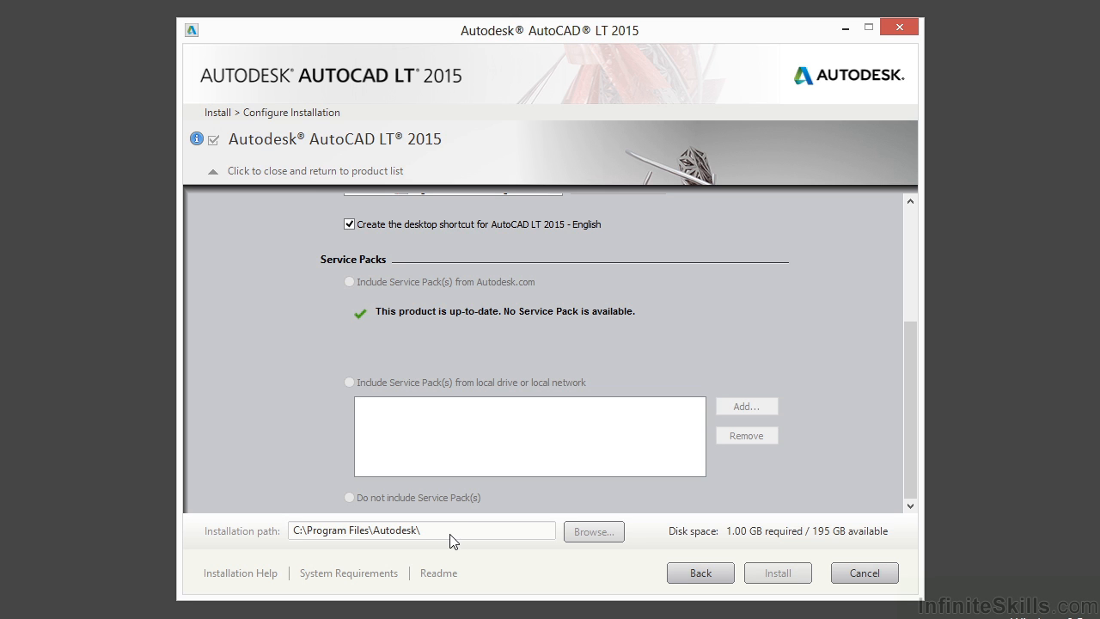
pyautogui.moveTo(423, 536)
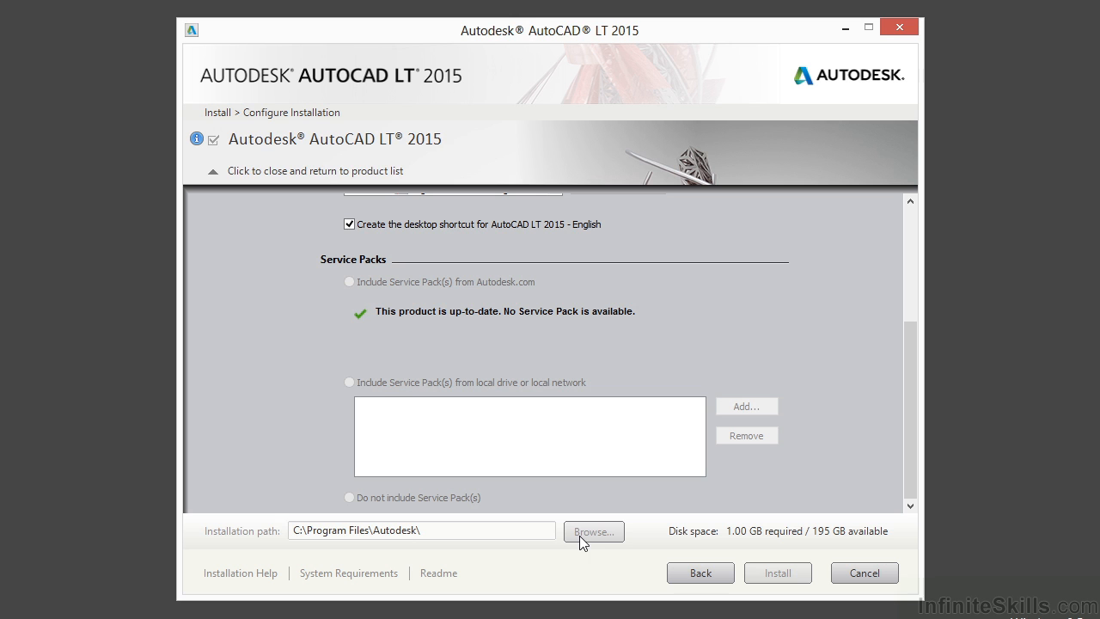
pyautogui.moveTo(538, 532)
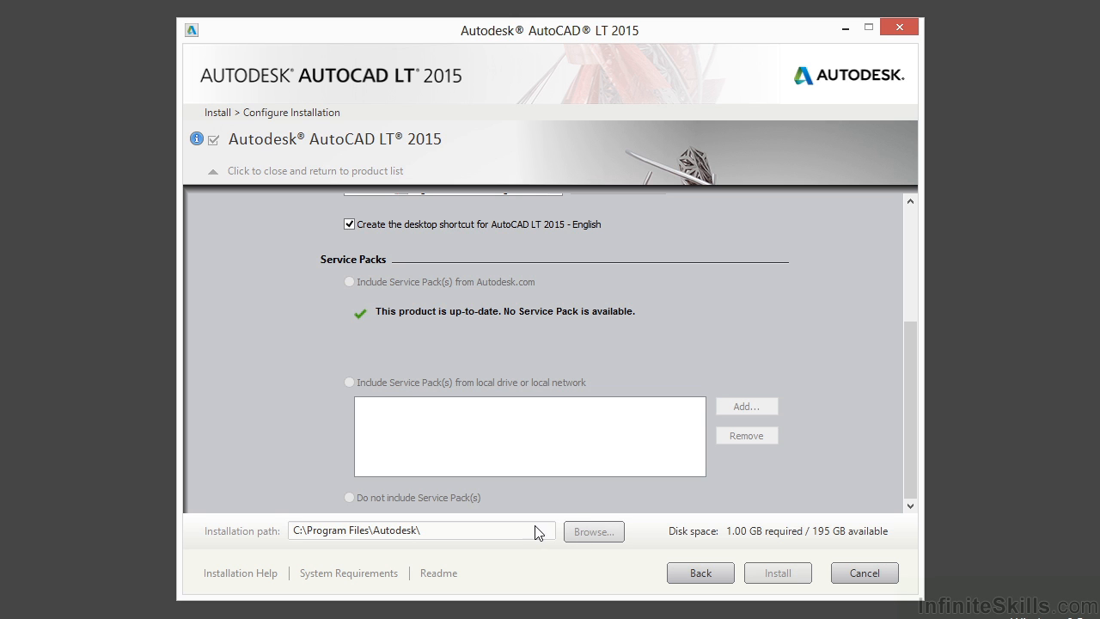
pyautogui.moveTo(683, 350)
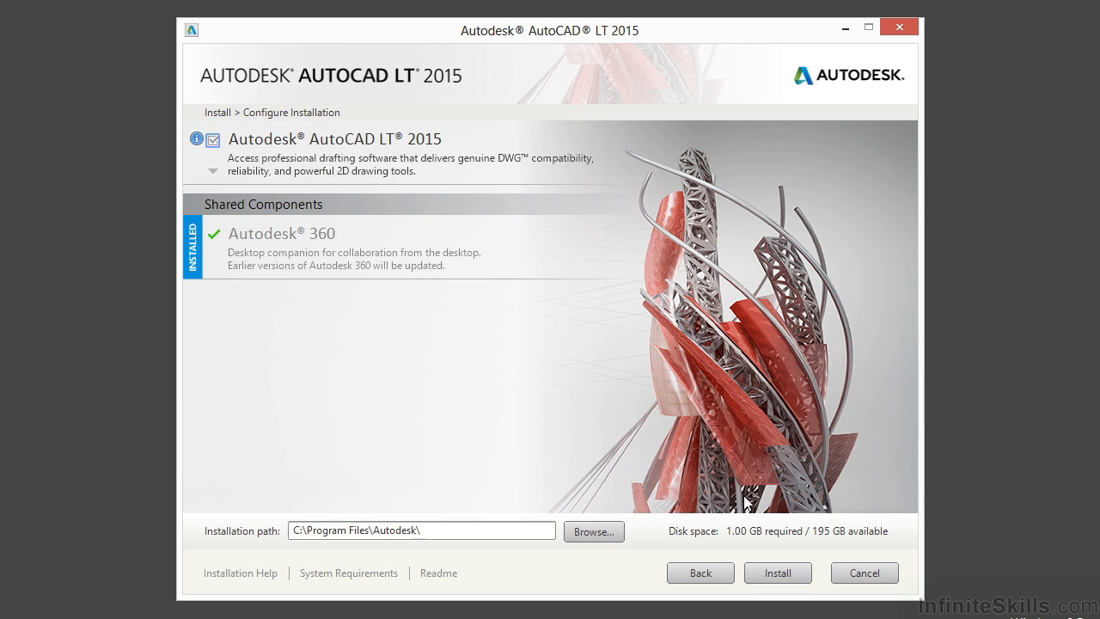
# - Begin installing the configured products, starting the Installation Progress run
pyautogui.click(777, 572)
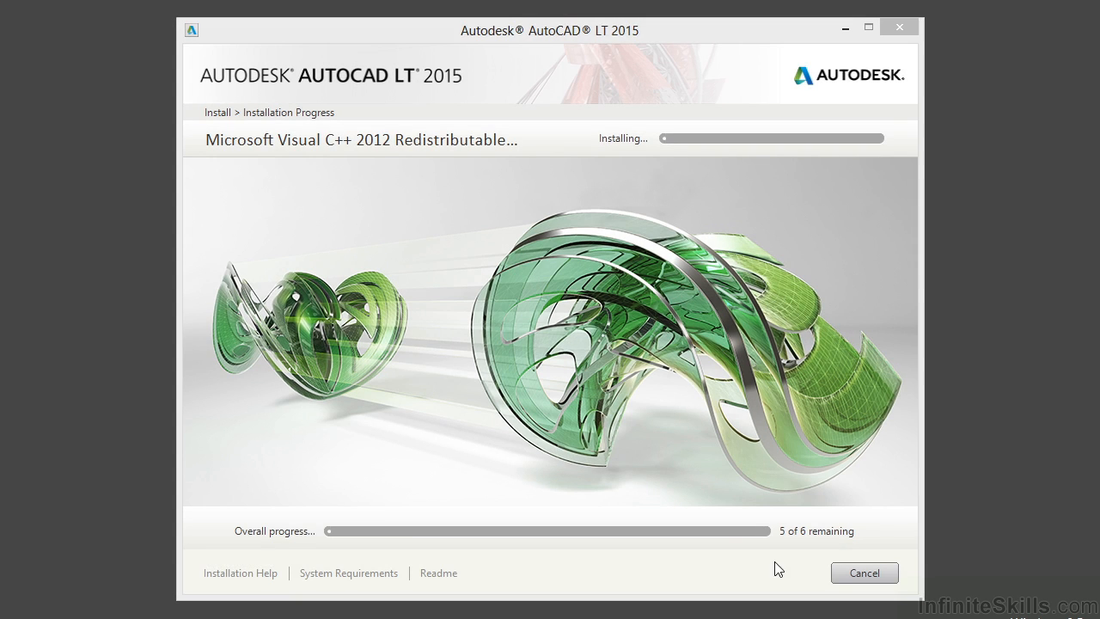
pyautogui.moveTo(473, 313)
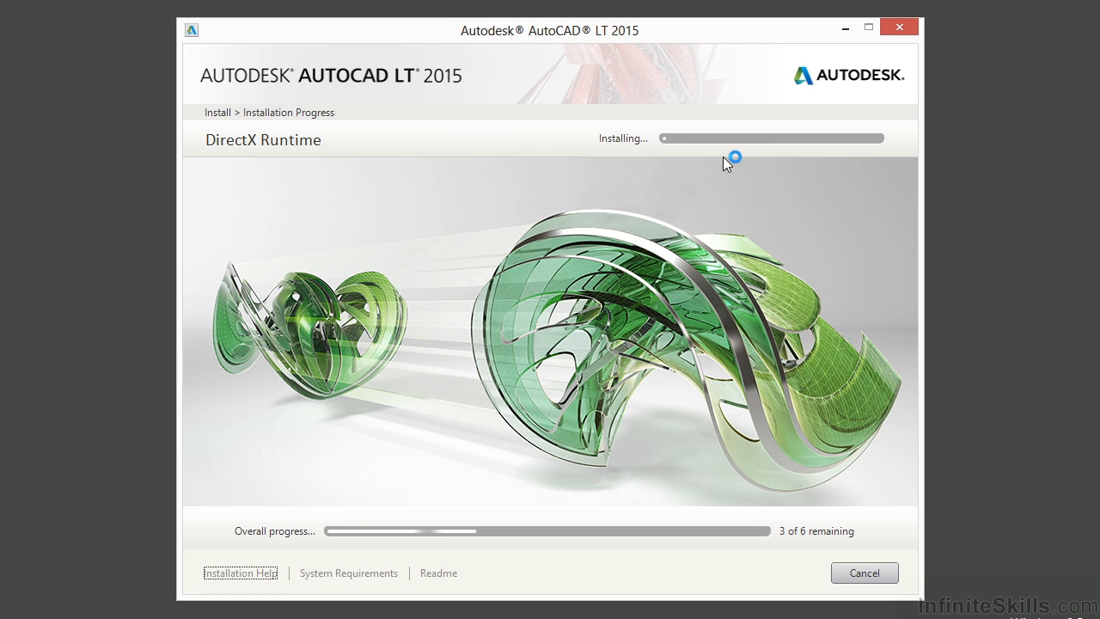
pyautogui.moveTo(548, 541)
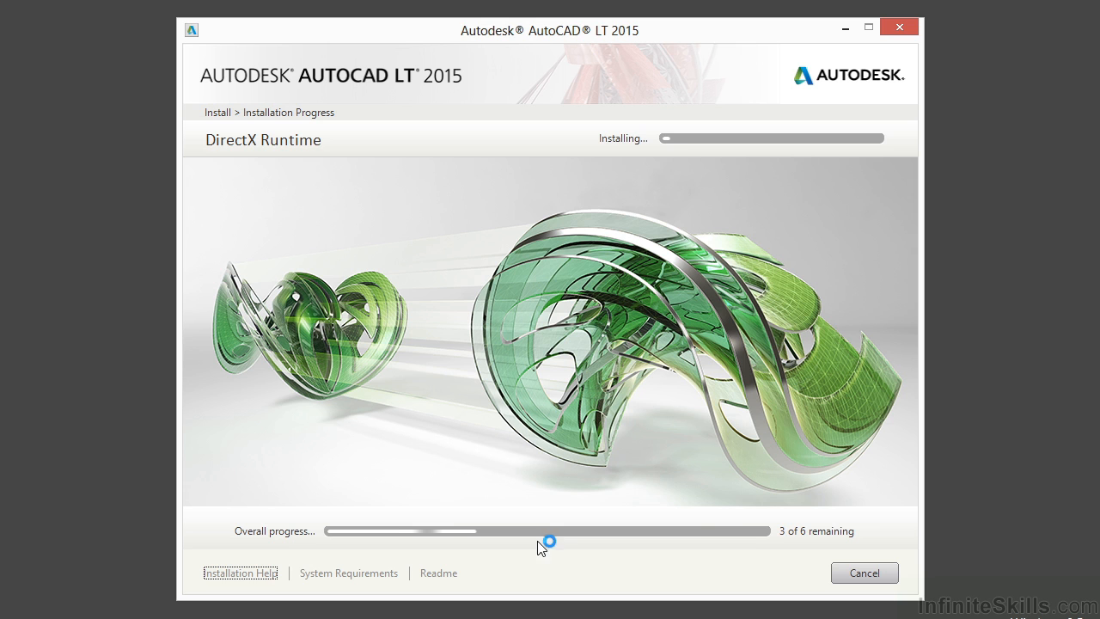
pyautogui.moveTo(749, 325)
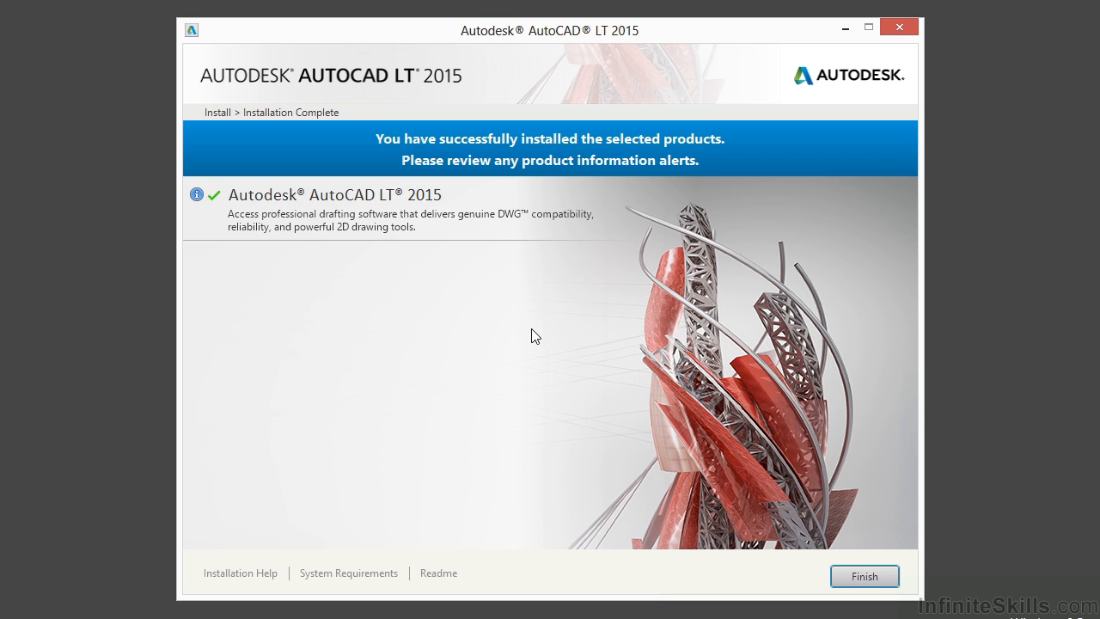
pyautogui.moveTo(458, 182)
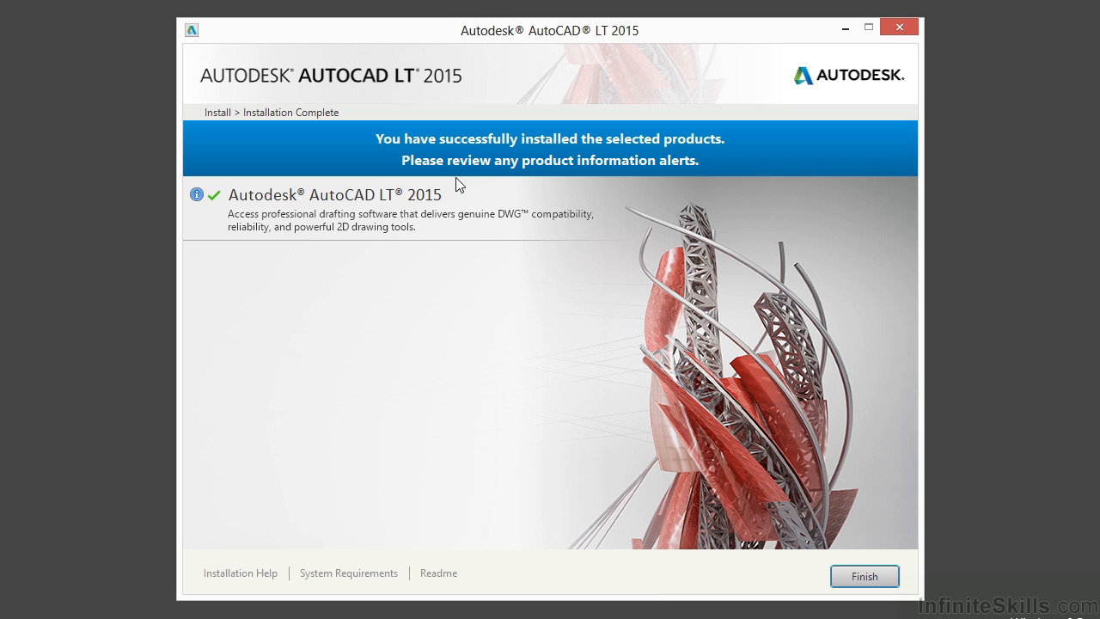
pyautogui.moveTo(557, 306)
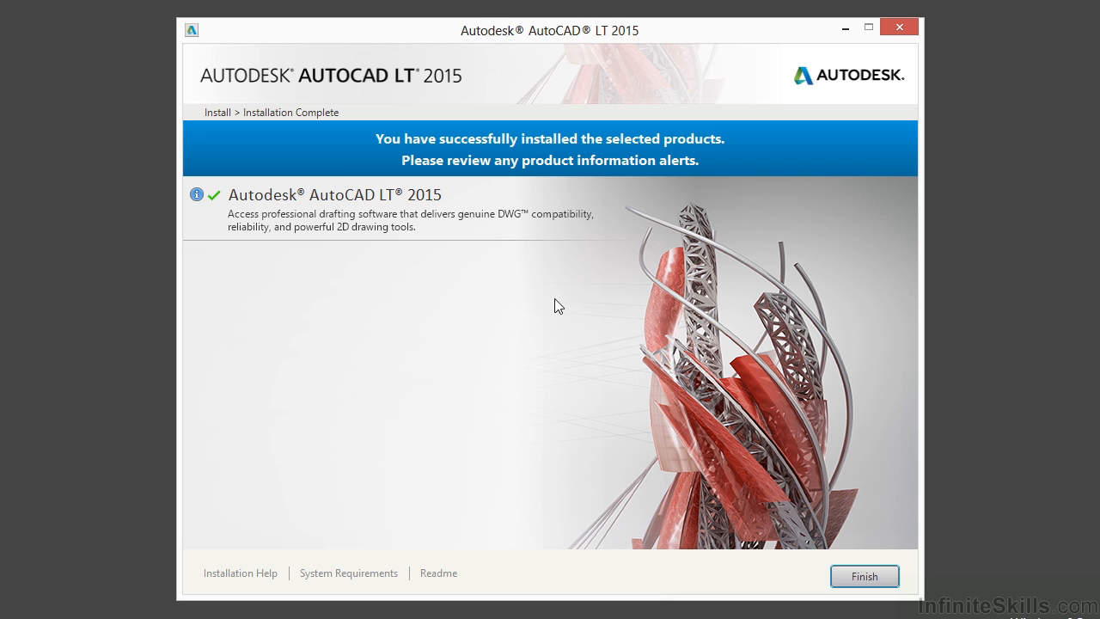
pyautogui.moveTo(548, 325)
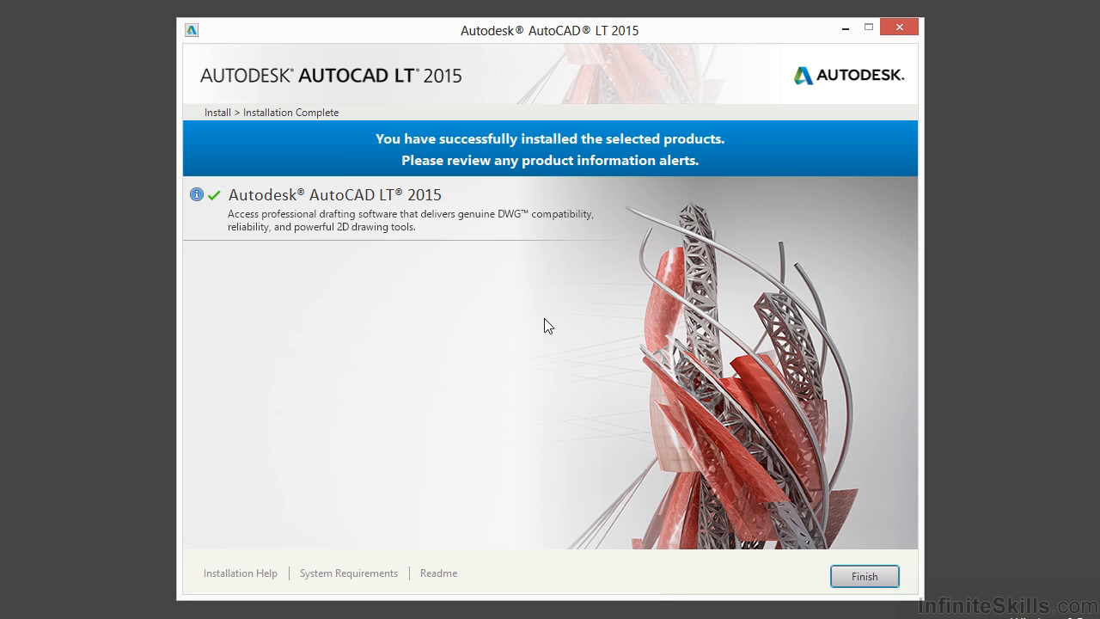
pyautogui.moveTo(589, 273)
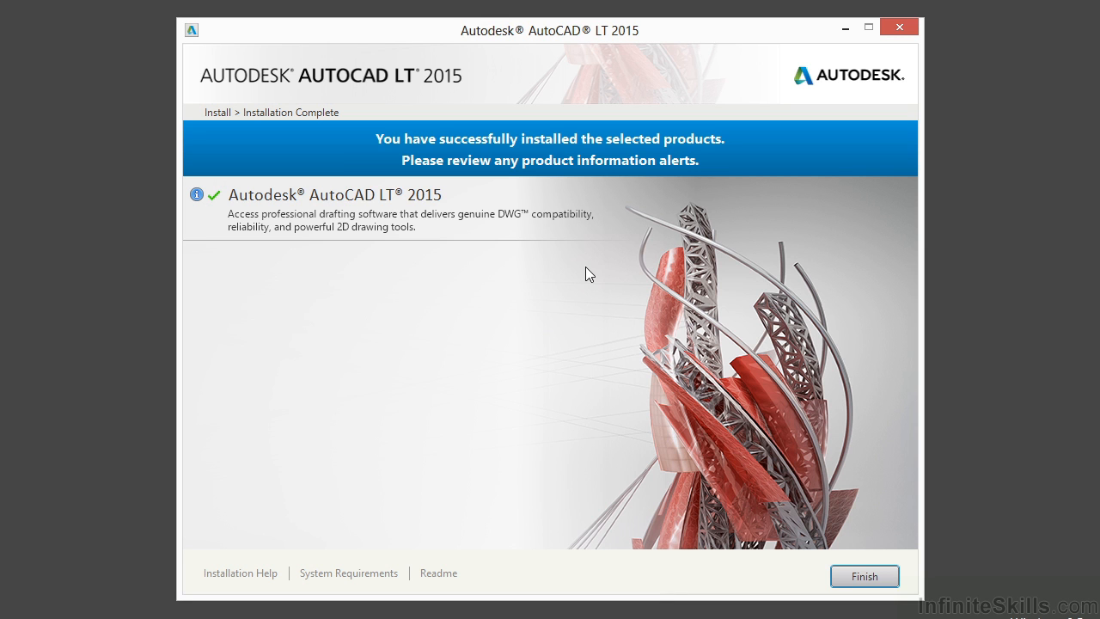
pyautogui.moveTo(320, 160)
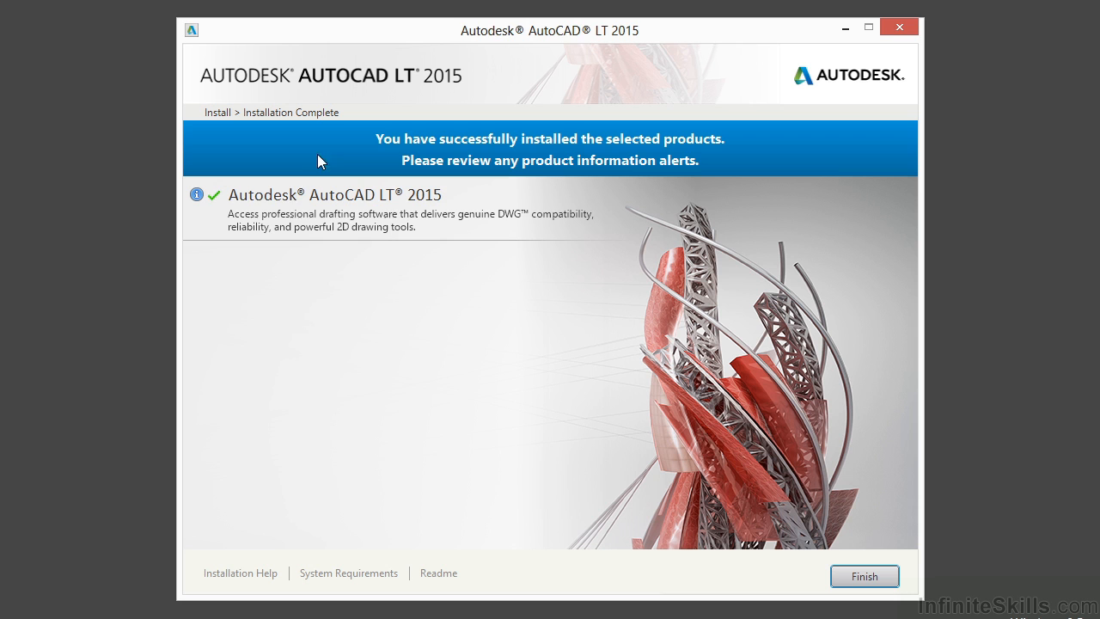
pyautogui.moveTo(205, 213)
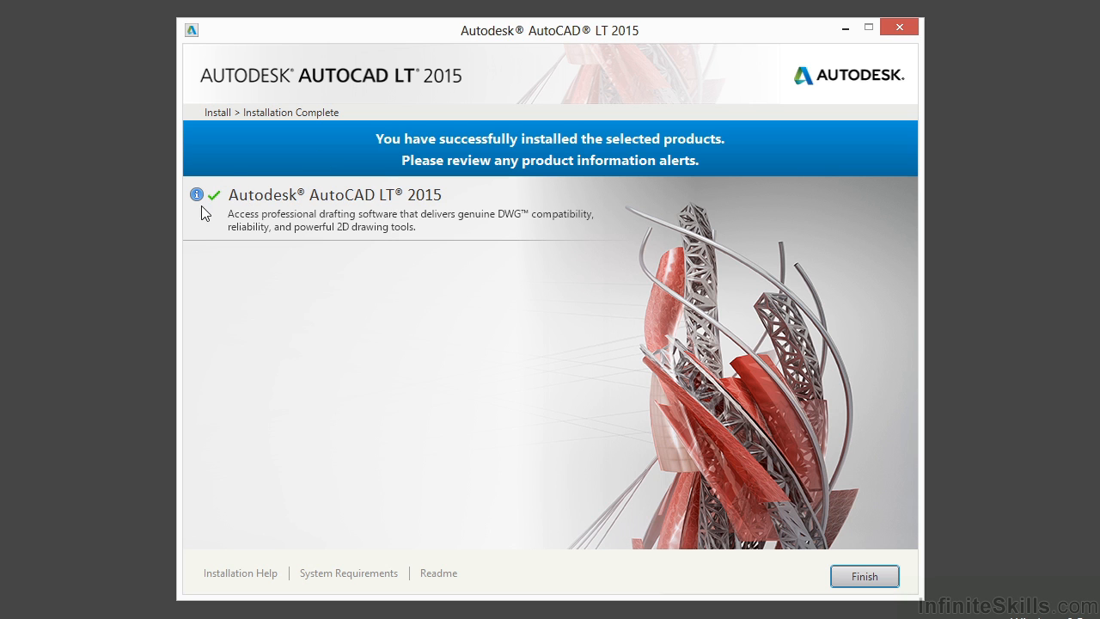
pyautogui.moveTo(337, 232)
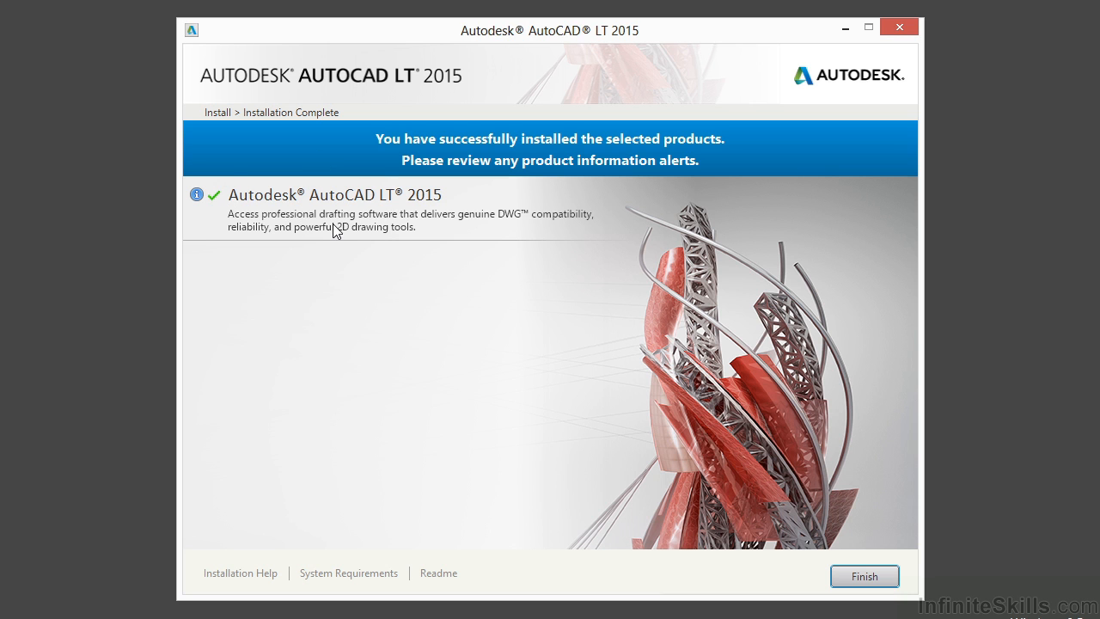
pyautogui.moveTo(385, 280)
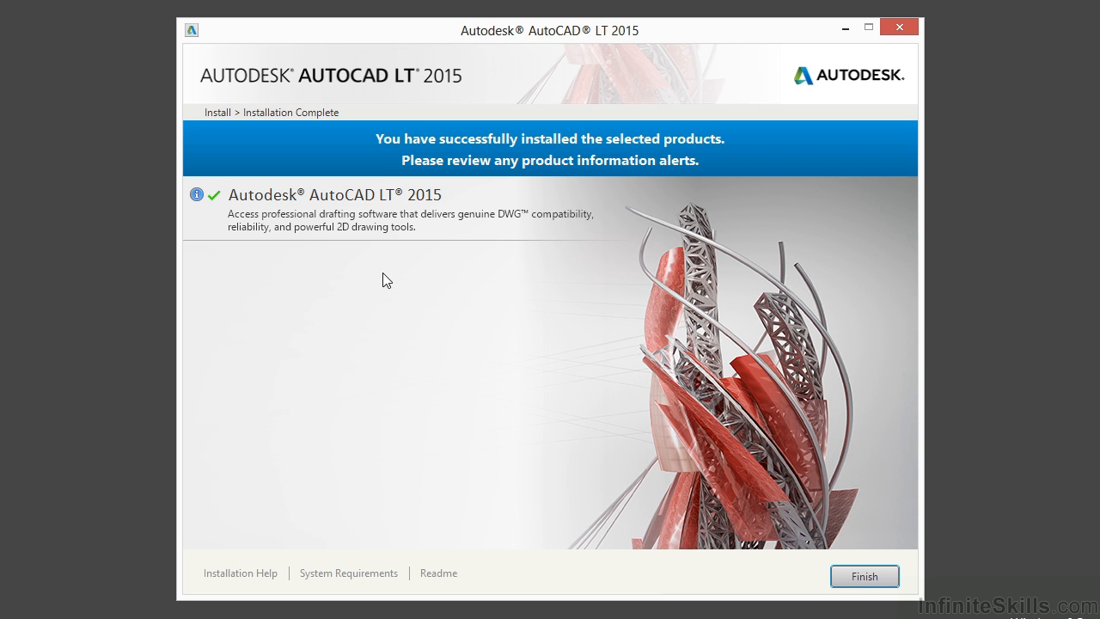
pyautogui.moveTo(196, 191)
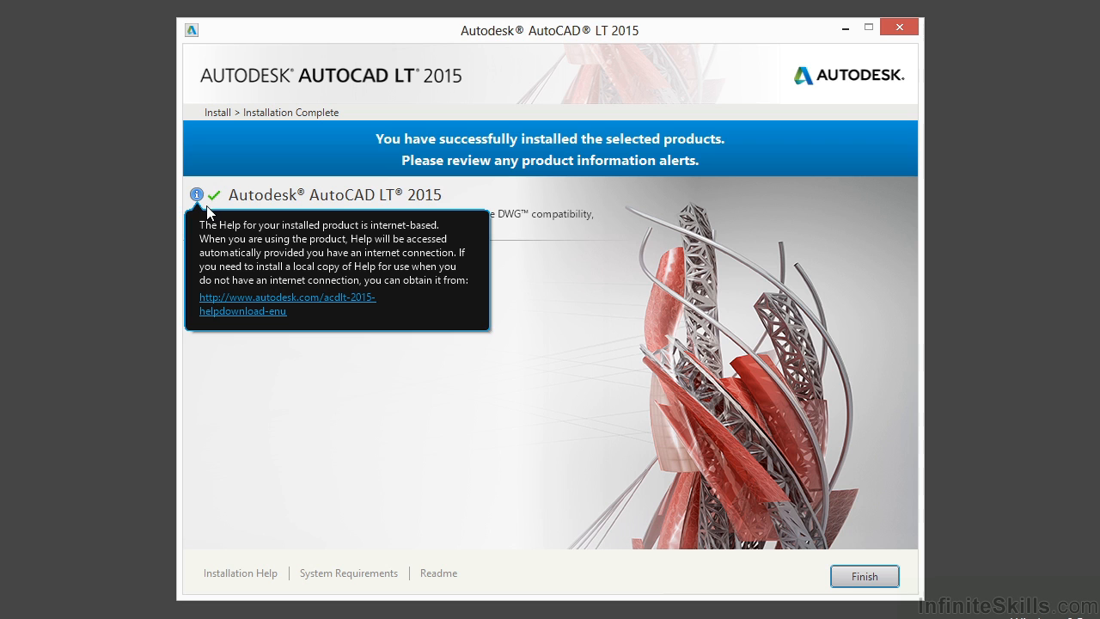
pyautogui.moveTo(203, 206)
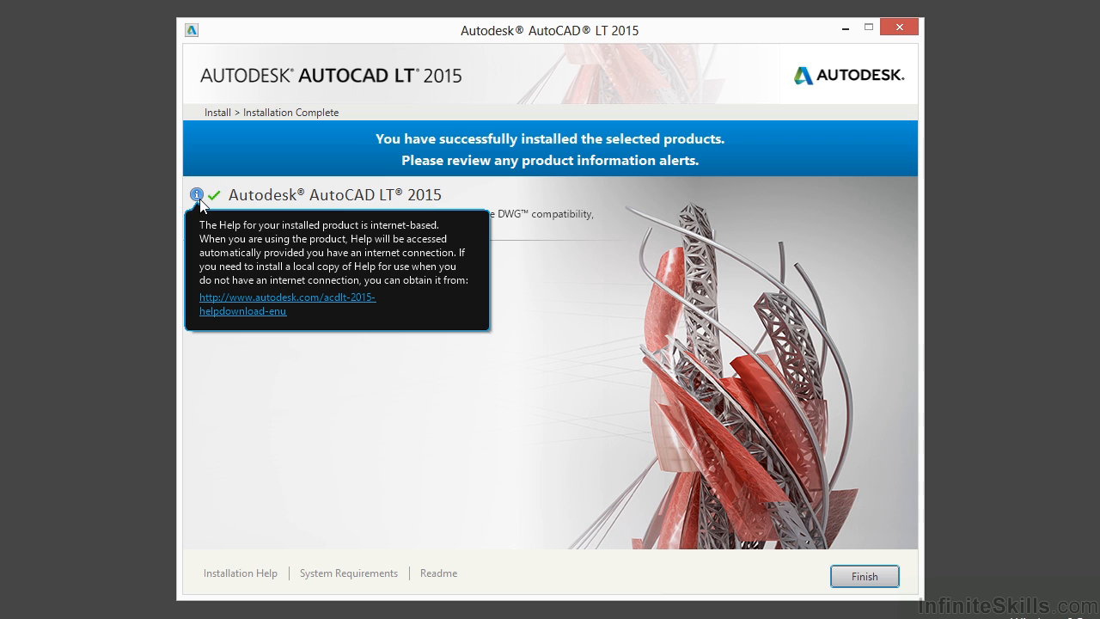
pyautogui.moveTo(220, 244)
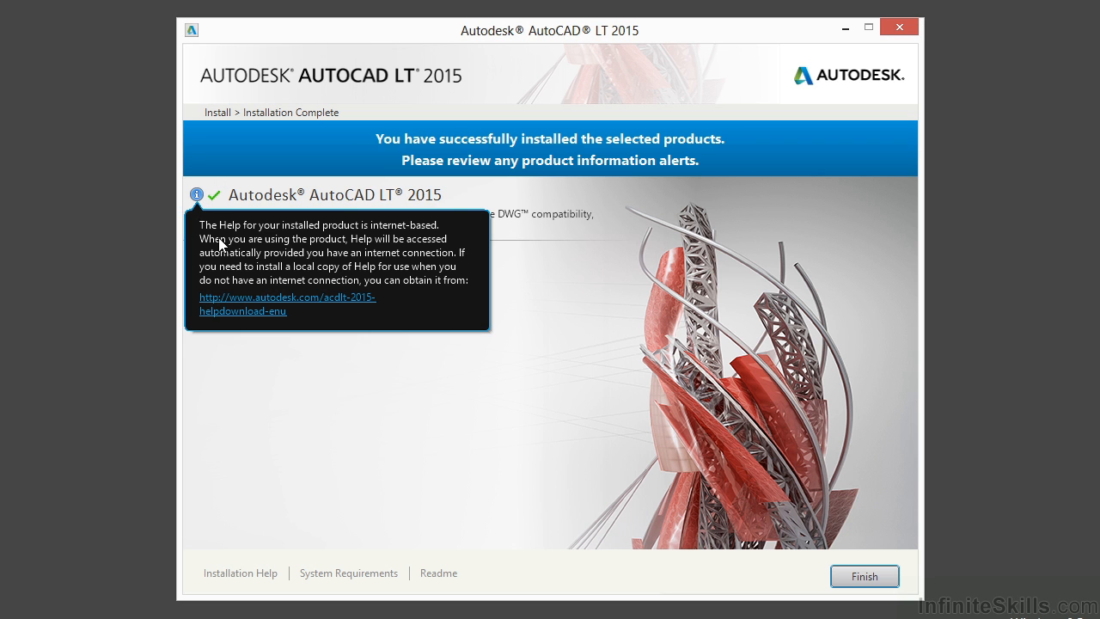
pyautogui.moveTo(273, 311)
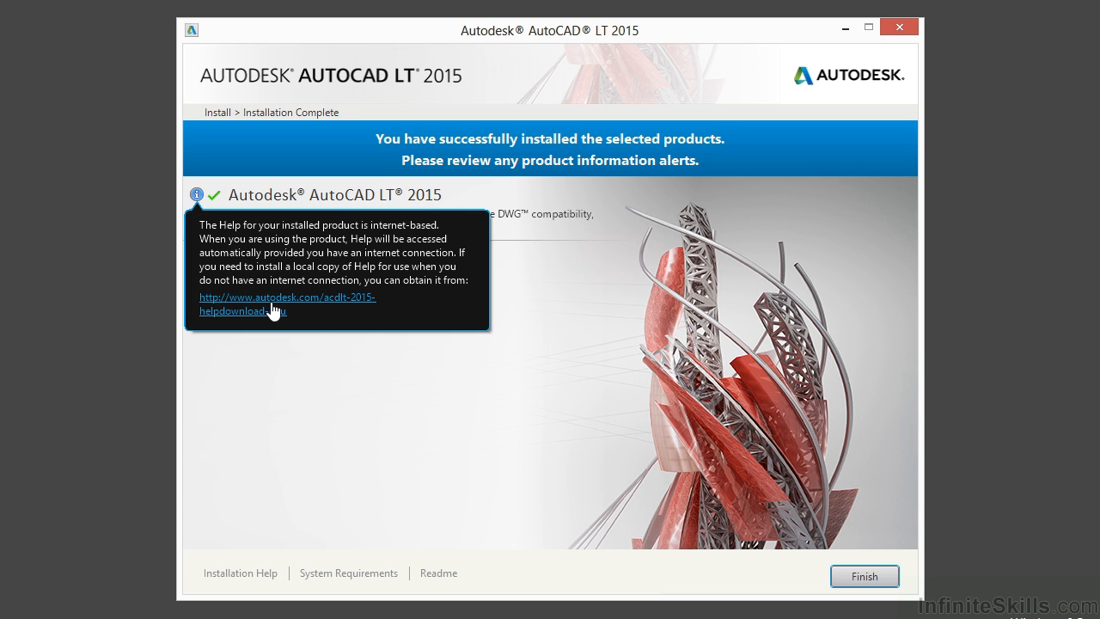
pyautogui.moveTo(315, 272)
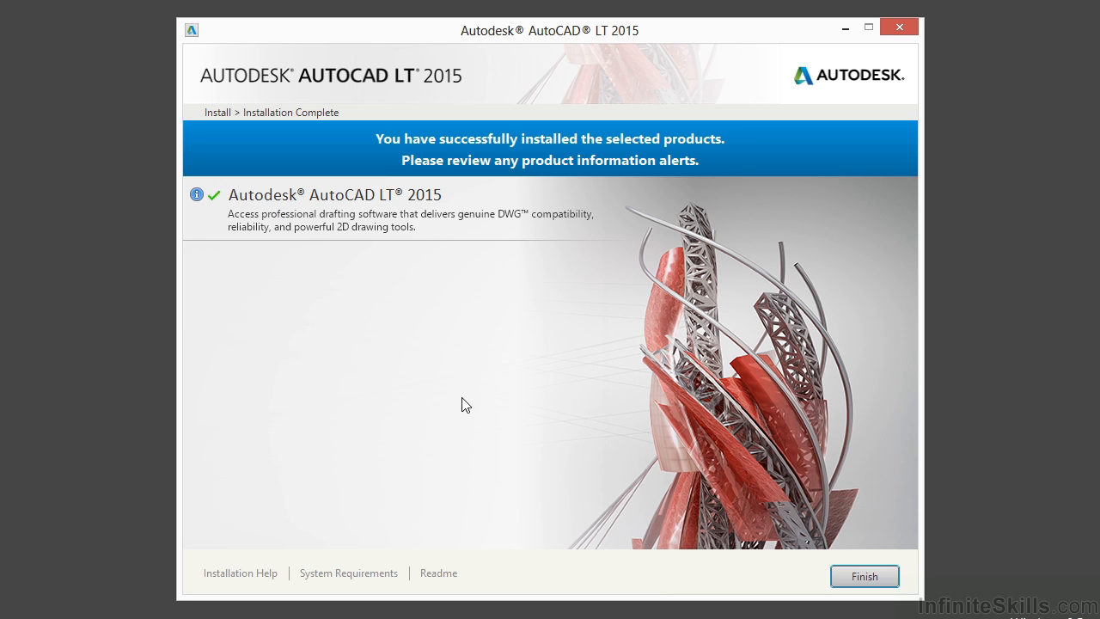
pyautogui.moveTo(550, 370)
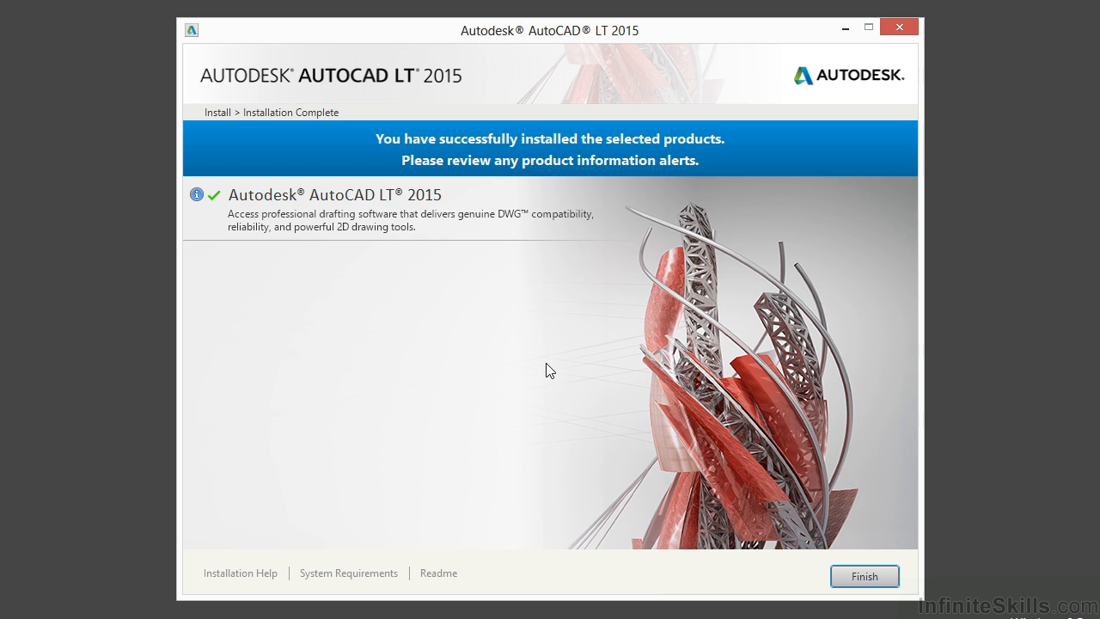